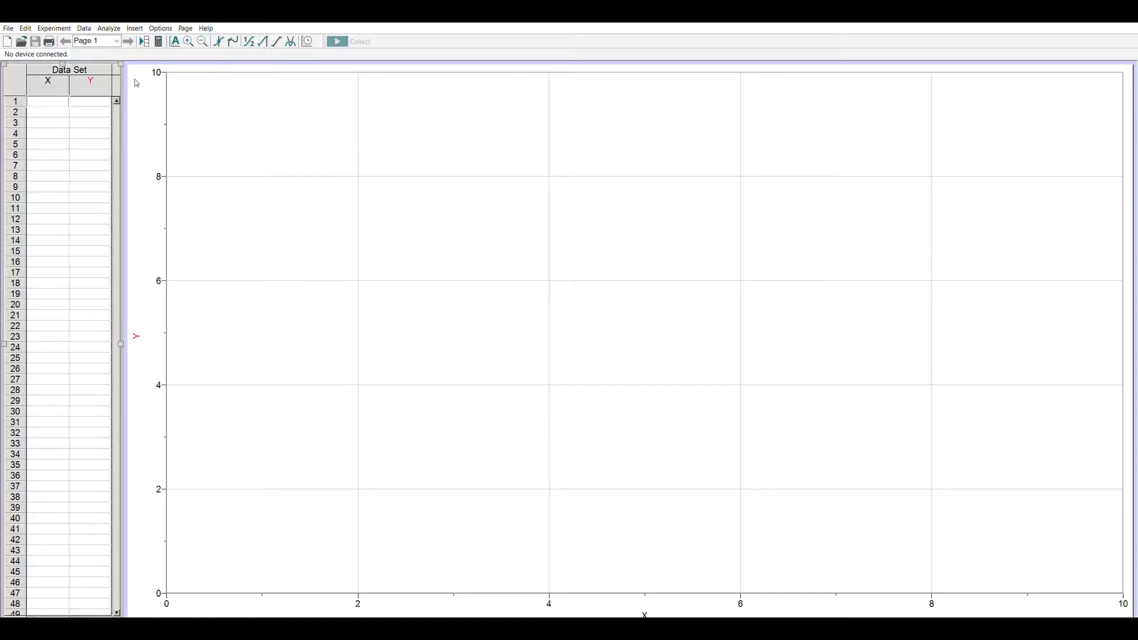
pyautogui.moveTo(537, 334)
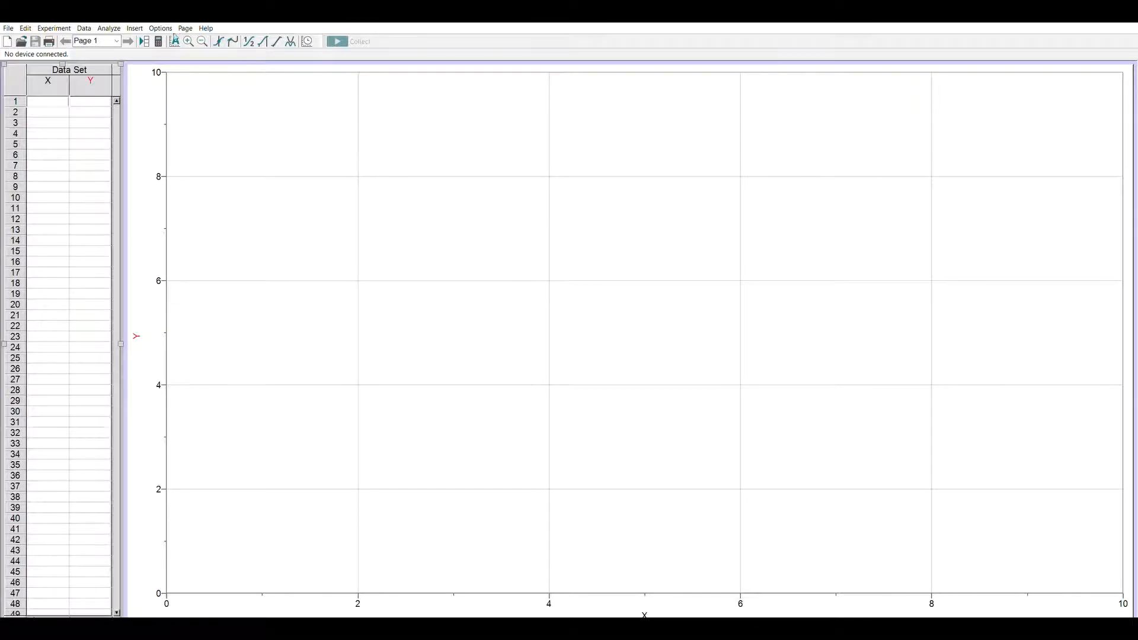
# Insert the falling-ball movie with its 305 g mass caption onto the page
pyautogui.click(133, 28)
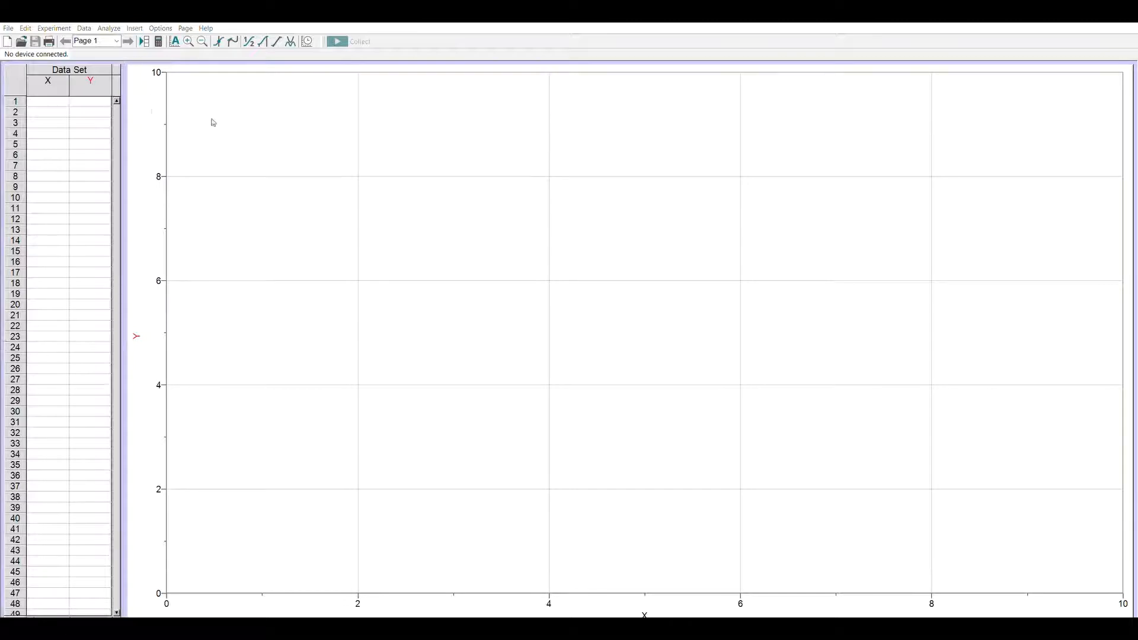
pyautogui.moveTo(724, 275)
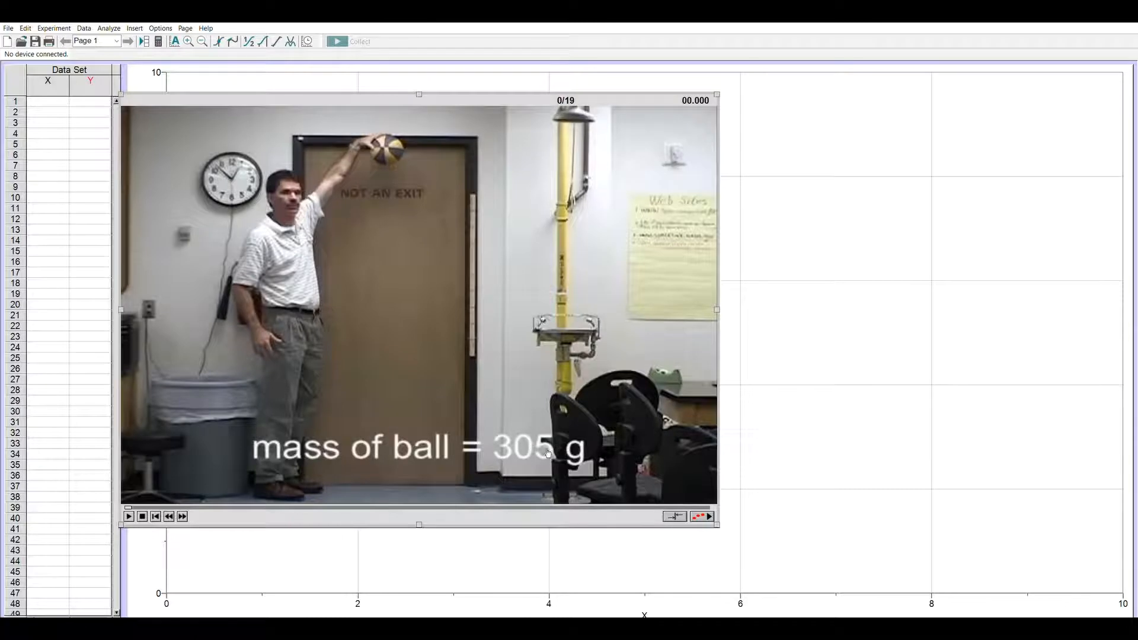
pyautogui.moveTo(491, 414)
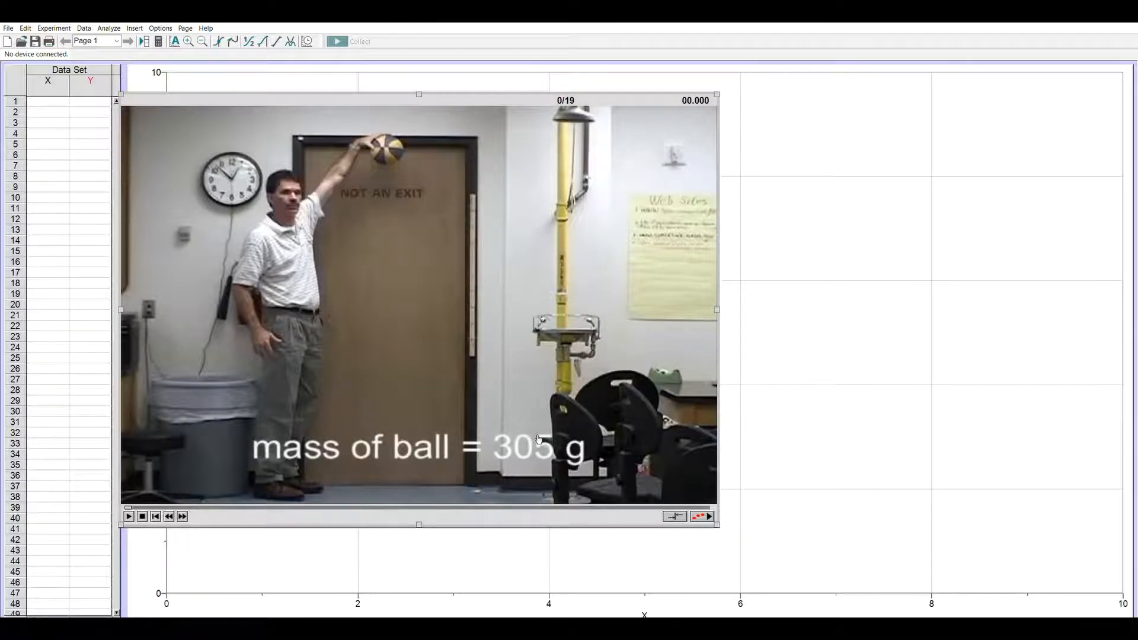
pyautogui.moveTo(576, 100)
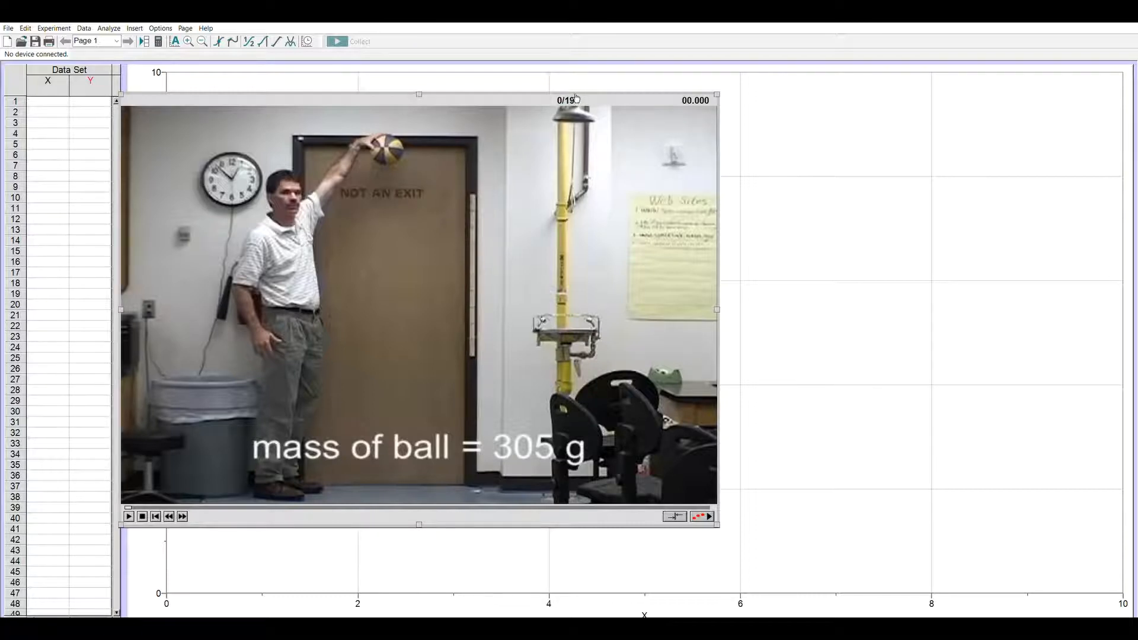
pyautogui.moveTo(395, 212)
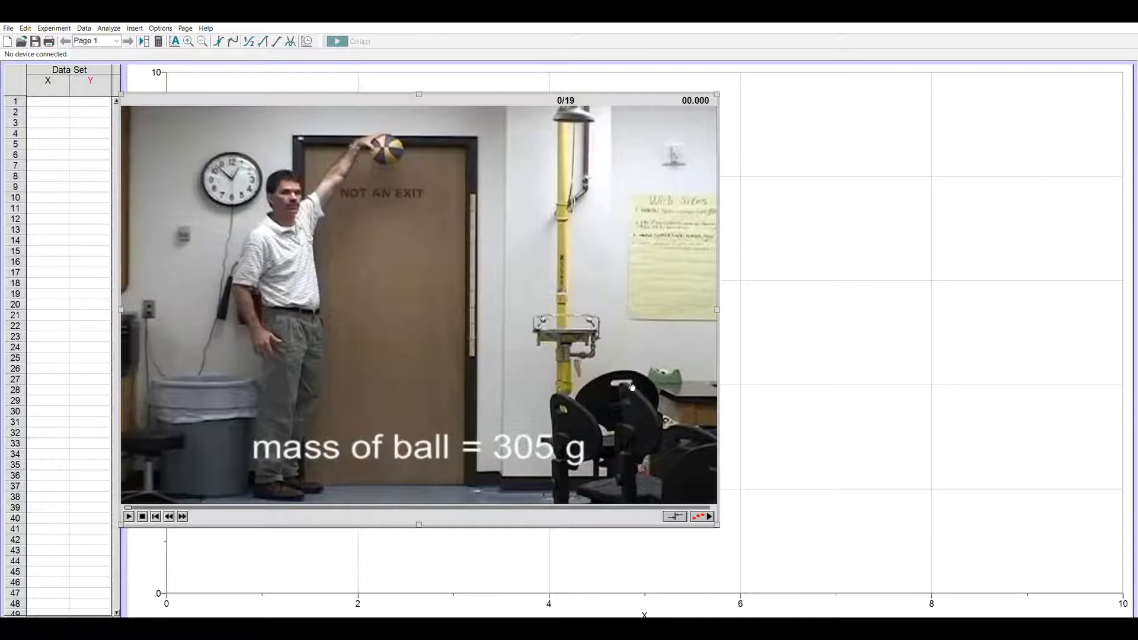
# Start point marking and click the ball in each movie frame through frame 19
pyautogui.click(701, 516)
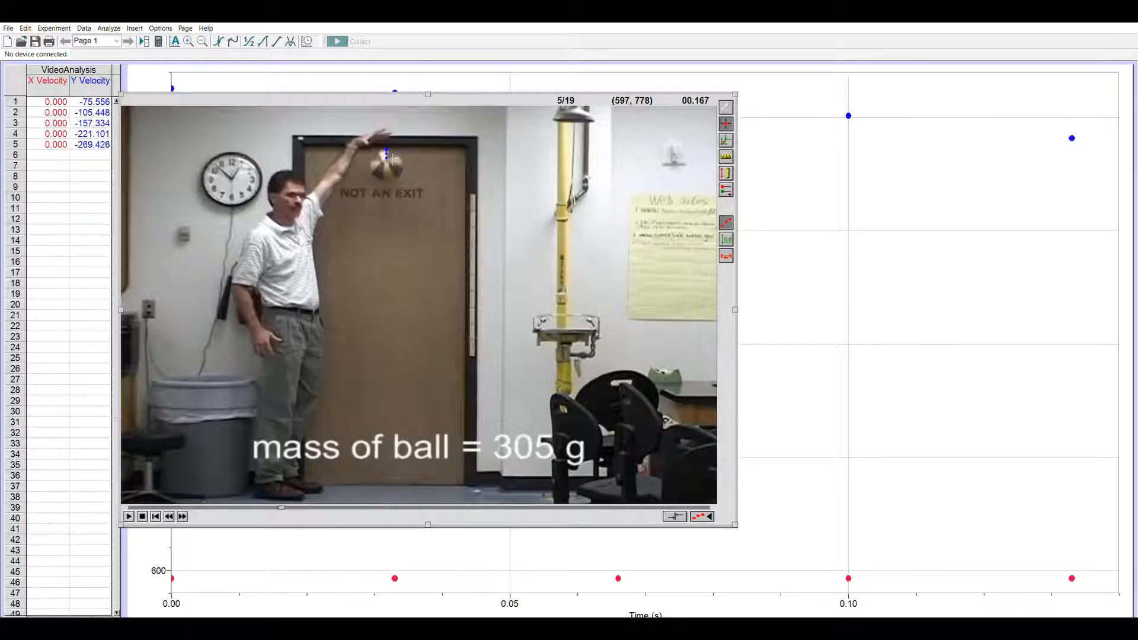
pyautogui.click(387, 165)
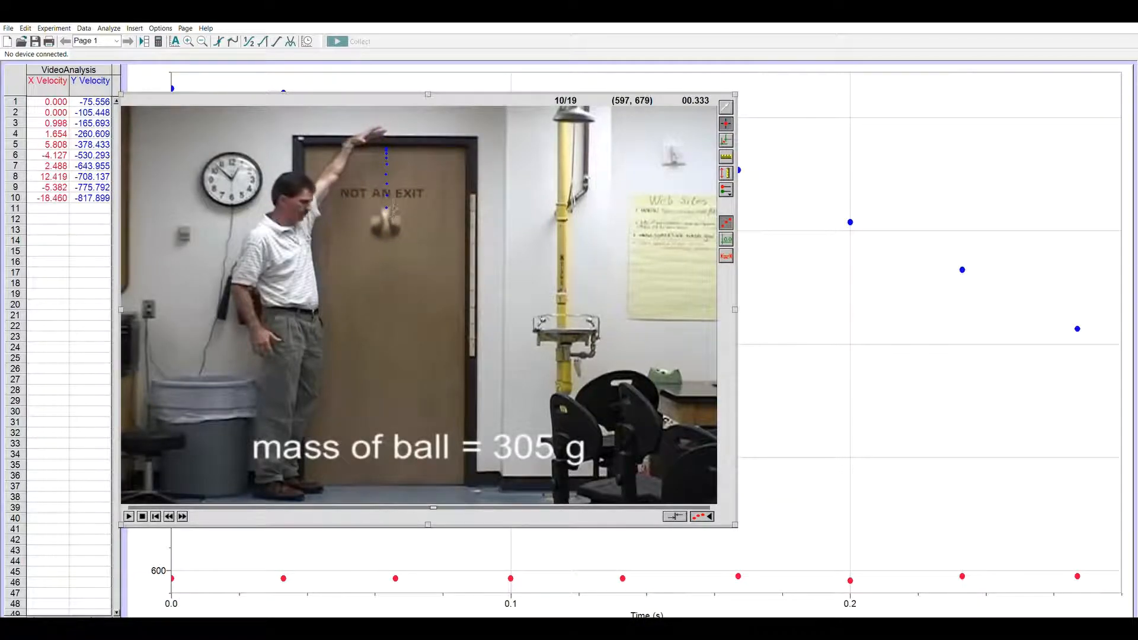
pyautogui.click(387, 239)
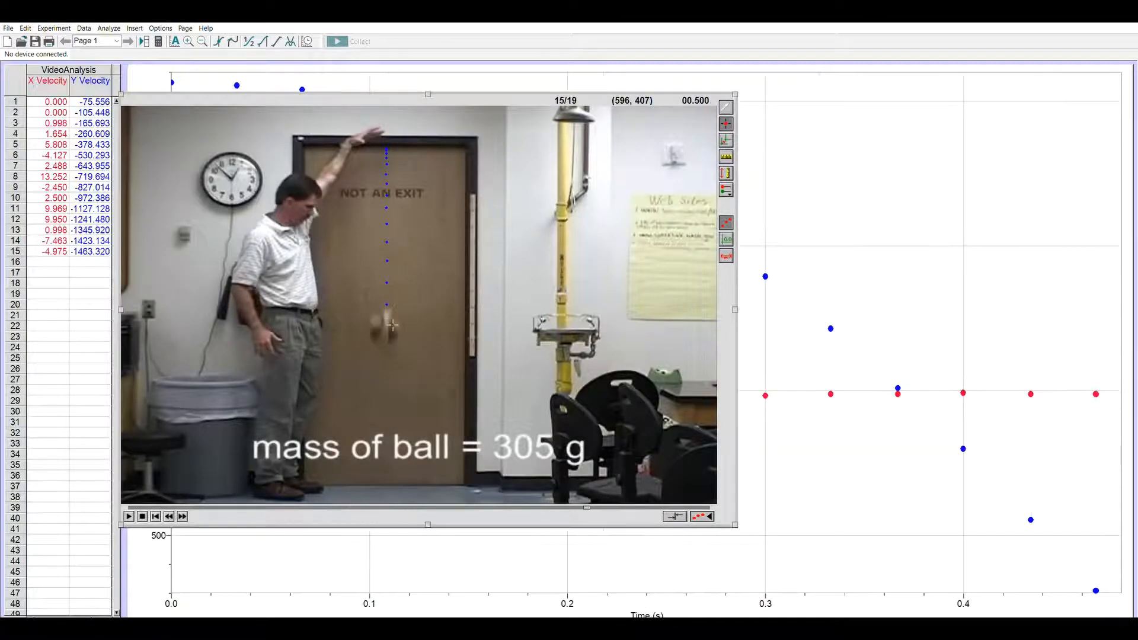
pyautogui.click(181, 516)
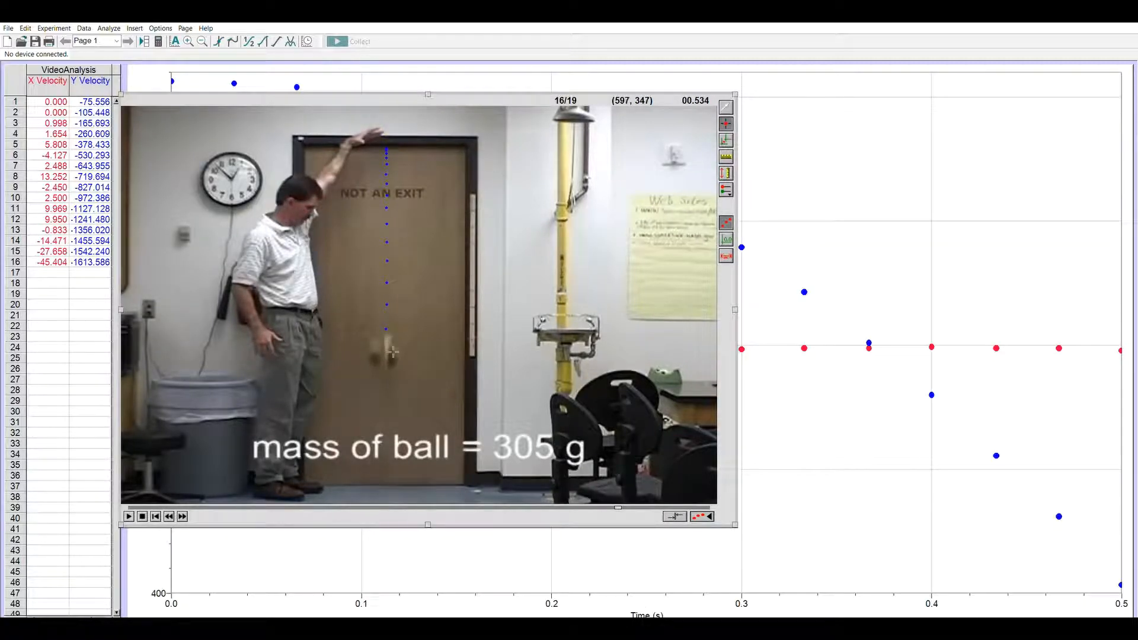
pyautogui.click(182, 516)
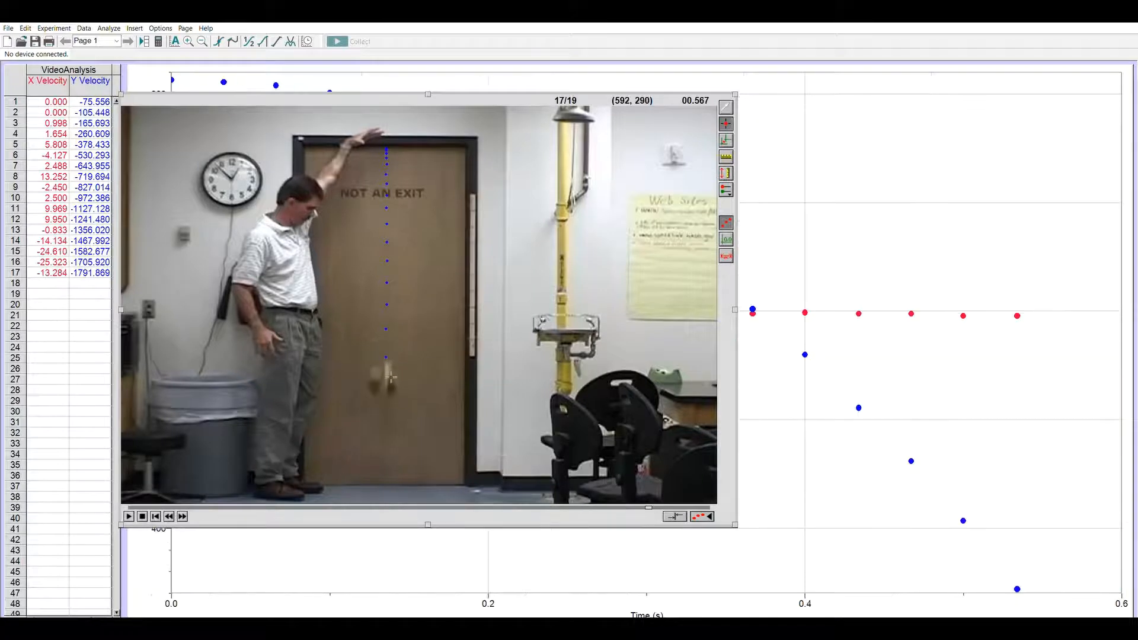
pyautogui.click(181, 516)
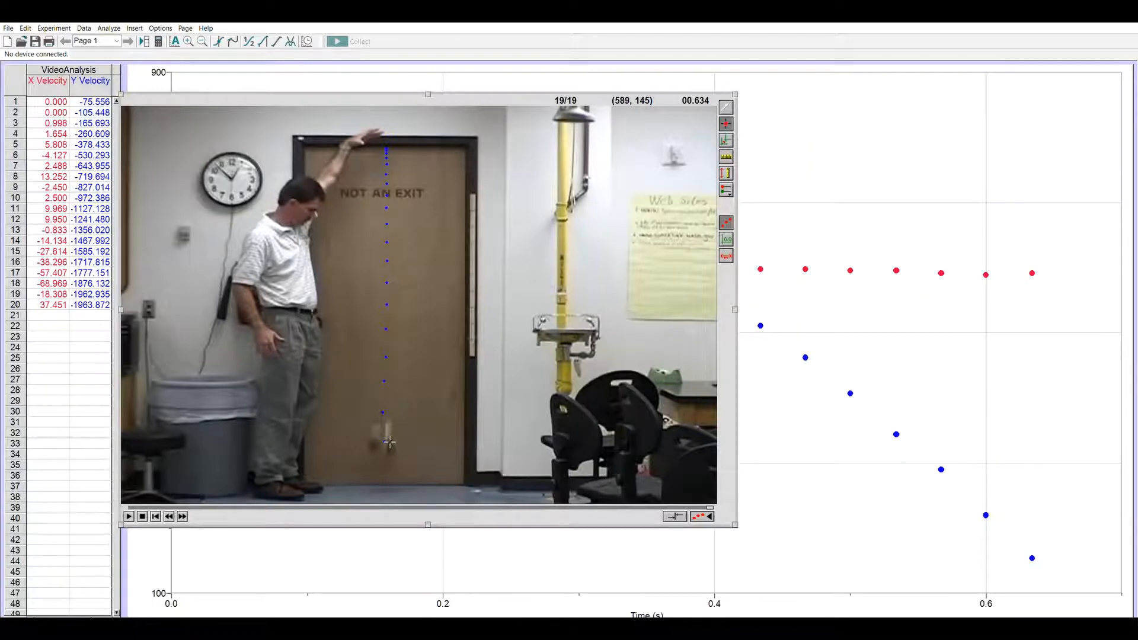
pyautogui.moveTo(410, 472)
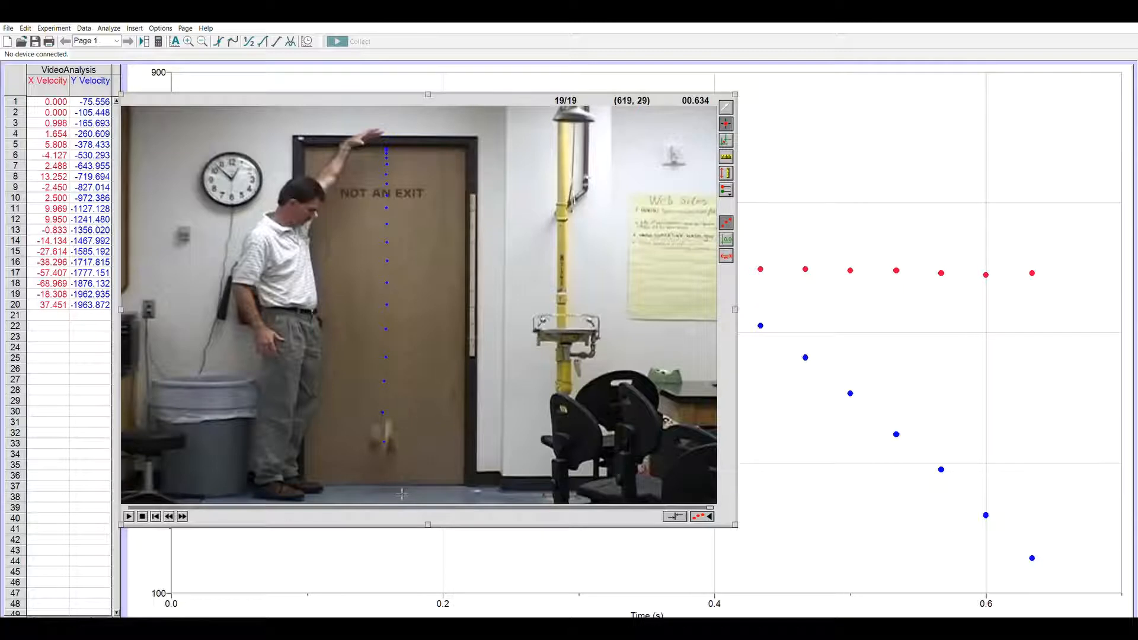
pyautogui.moveTo(726, 149)
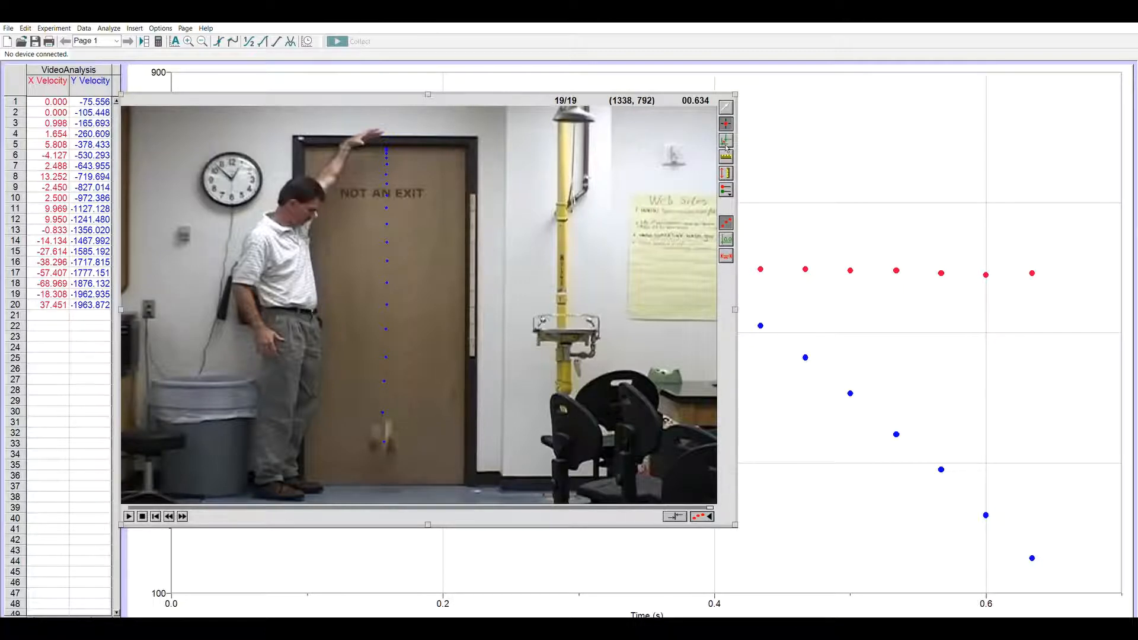
pyautogui.moveTo(478, 190)
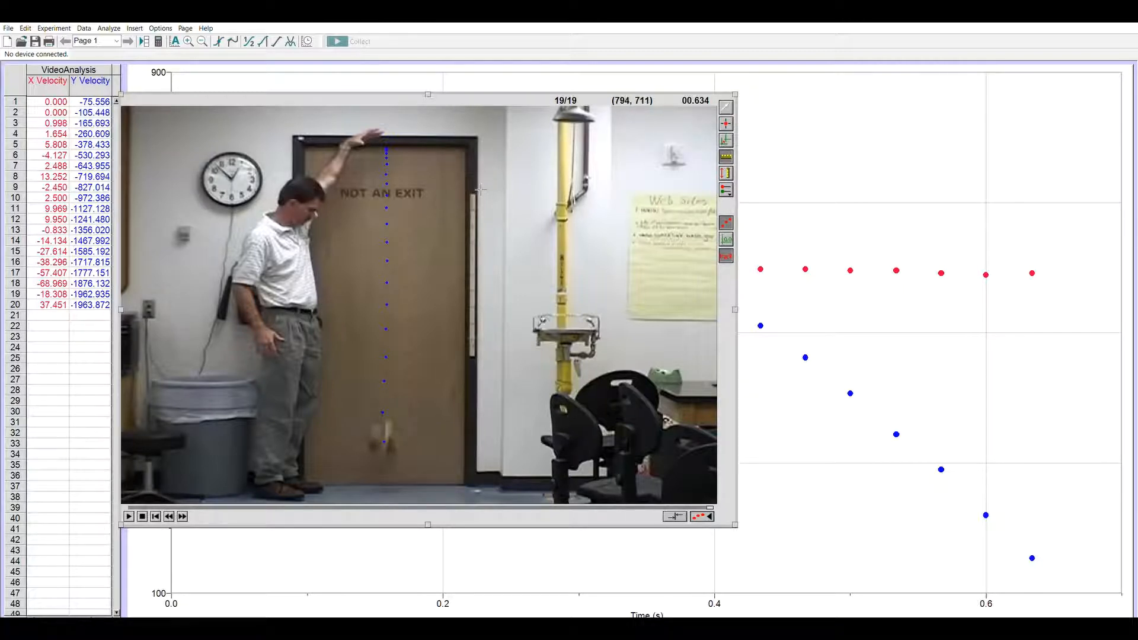
pyautogui.moveTo(478, 256)
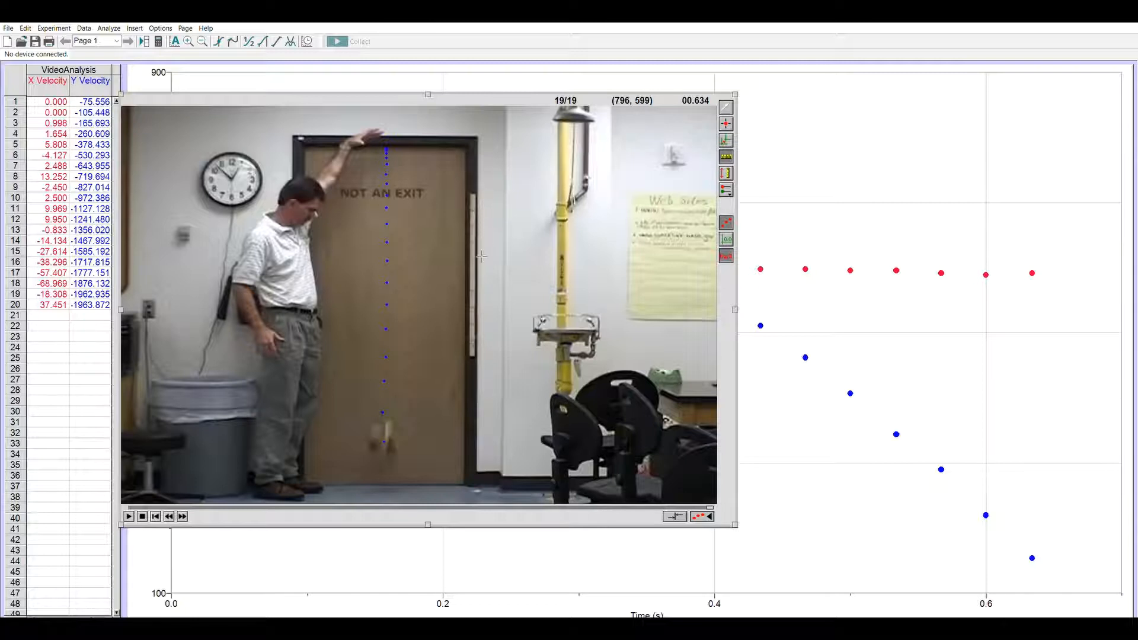
pyautogui.moveTo(481, 346)
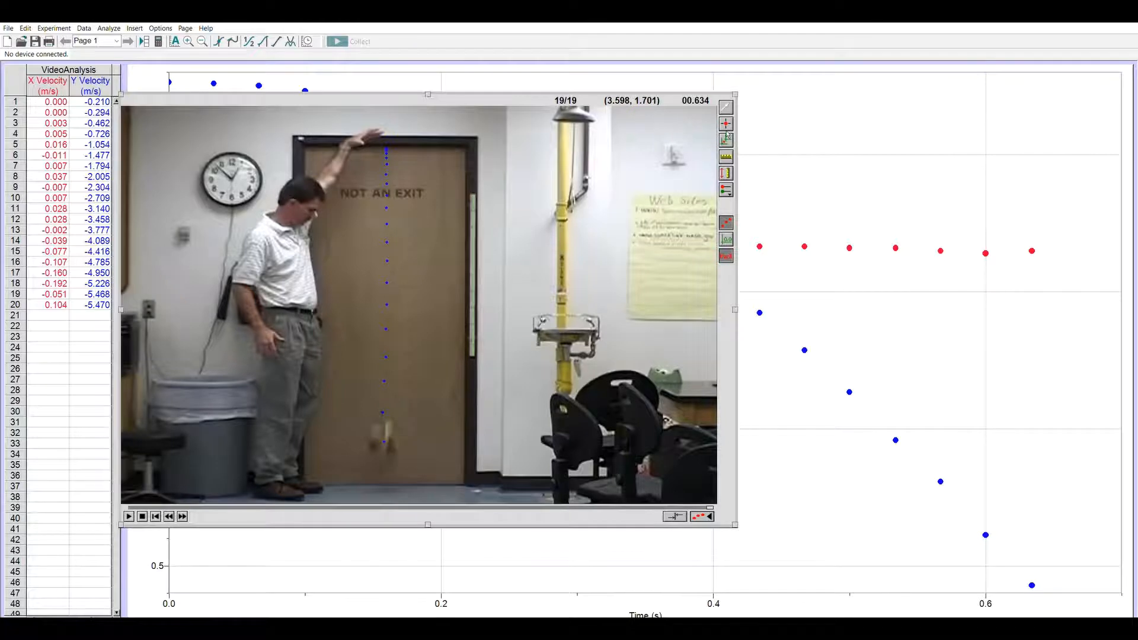
pyautogui.moveTo(461, 326)
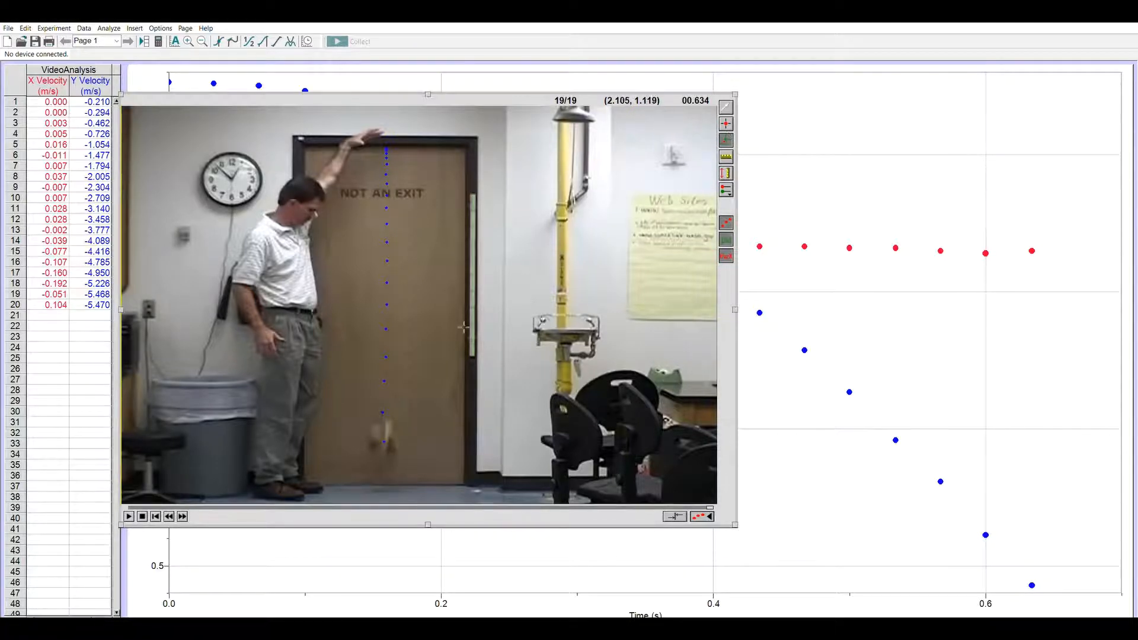
pyautogui.moveTo(468, 331)
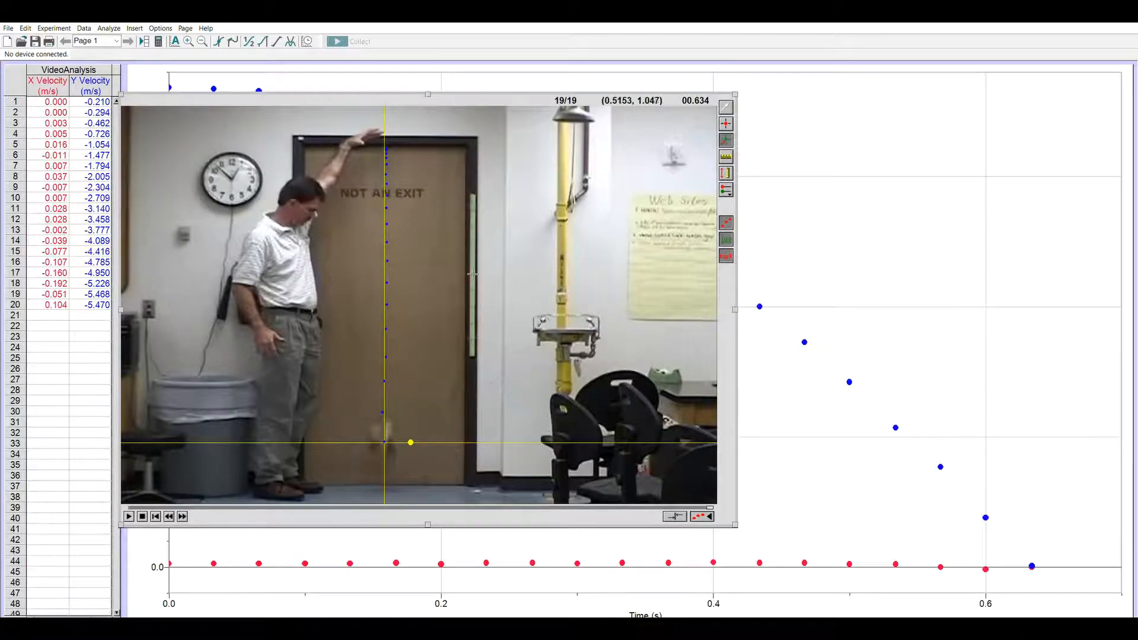
pyautogui.moveTo(685, 159)
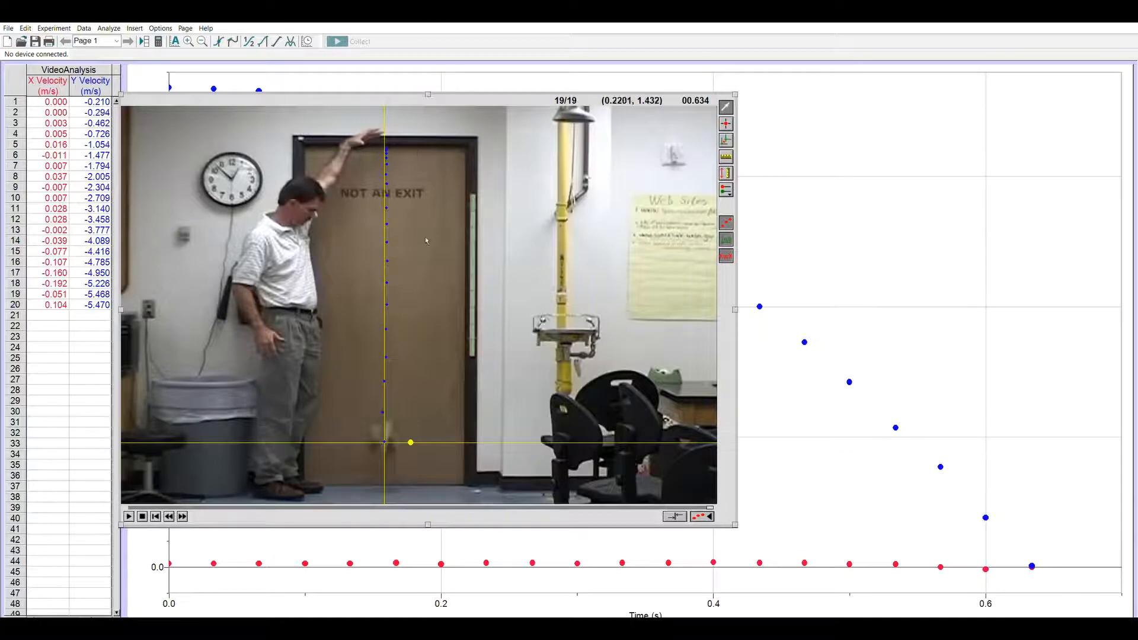
pyautogui.moveTo(384, 436)
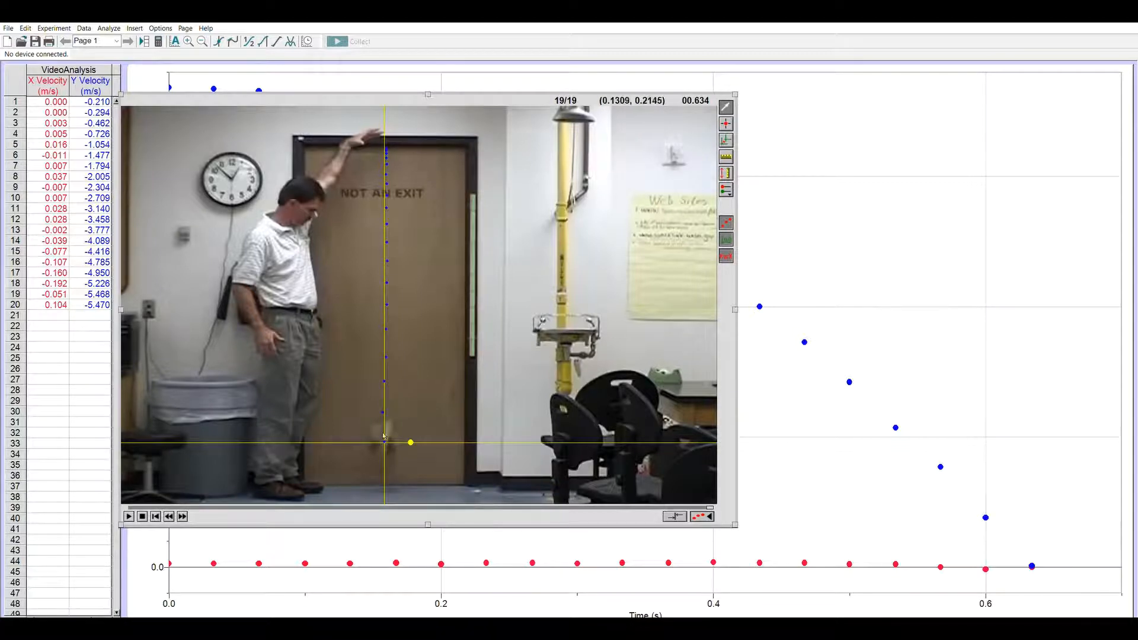
pyautogui.moveTo(395, 387)
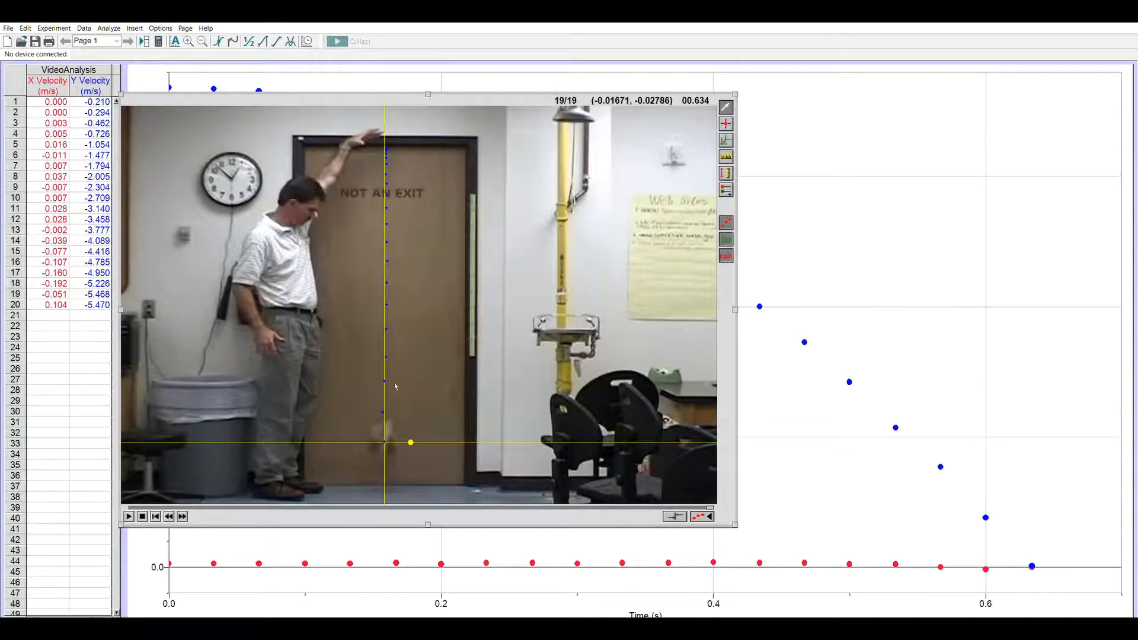
pyautogui.moveTo(452, 298)
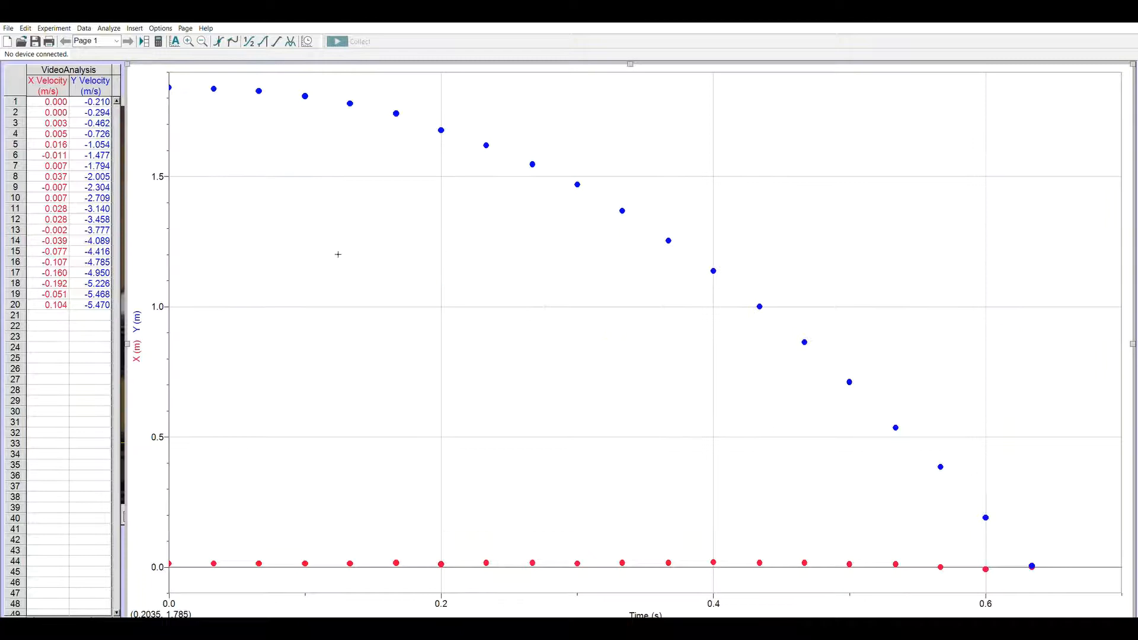
pyautogui.moveTo(261, 174)
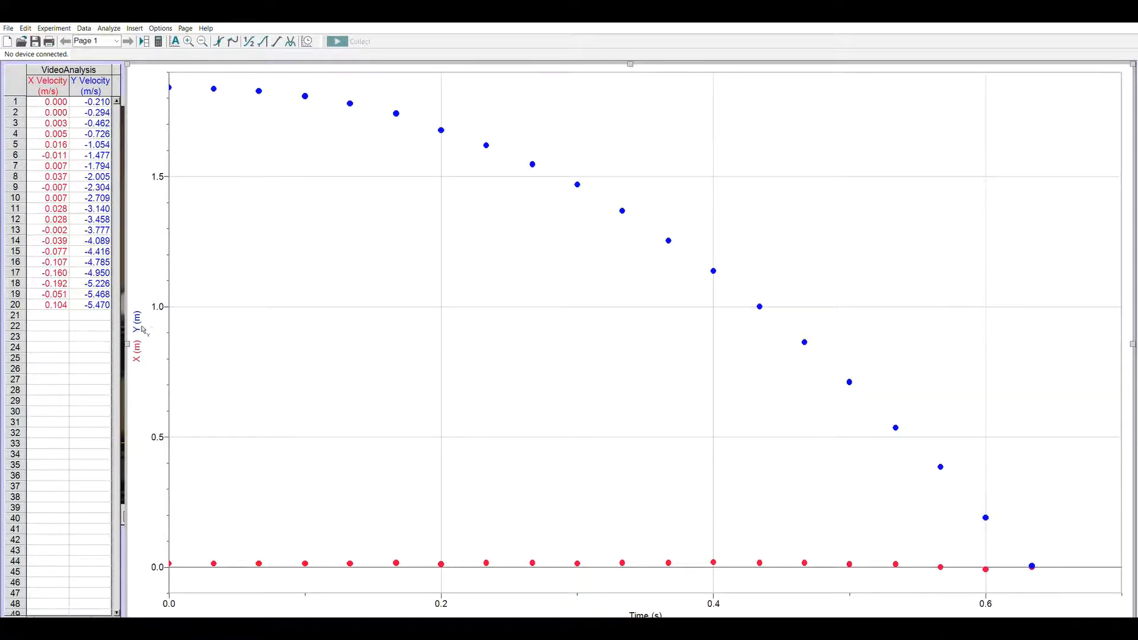
pyautogui.moveTo(156, 345)
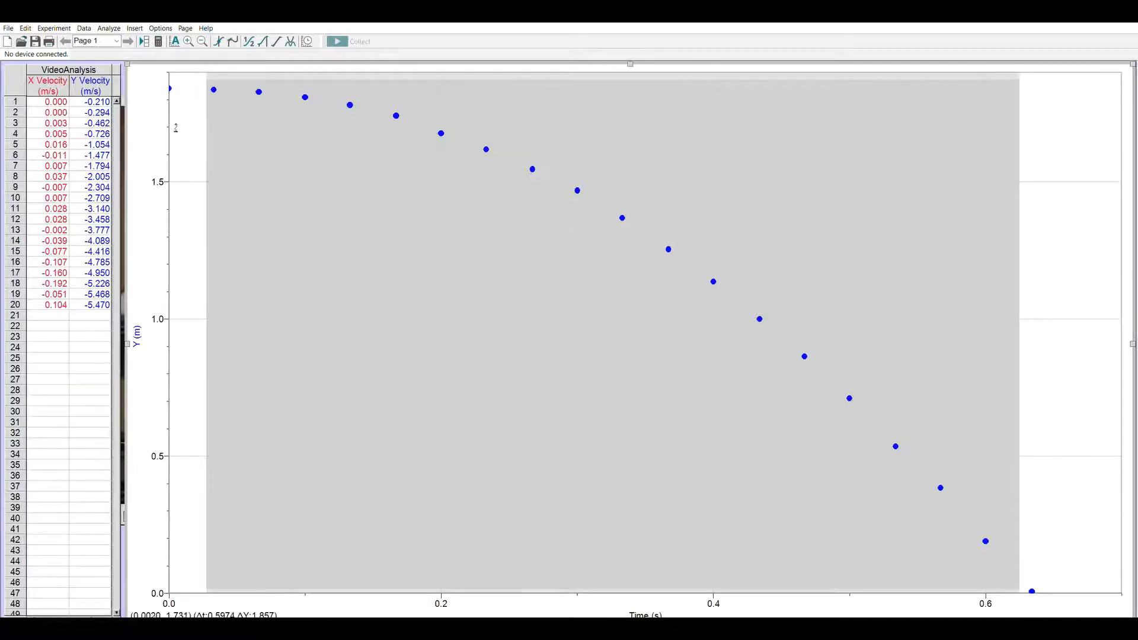
pyautogui.moveTo(177, 111)
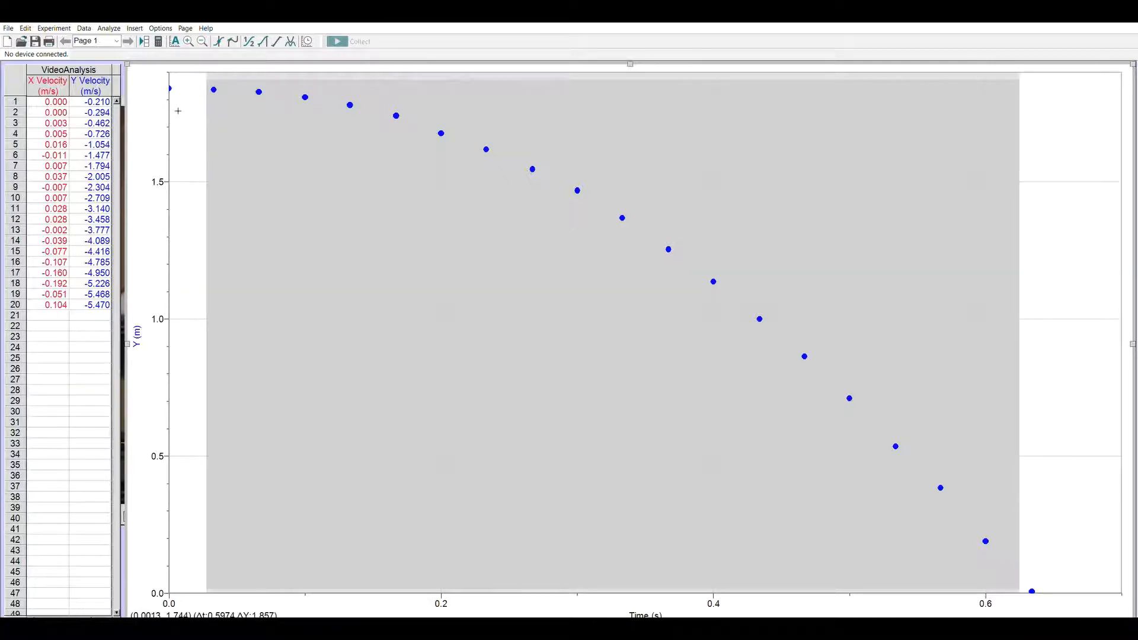
pyautogui.moveTo(434, 163)
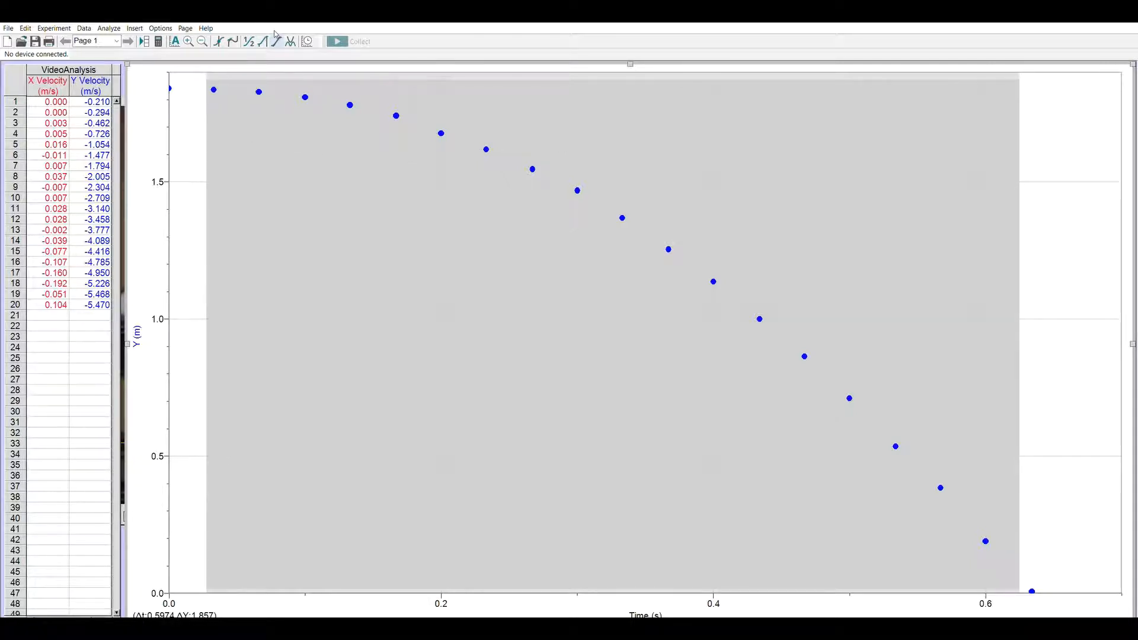
pyautogui.moveTo(291, 31)
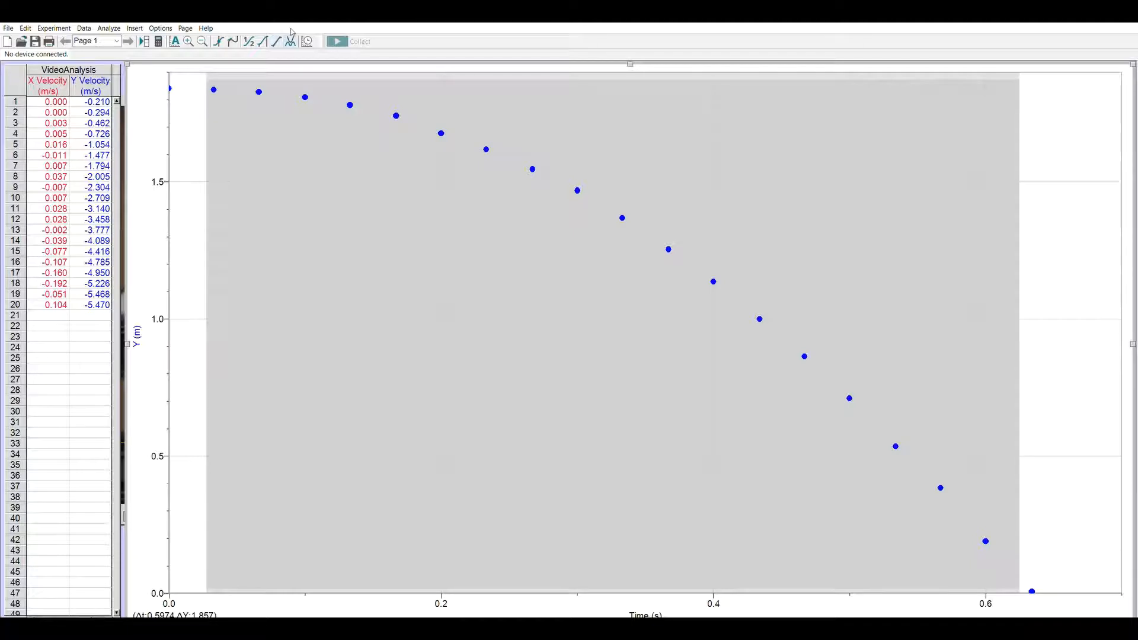
pyautogui.moveTo(587, 324)
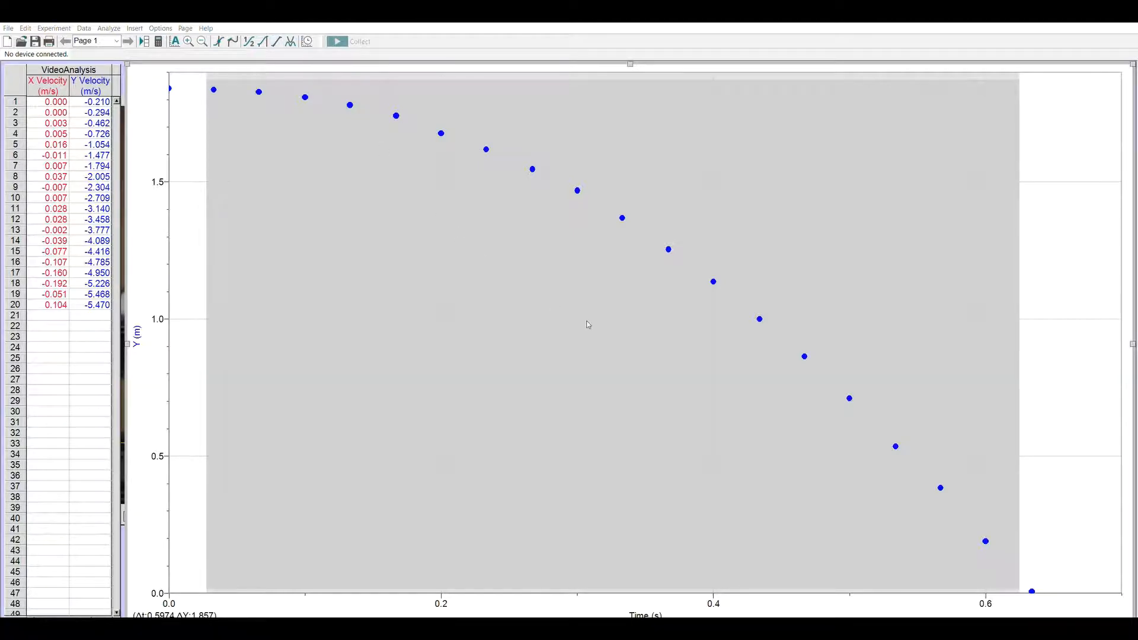
pyautogui.moveTo(567, 356)
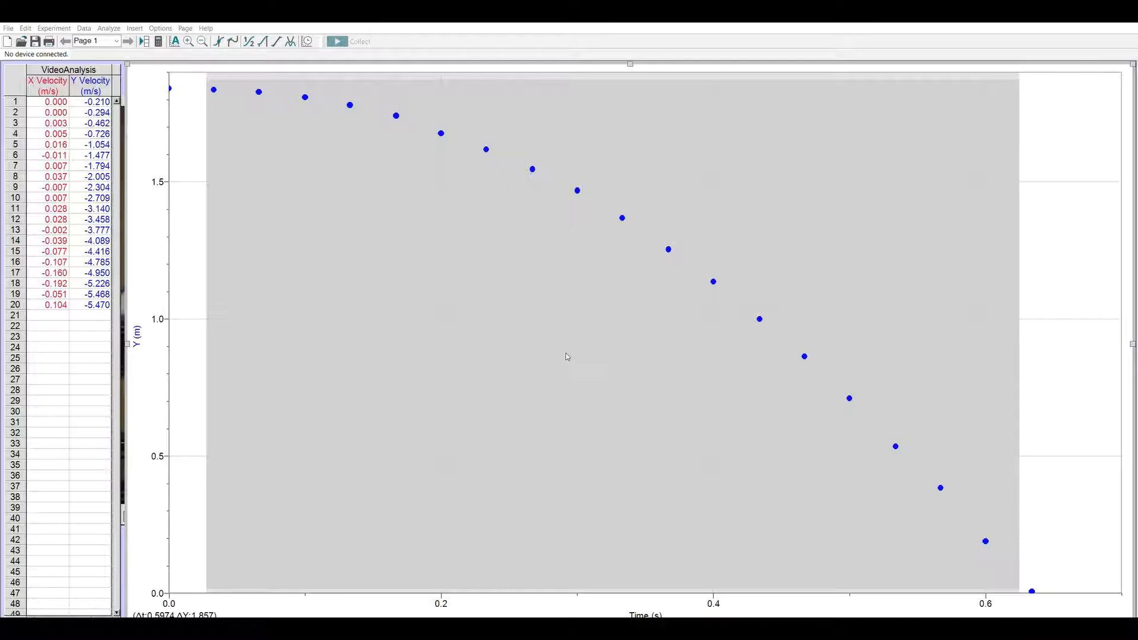
pyautogui.moveTo(526, 277)
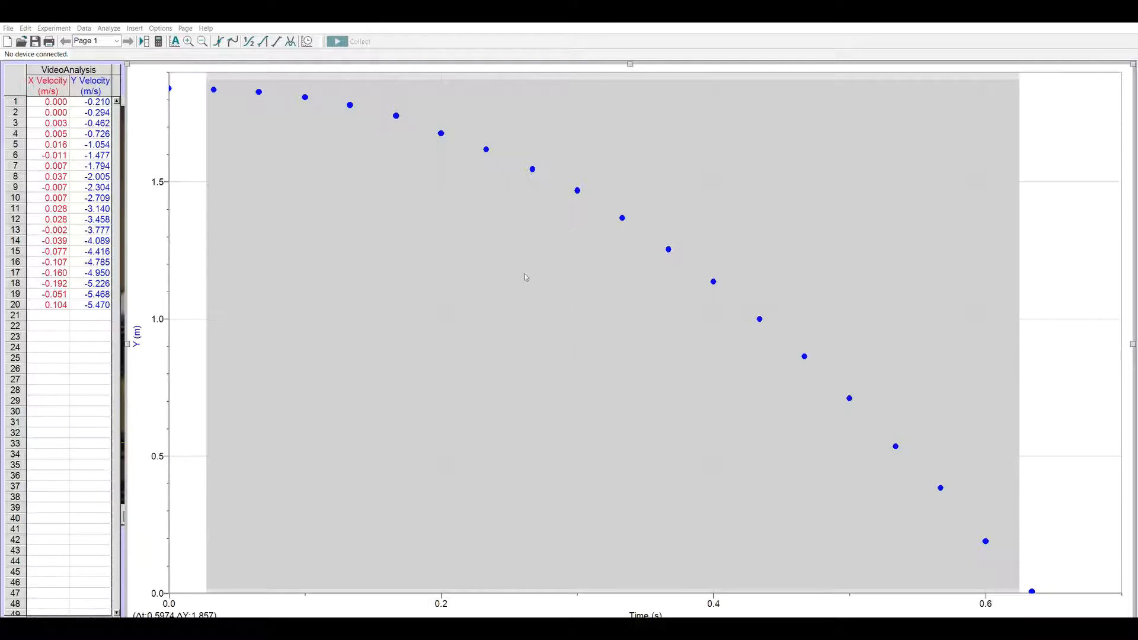
pyautogui.moveTo(354, 330)
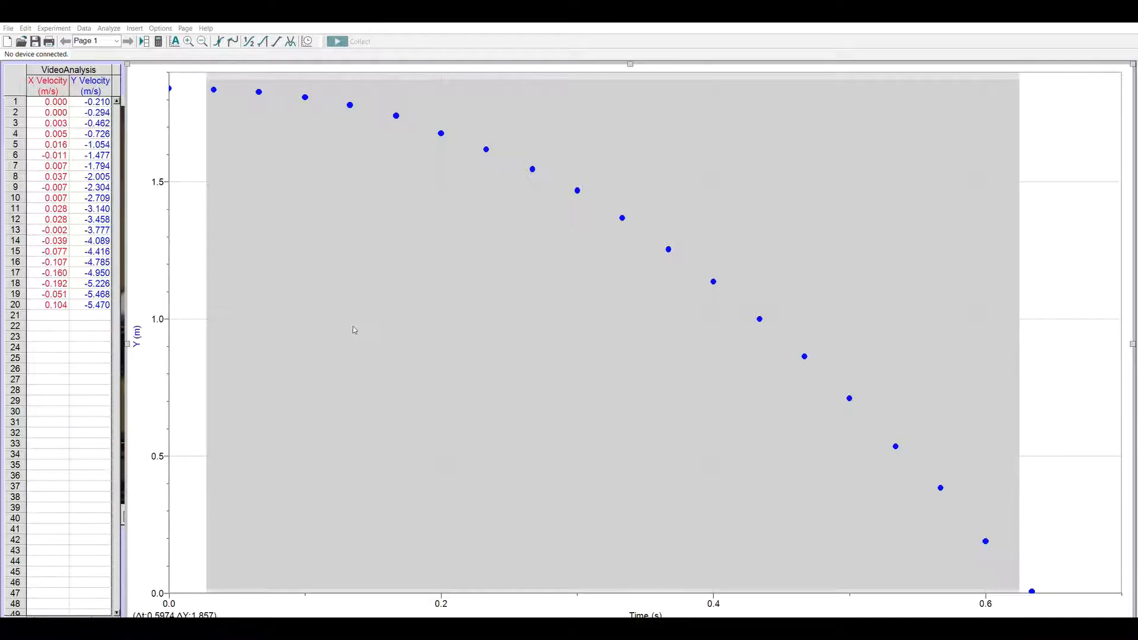
pyautogui.moveTo(398, 285)
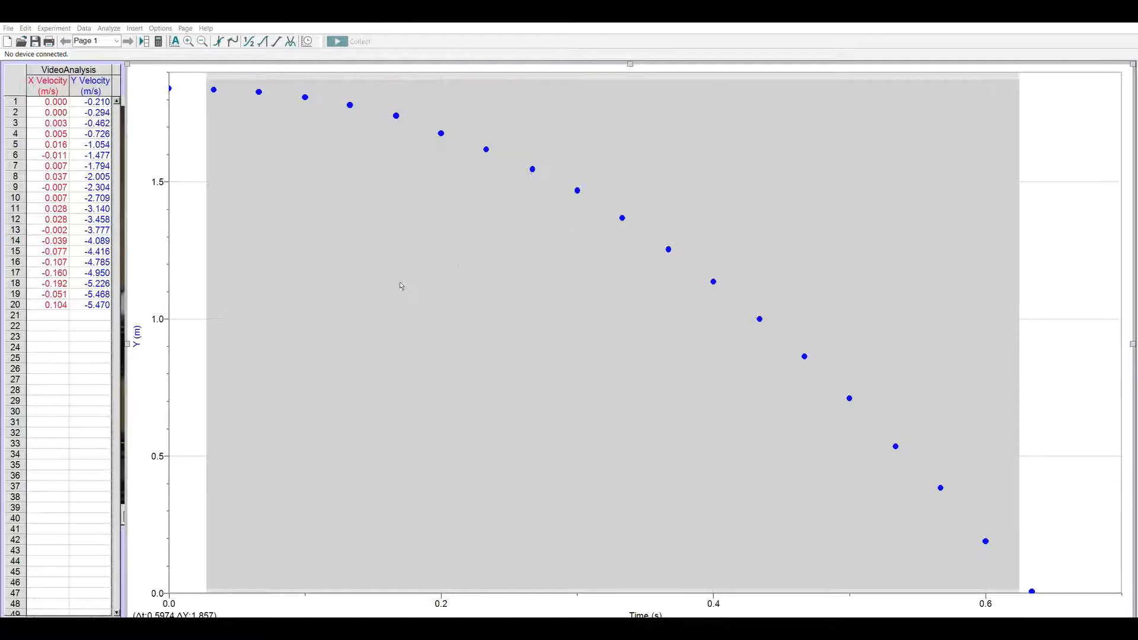
pyautogui.moveTo(592, 208)
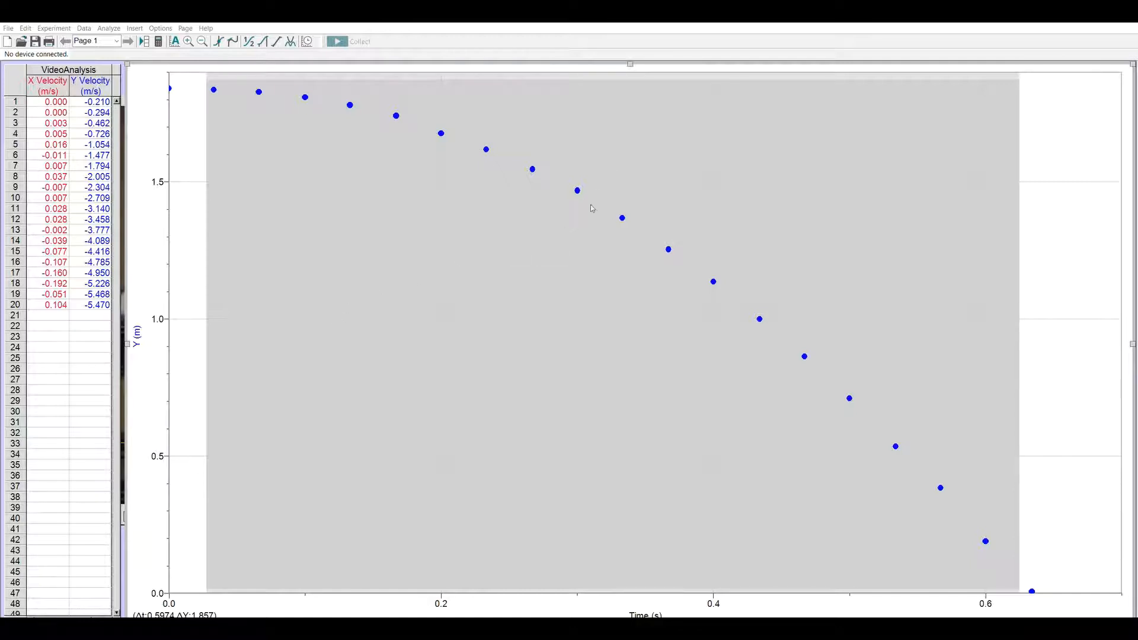
pyautogui.moveTo(701, 195)
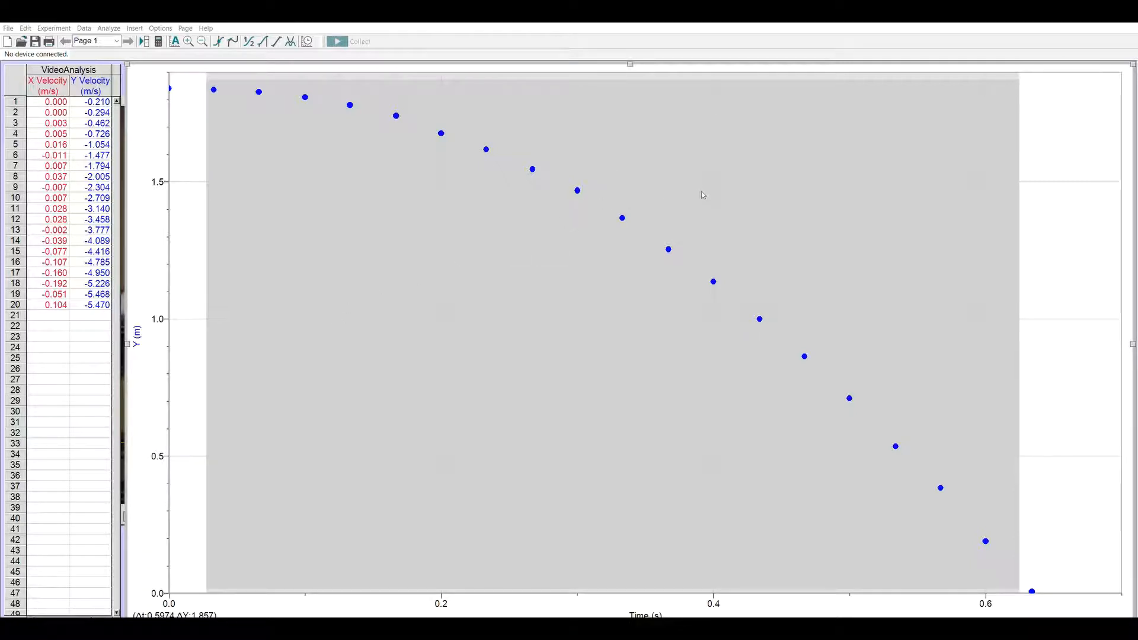
pyautogui.moveTo(727, 292)
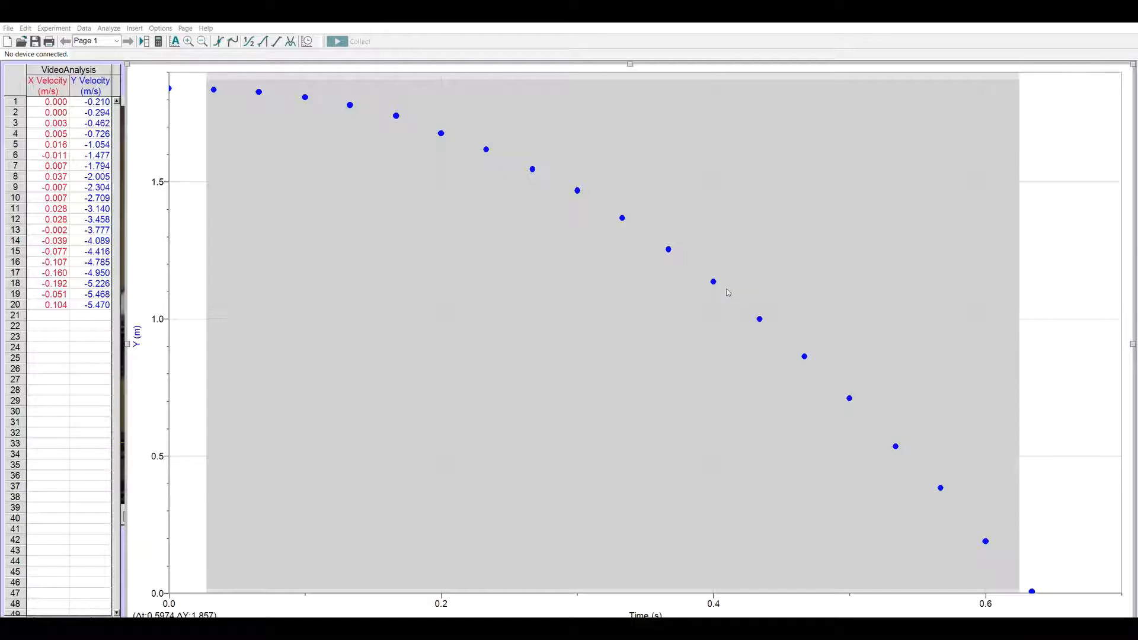
pyautogui.moveTo(701, 304)
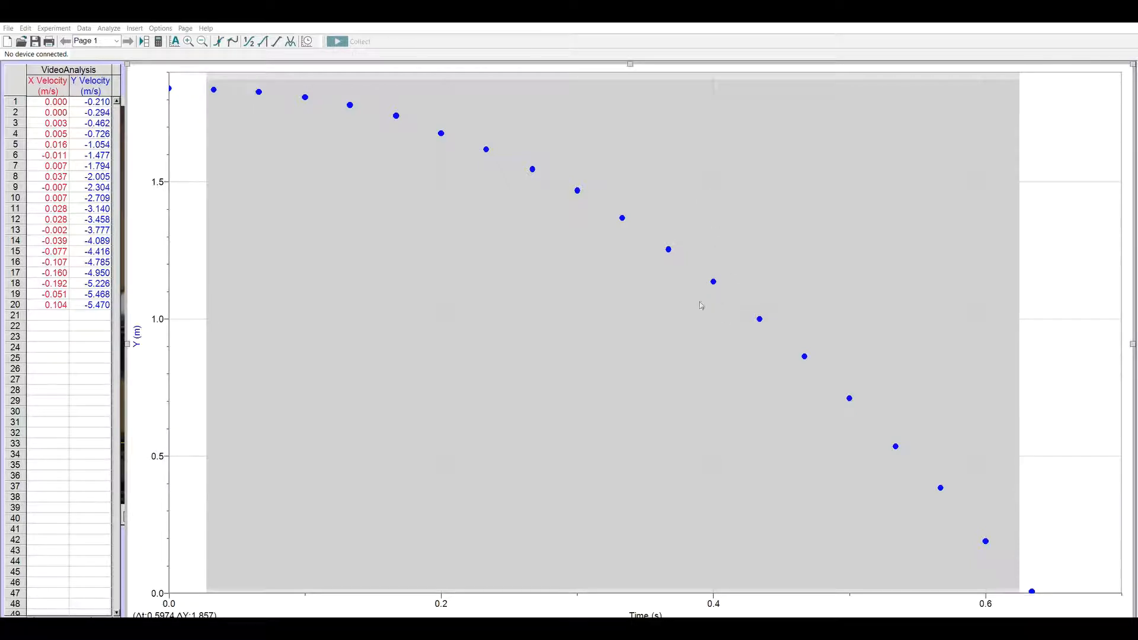
pyautogui.moveTo(661, 312)
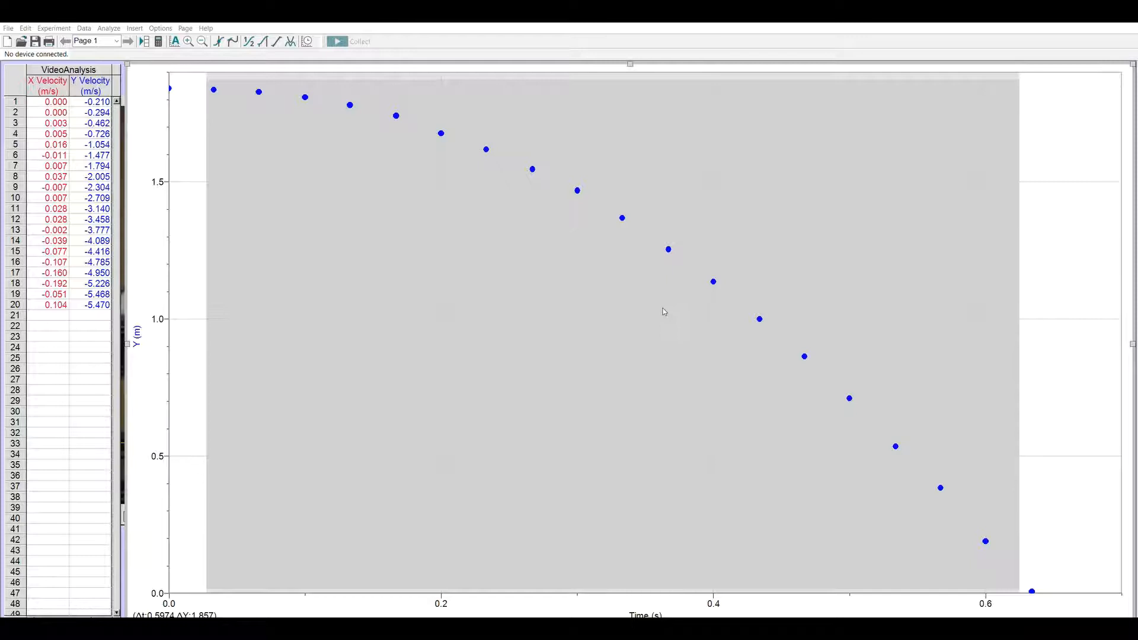
pyautogui.moveTo(610, 191)
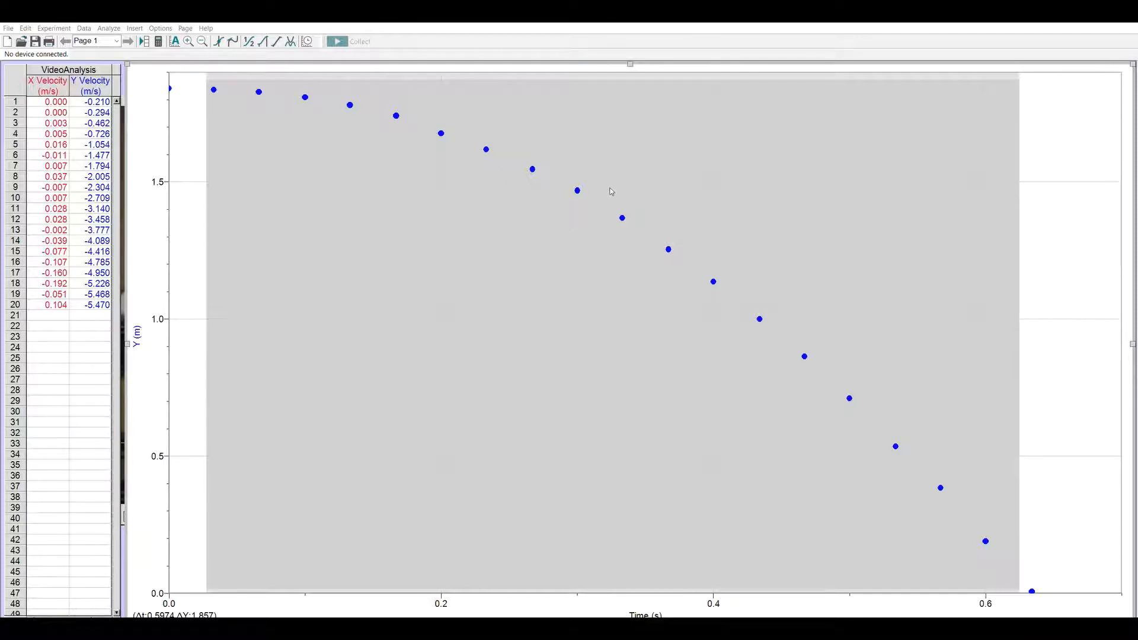
pyautogui.moveTo(657, 449)
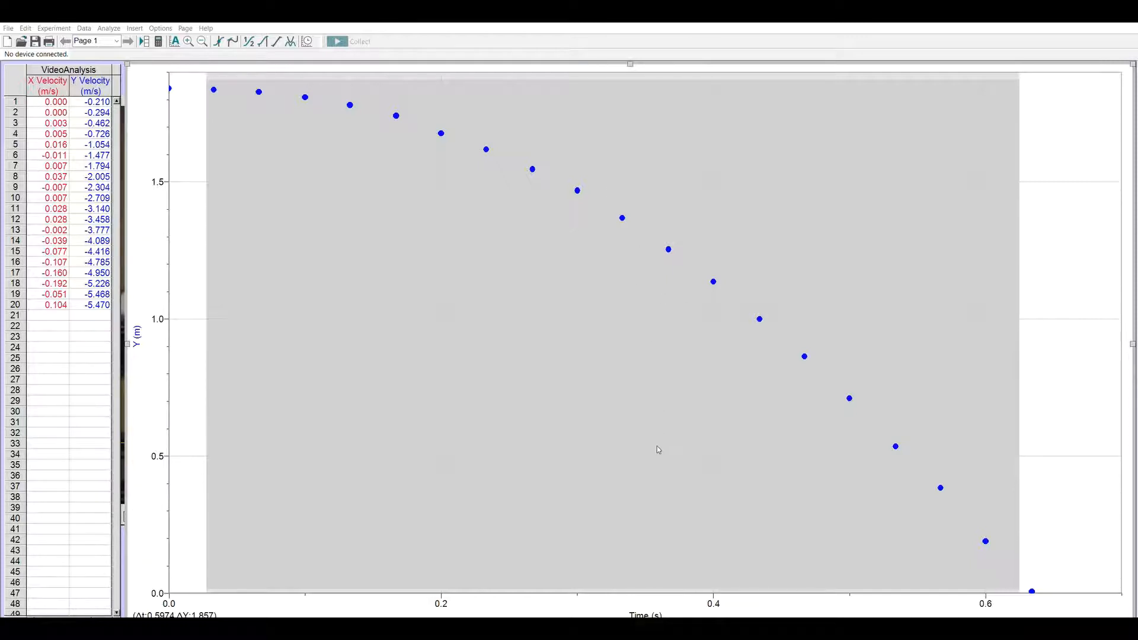
pyautogui.moveTo(727, 450)
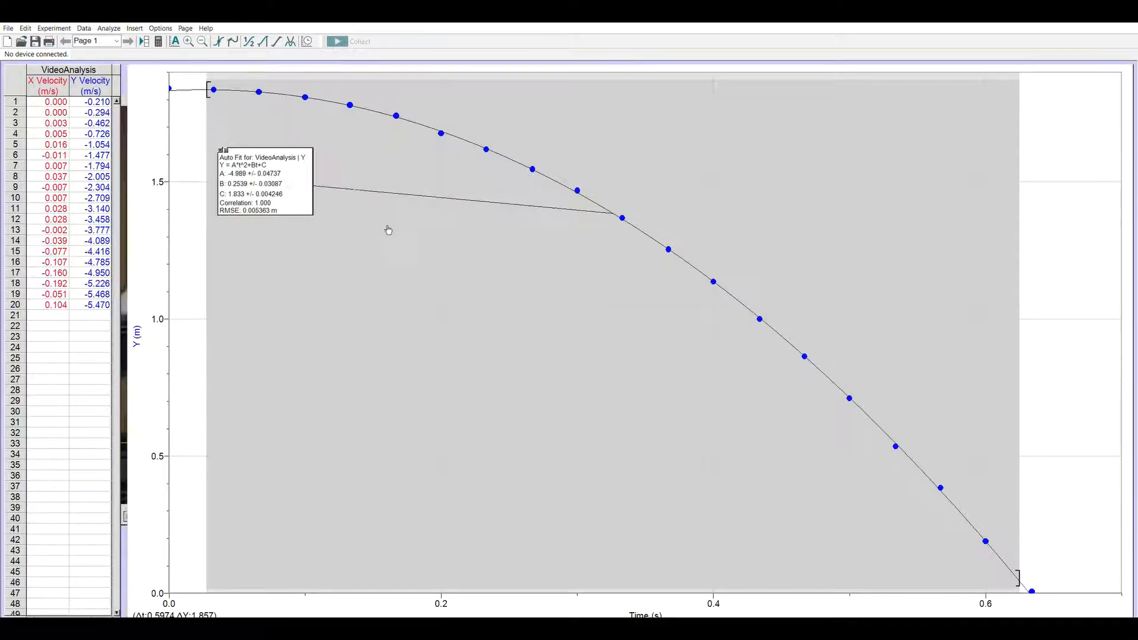
# Drag the quadratic fit results box (A -4.989, B 0.2539, C 1.833) lower onto the graph
pyautogui.moveTo(265, 156); pyautogui.dragTo(464, 256)
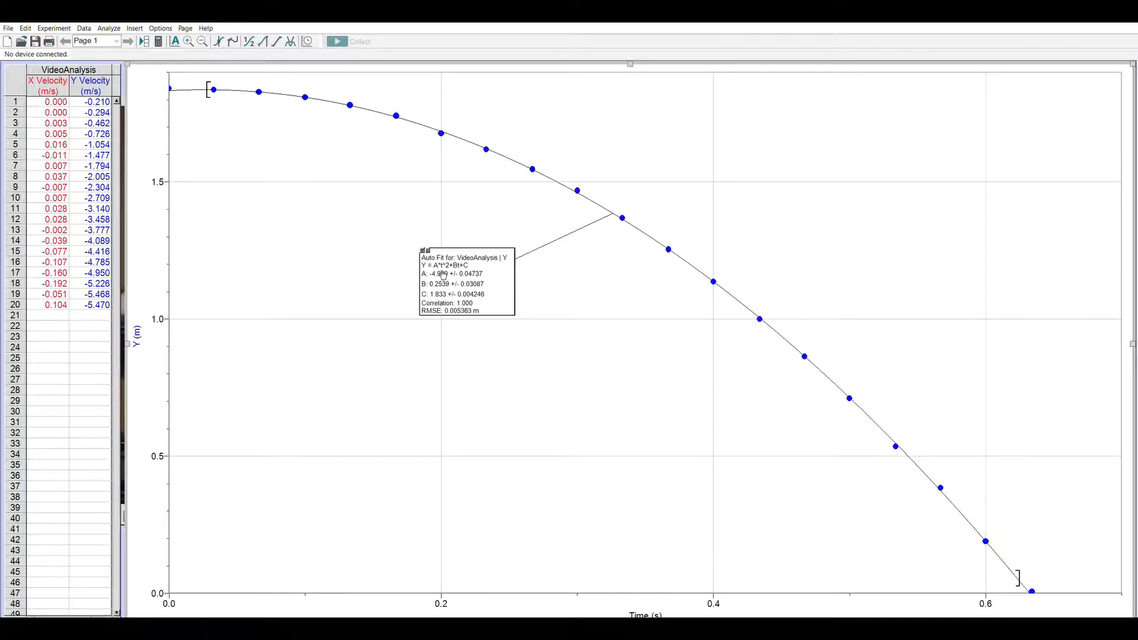
pyautogui.moveTo(448, 274)
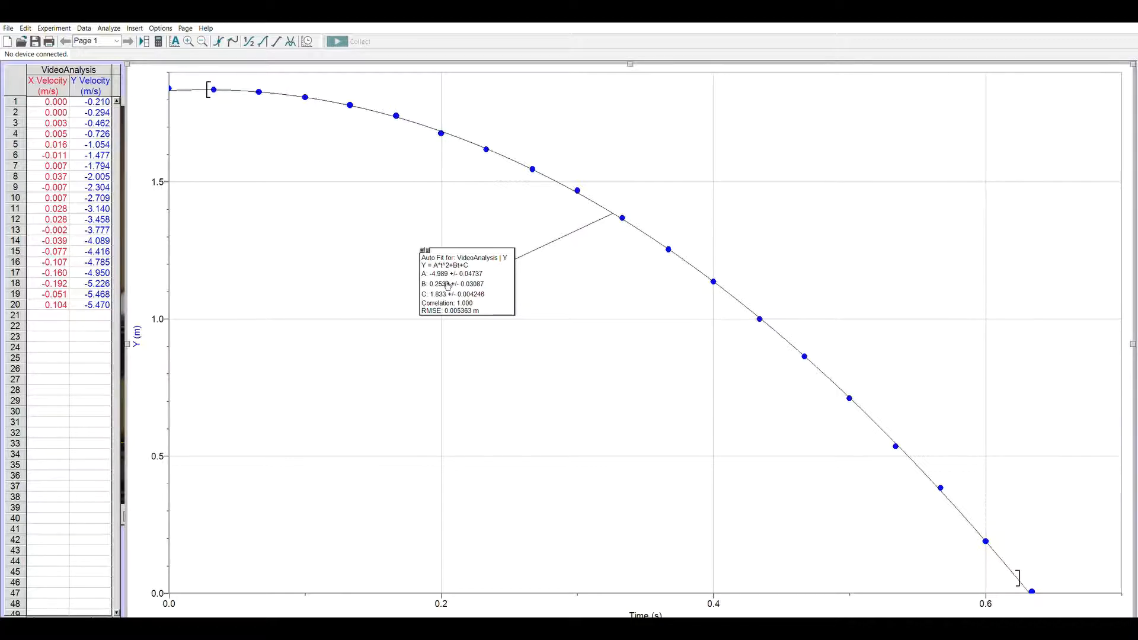
pyautogui.moveTo(447, 290)
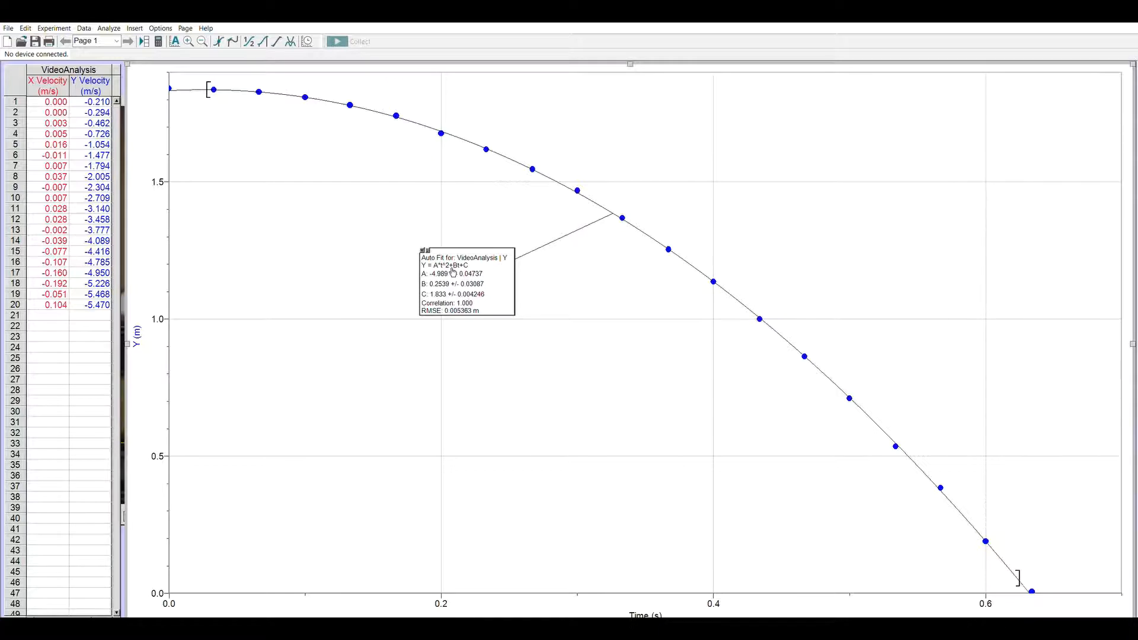
pyautogui.moveTo(448, 271)
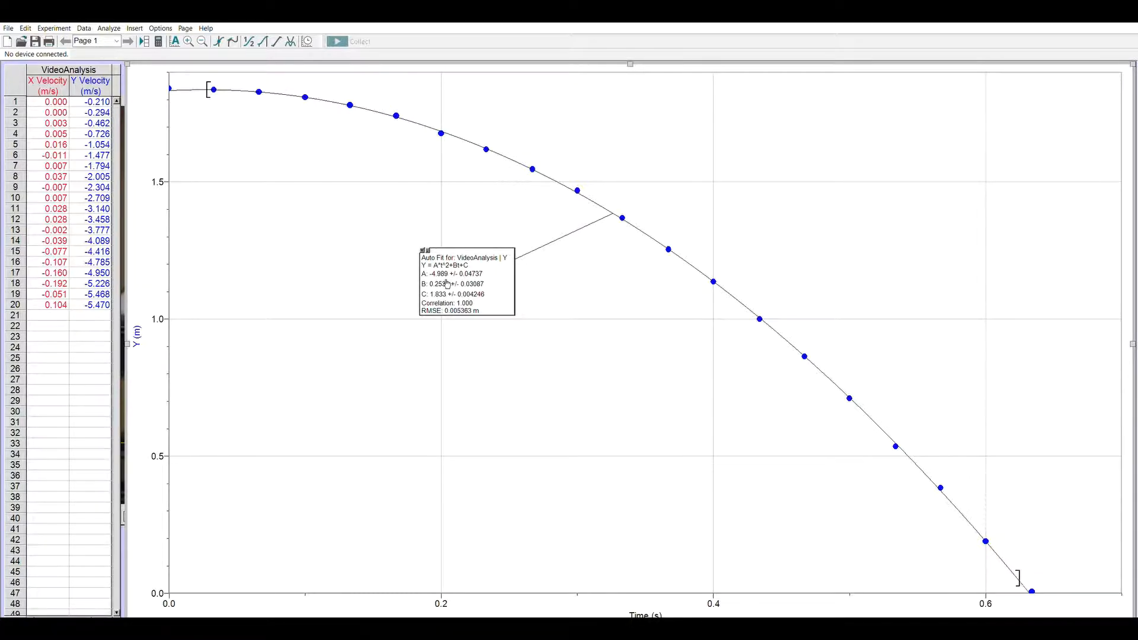
pyautogui.moveTo(355, 210)
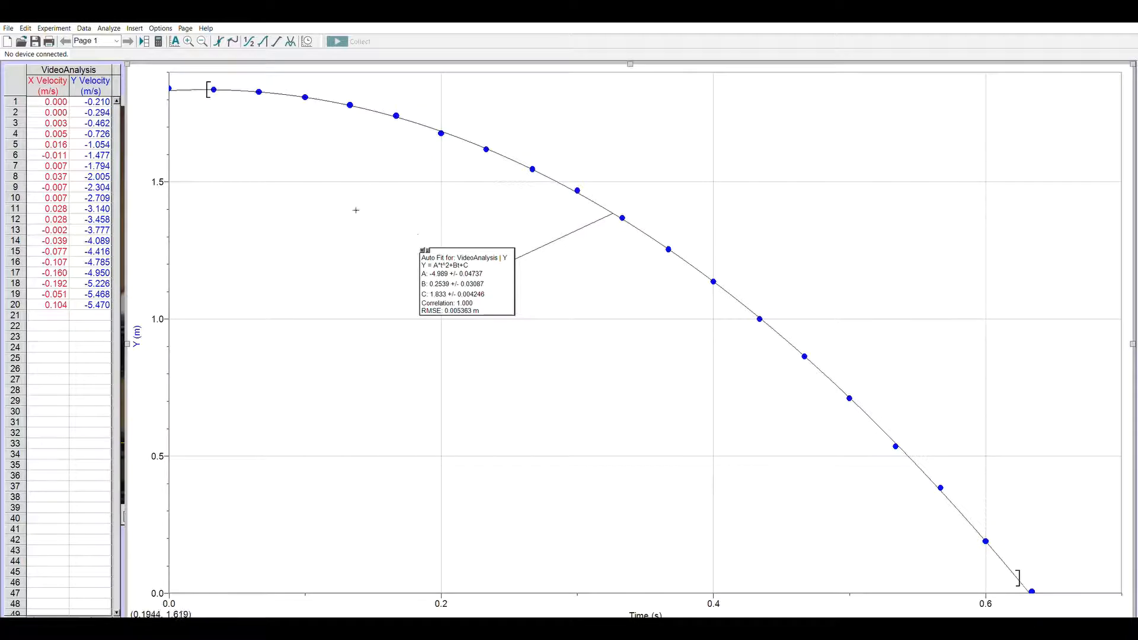
pyautogui.moveTo(528, 101)
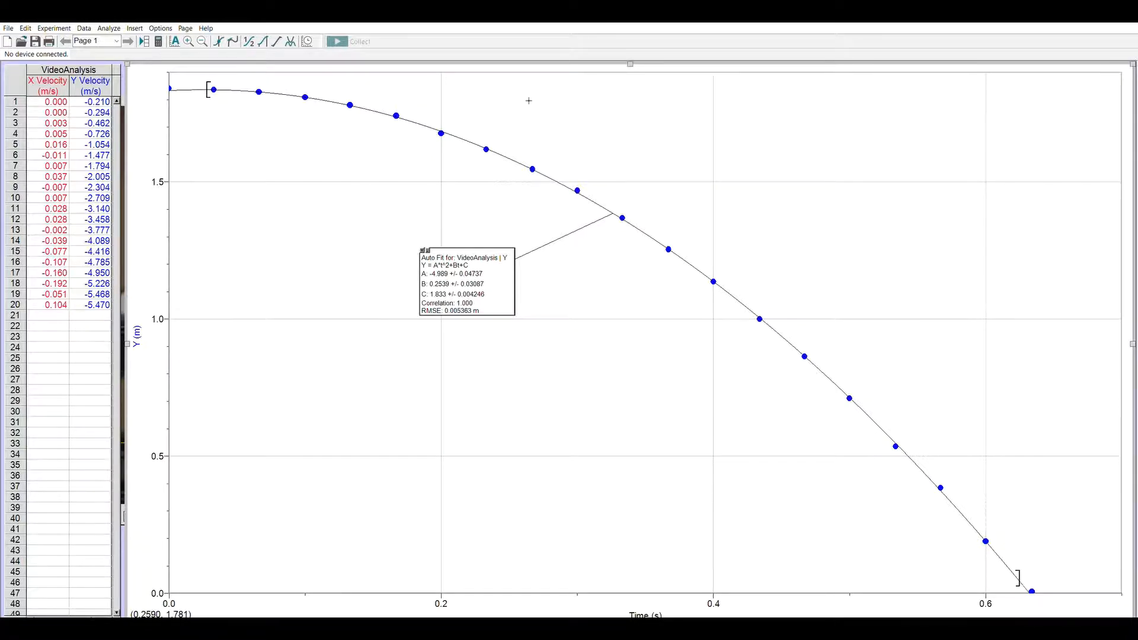
pyautogui.moveTo(405, 225)
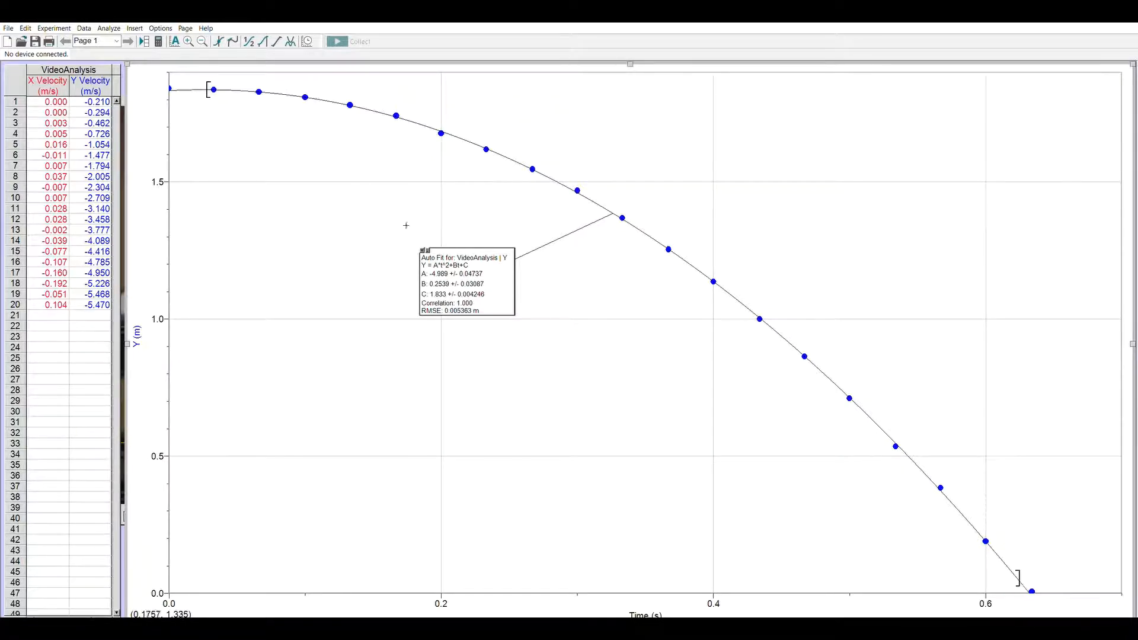
pyautogui.moveTo(320, 282)
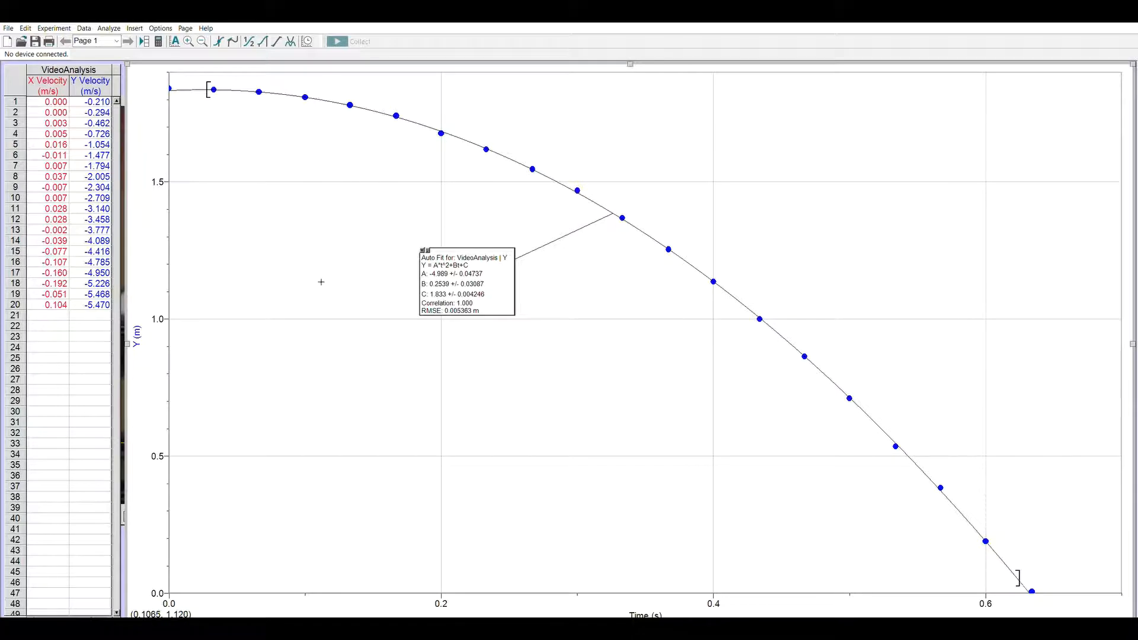
pyautogui.moveTo(333, 269)
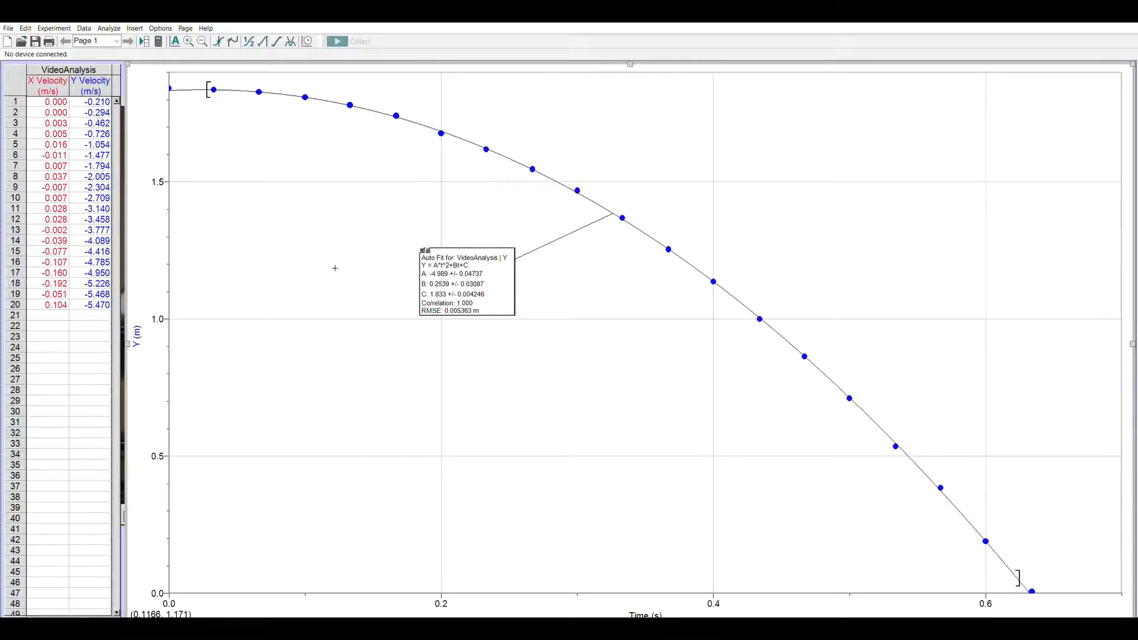
pyautogui.moveTo(280, 216)
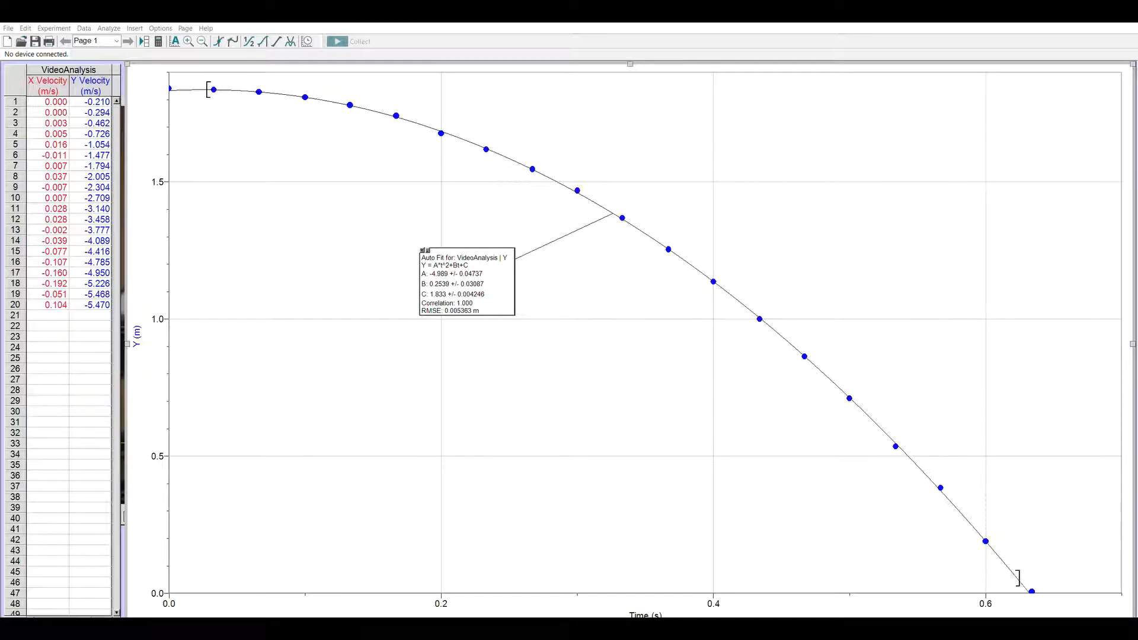
pyautogui.moveTo(541, 259)
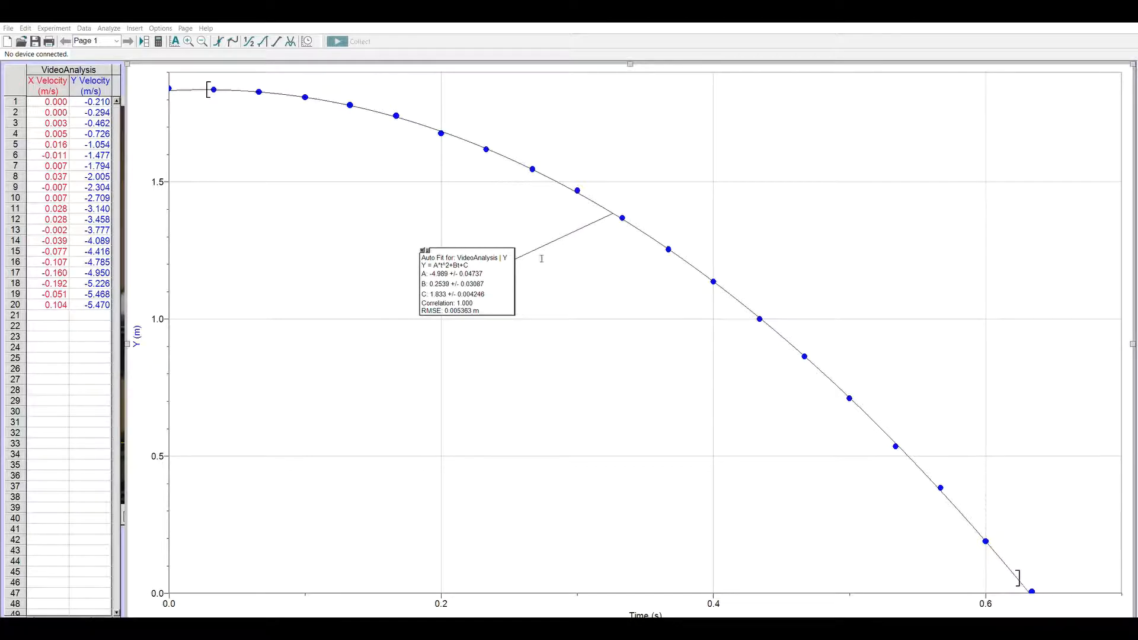
pyautogui.moveTo(528, 274)
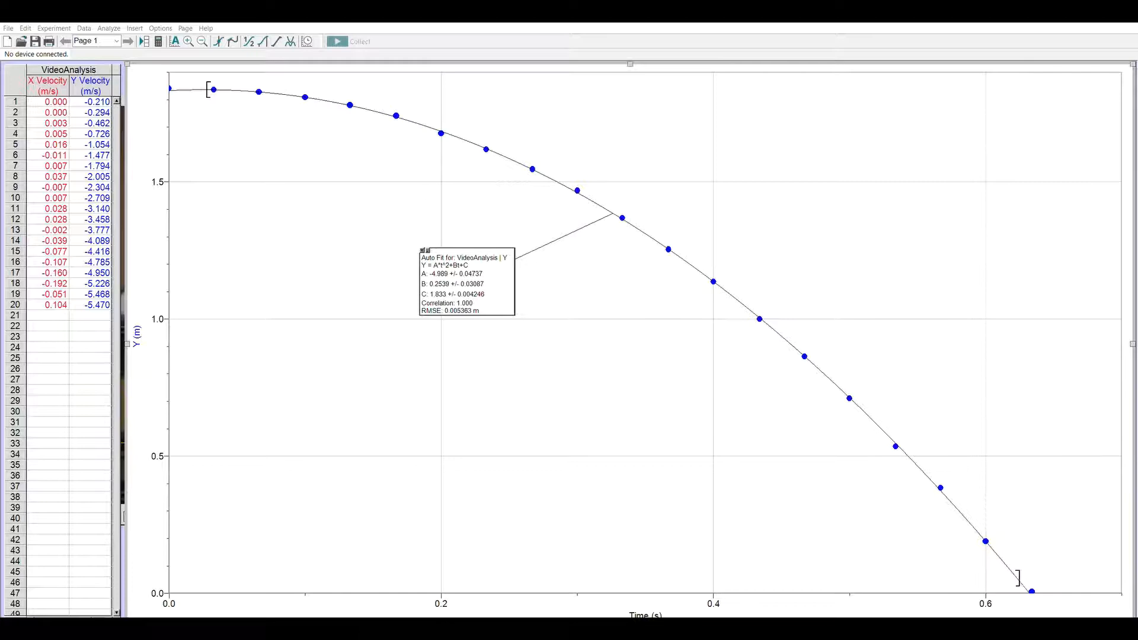
pyautogui.moveTo(599, 283)
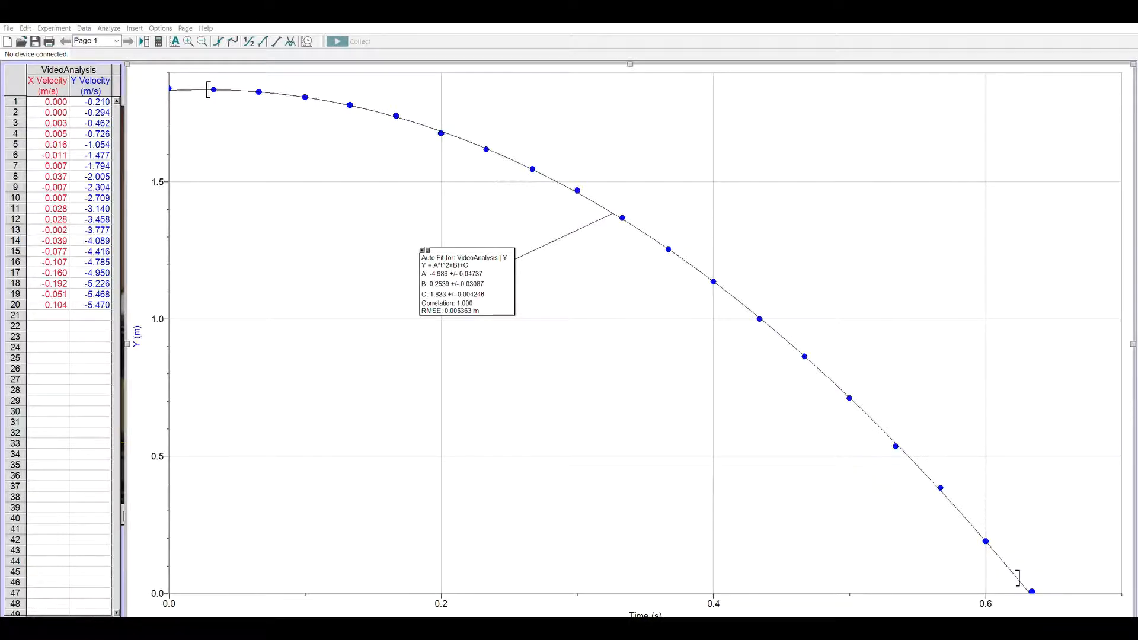
pyautogui.moveTo(621, 281)
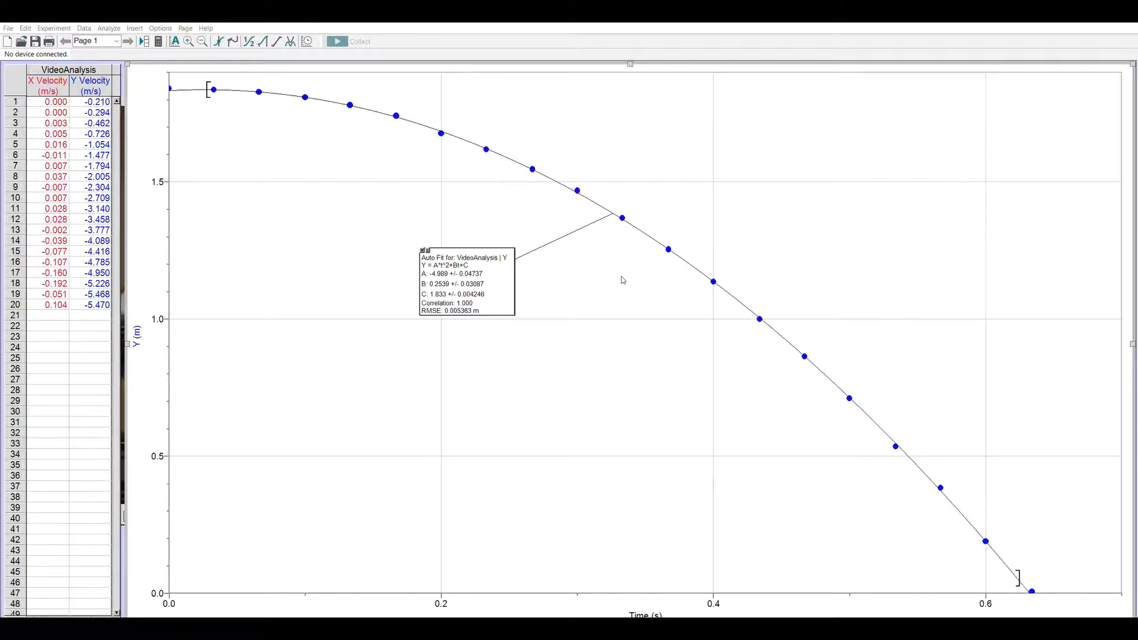
pyautogui.moveTo(650, 295)
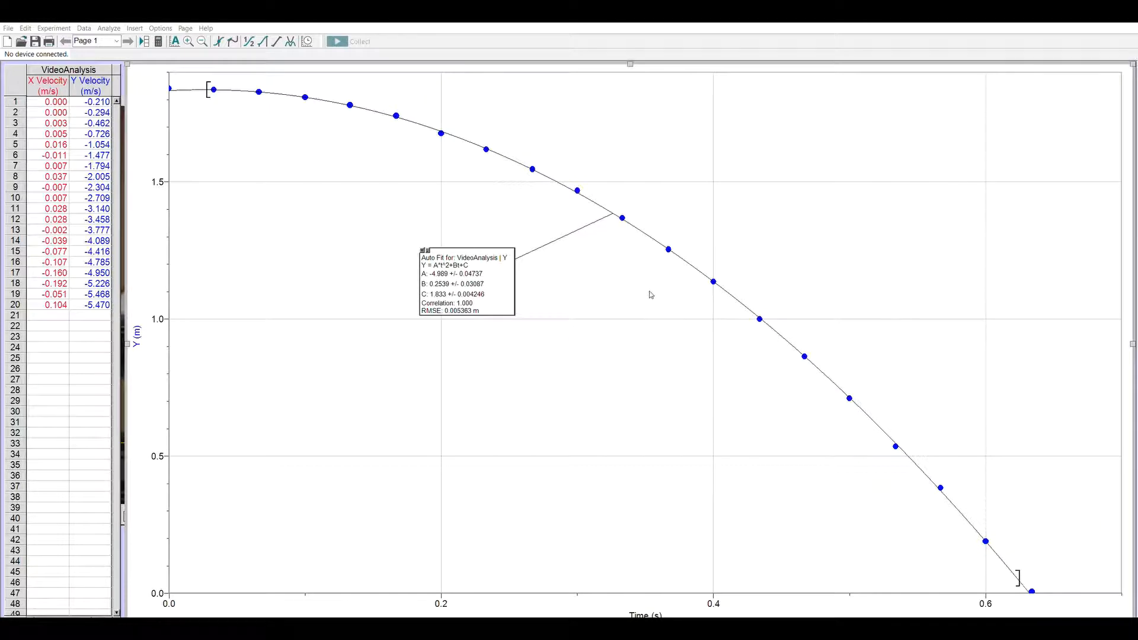
pyautogui.moveTo(659, 320)
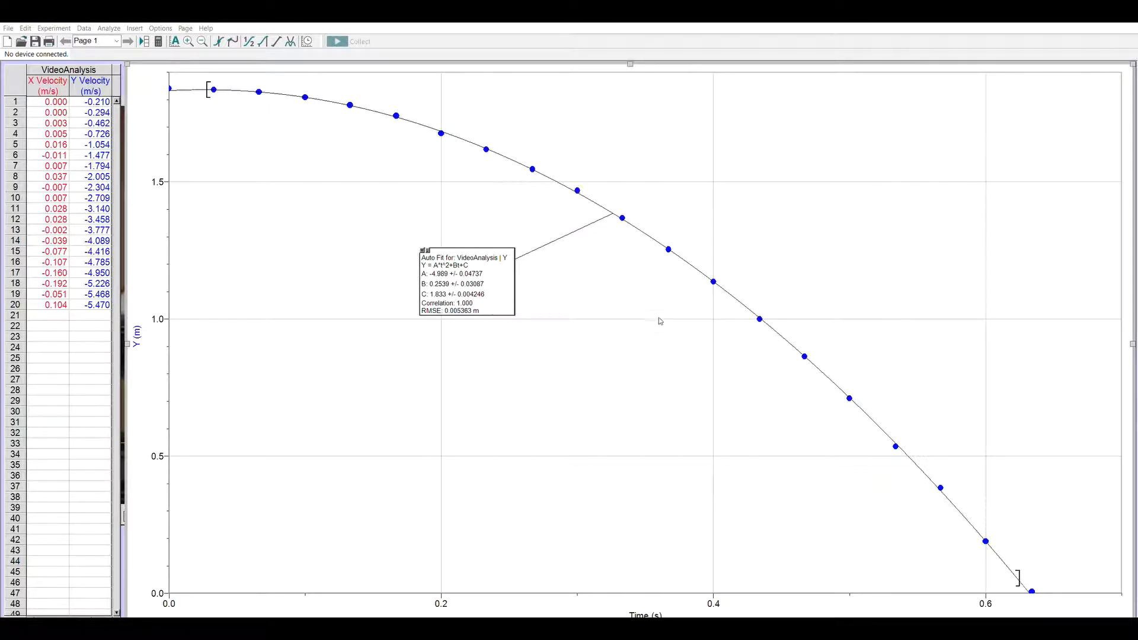
pyautogui.moveTo(540, 276)
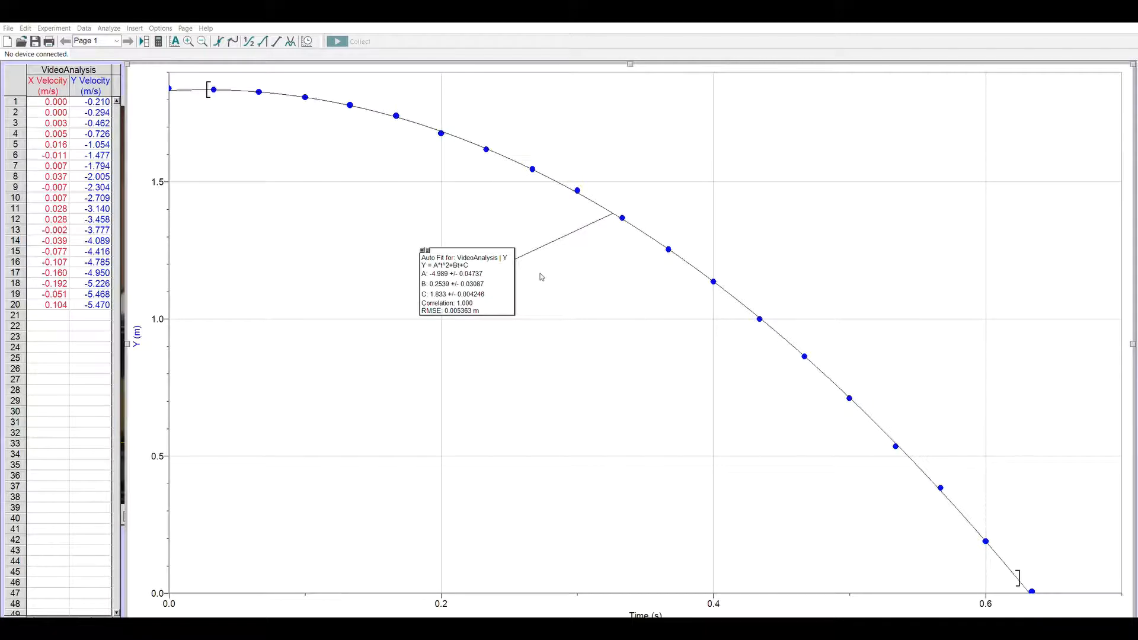
pyautogui.moveTo(492, 281)
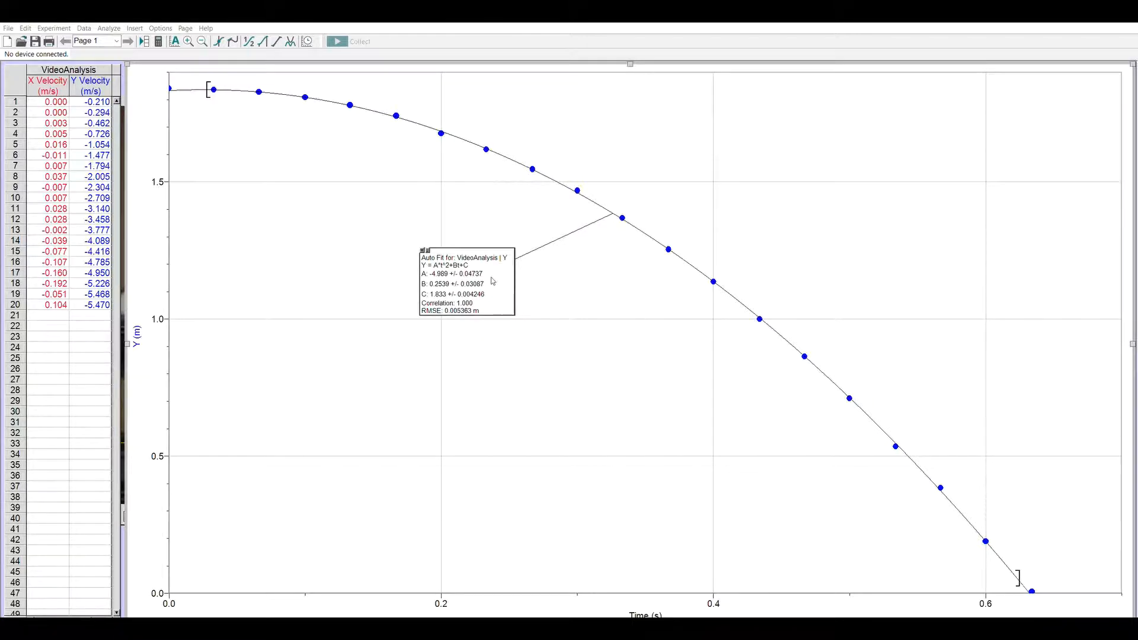
pyautogui.moveTo(473, 356)
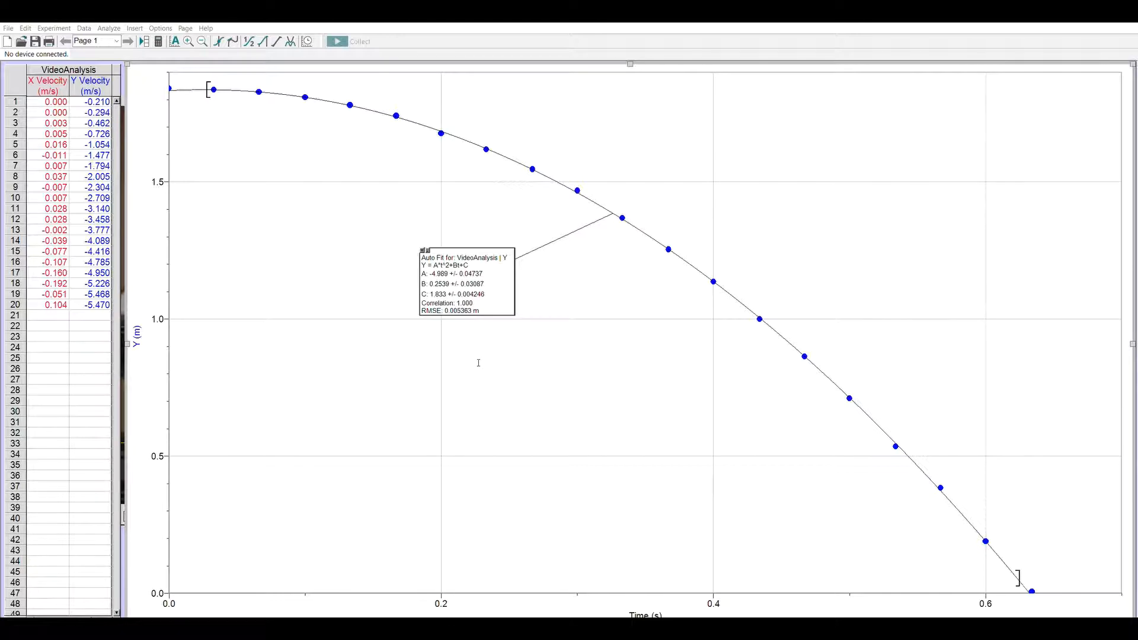
pyautogui.moveTo(545, 375)
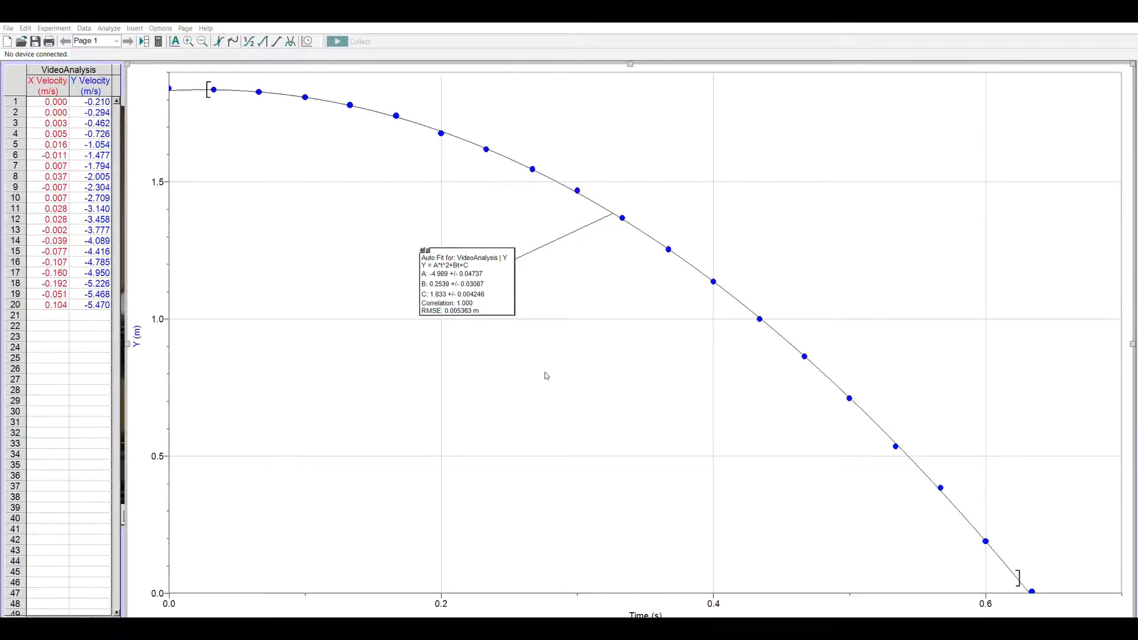
pyautogui.moveTo(622, 374)
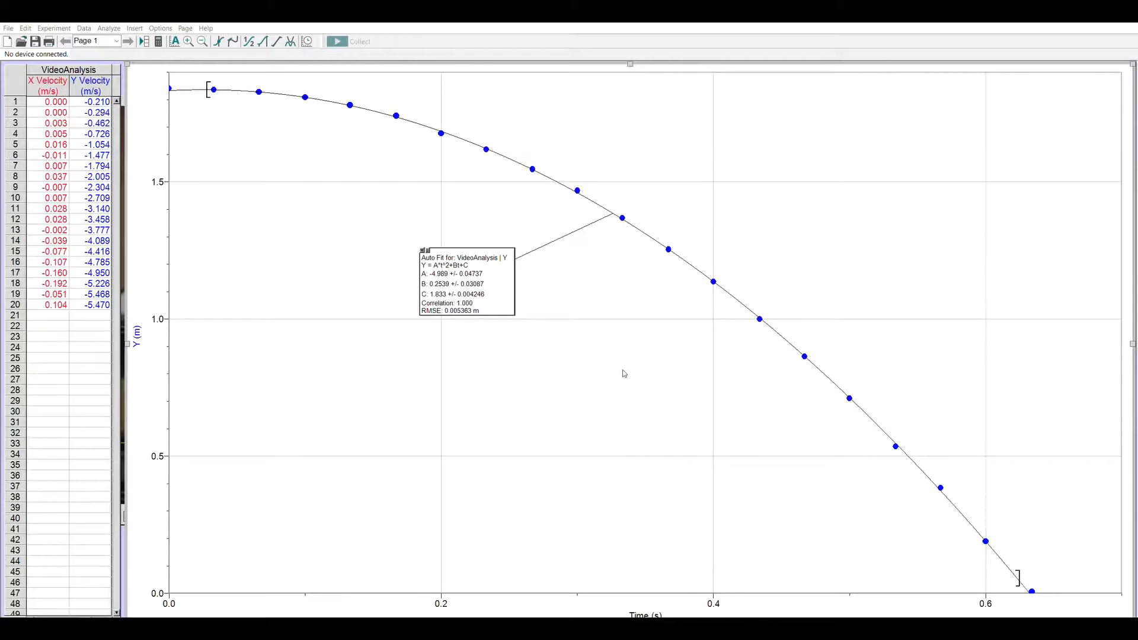
pyautogui.moveTo(599, 400)
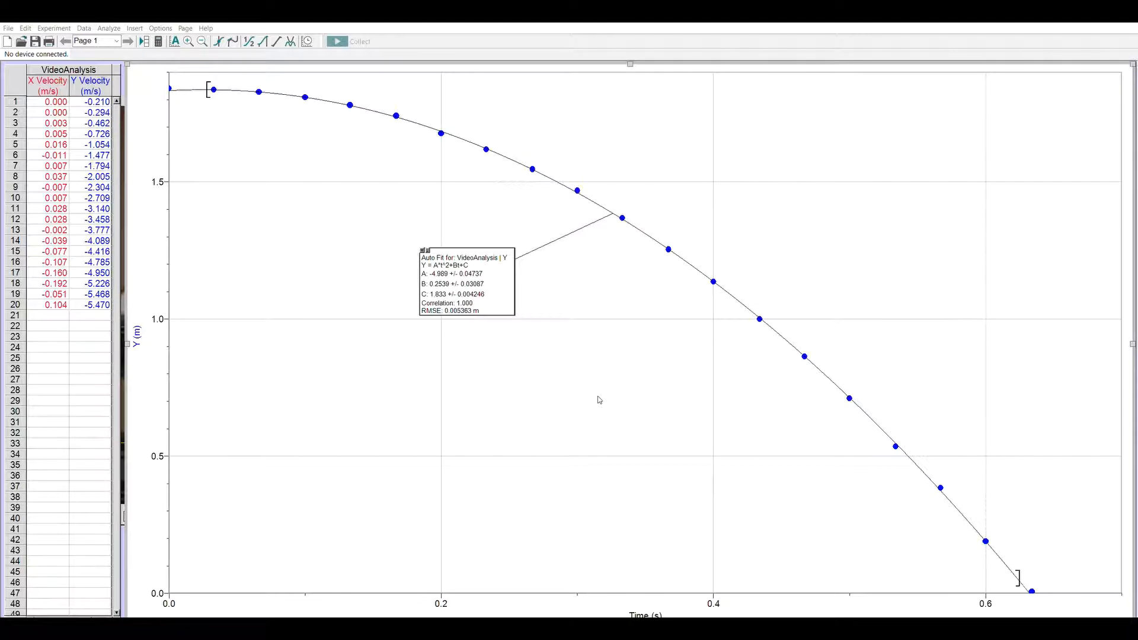
pyautogui.moveTo(617, 388)
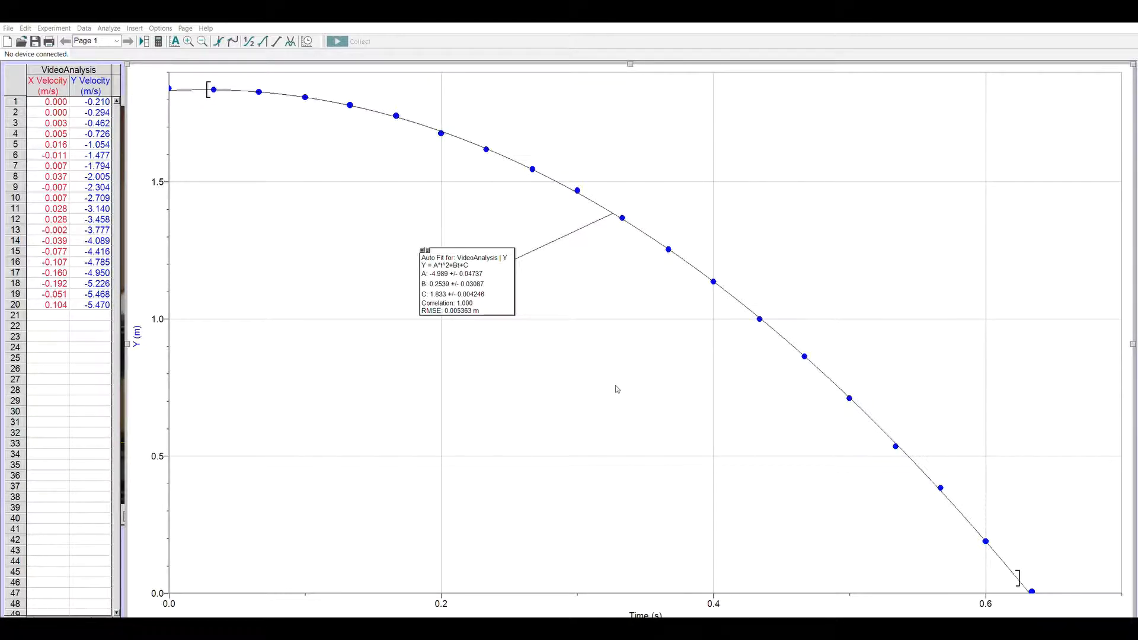
pyautogui.moveTo(648, 406)
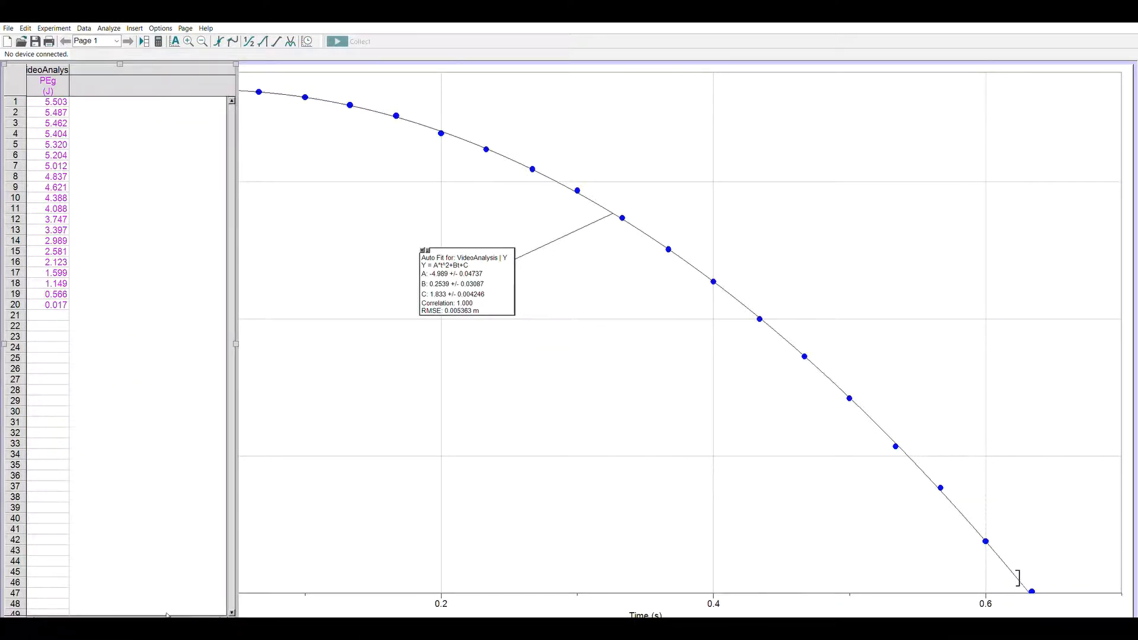
pyautogui.moveTo(149, 610)
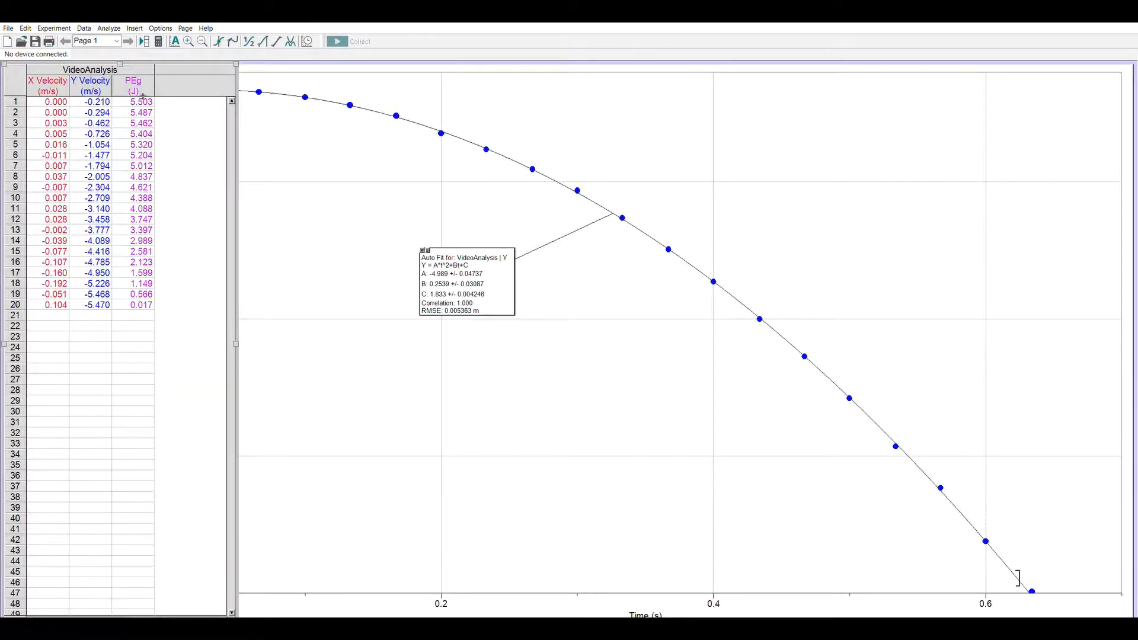
pyautogui.moveTo(173, 107)
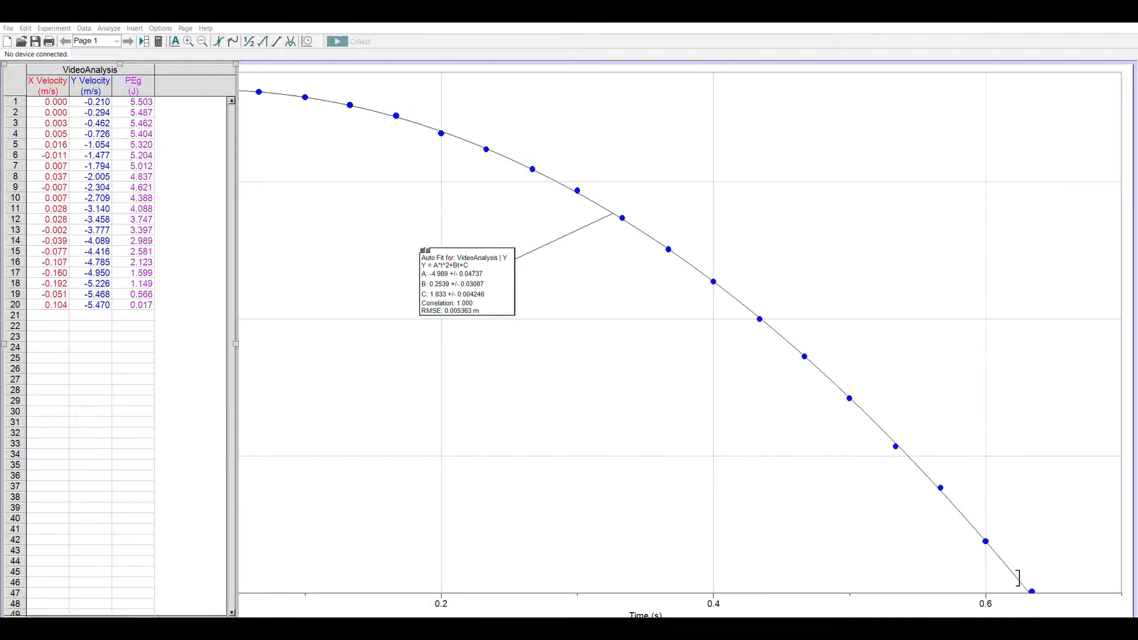
pyautogui.moveTo(591, 281)
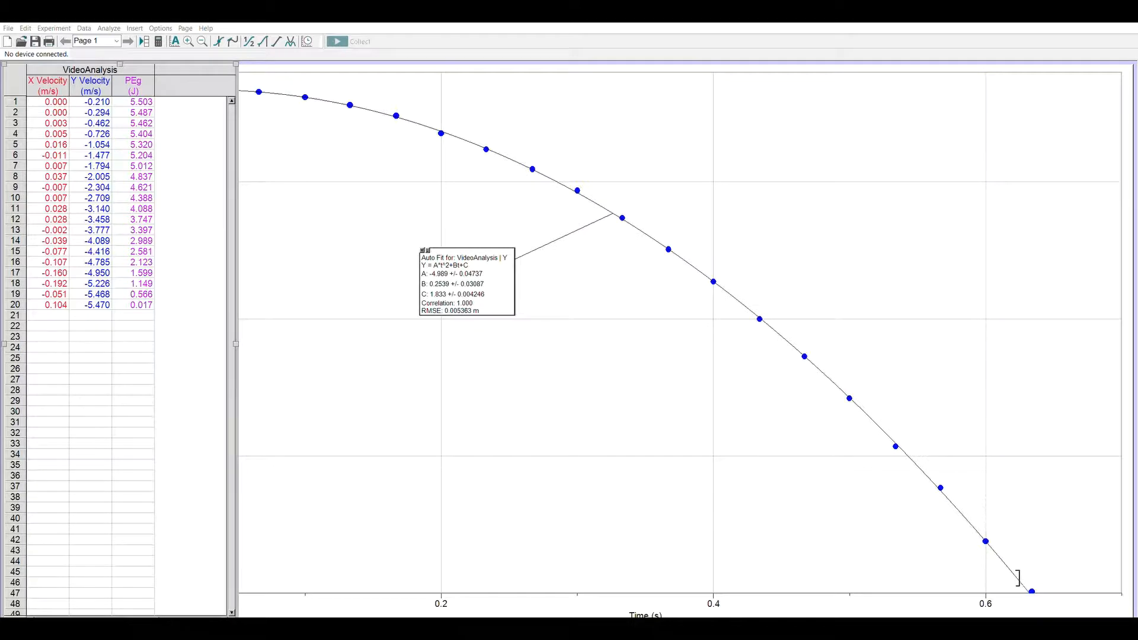
pyautogui.moveTo(465, 349)
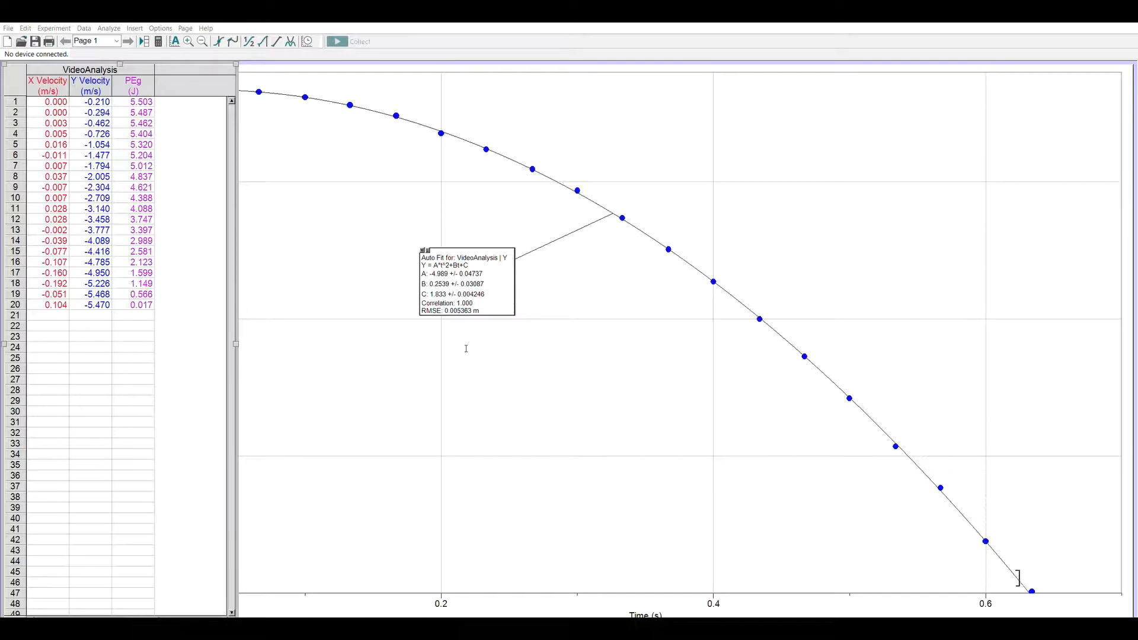
pyautogui.moveTo(517, 359)
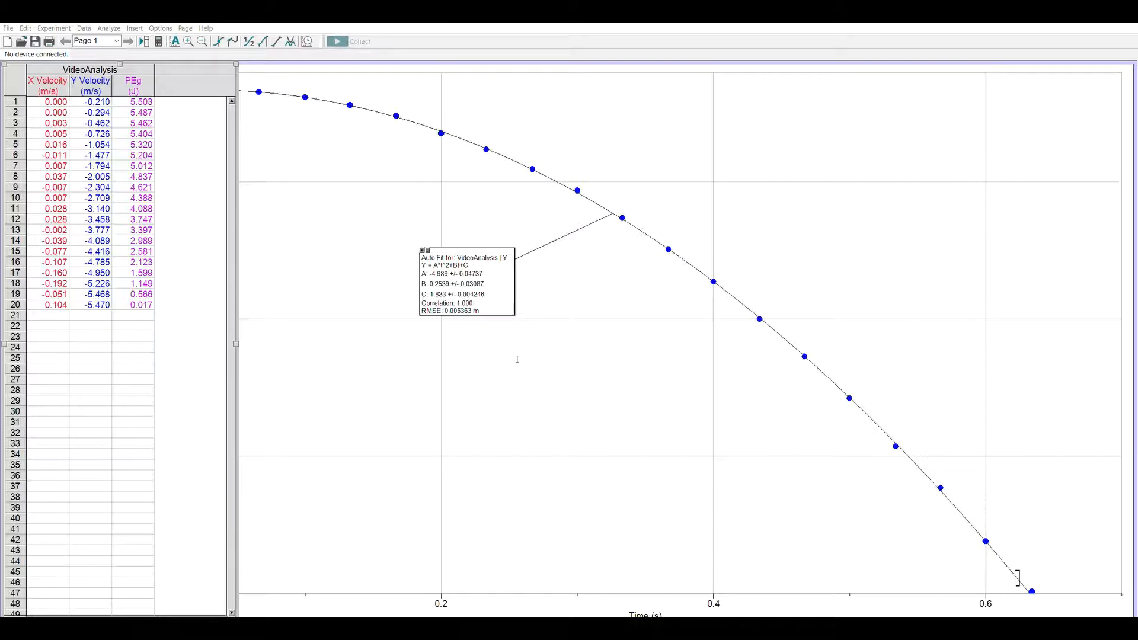
pyautogui.moveTo(607, 377)
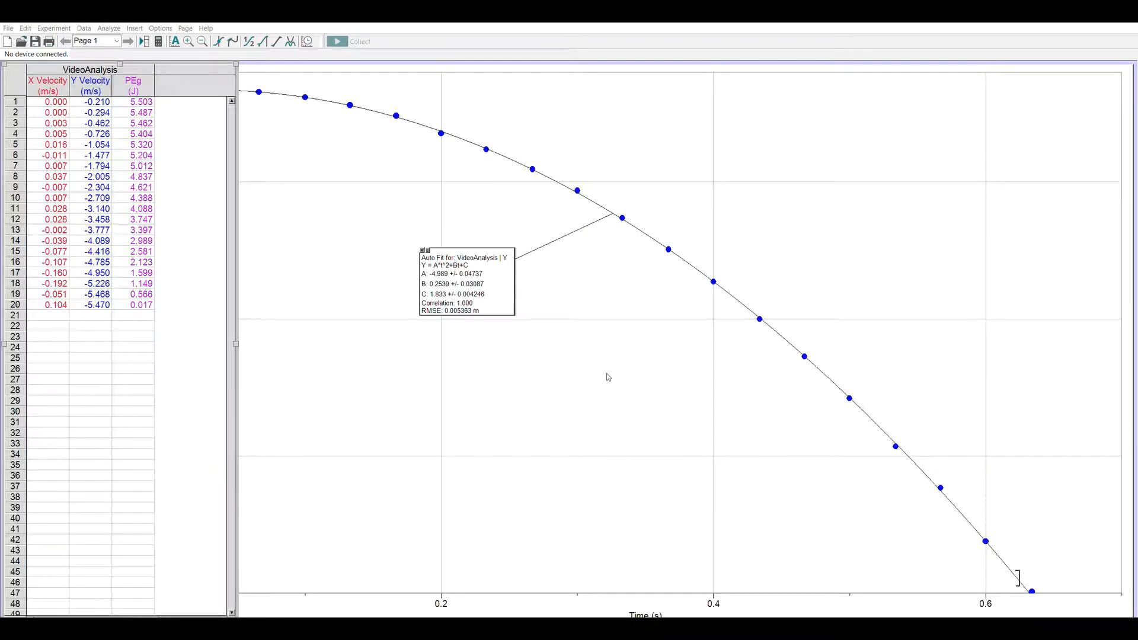
pyautogui.moveTo(556, 400)
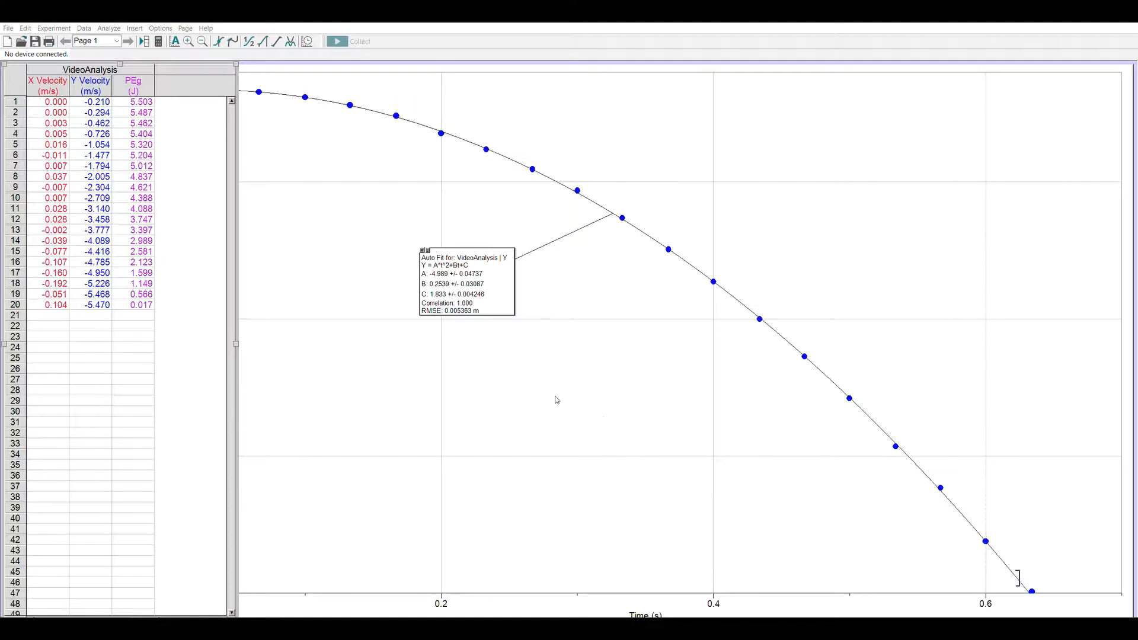
pyautogui.moveTo(546, 349)
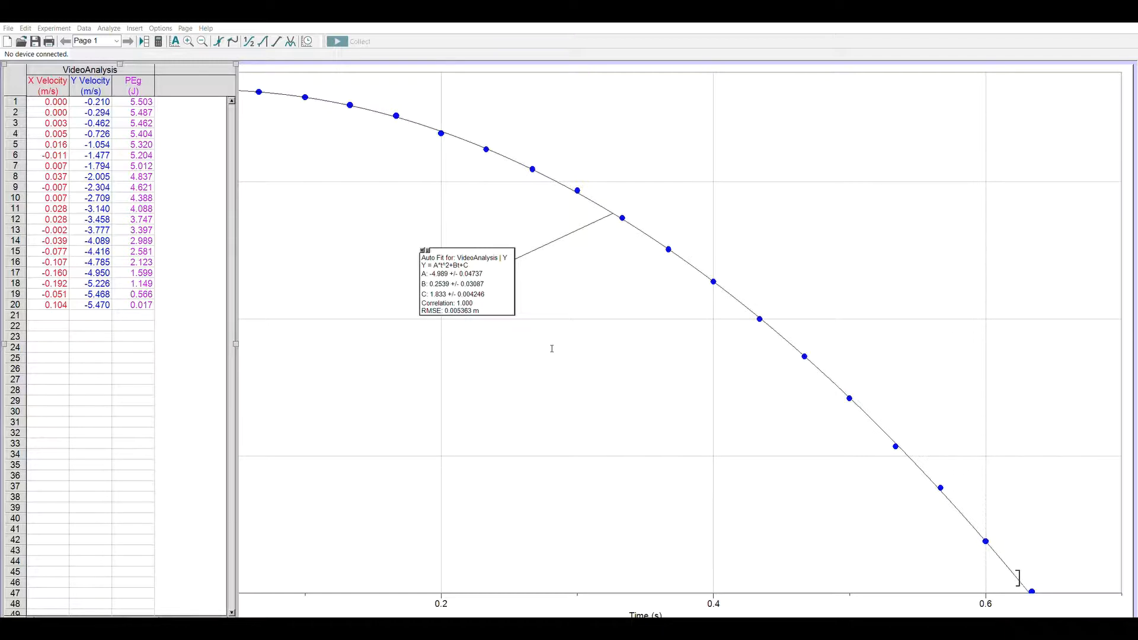
pyautogui.moveTo(653, 414)
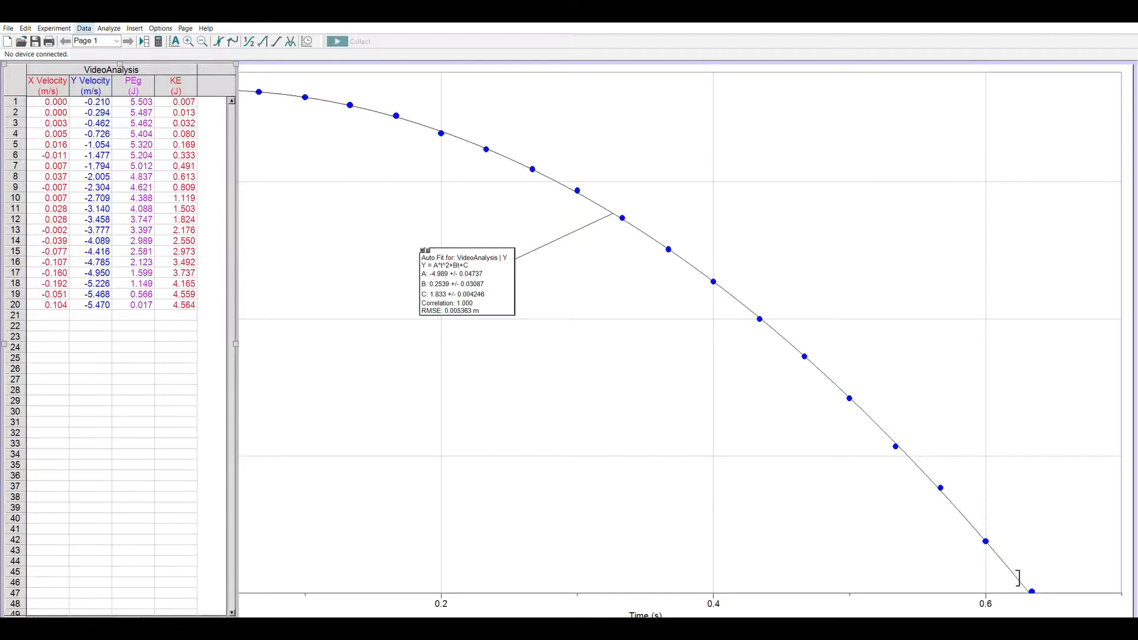
pyautogui.moveTo(307, 179)
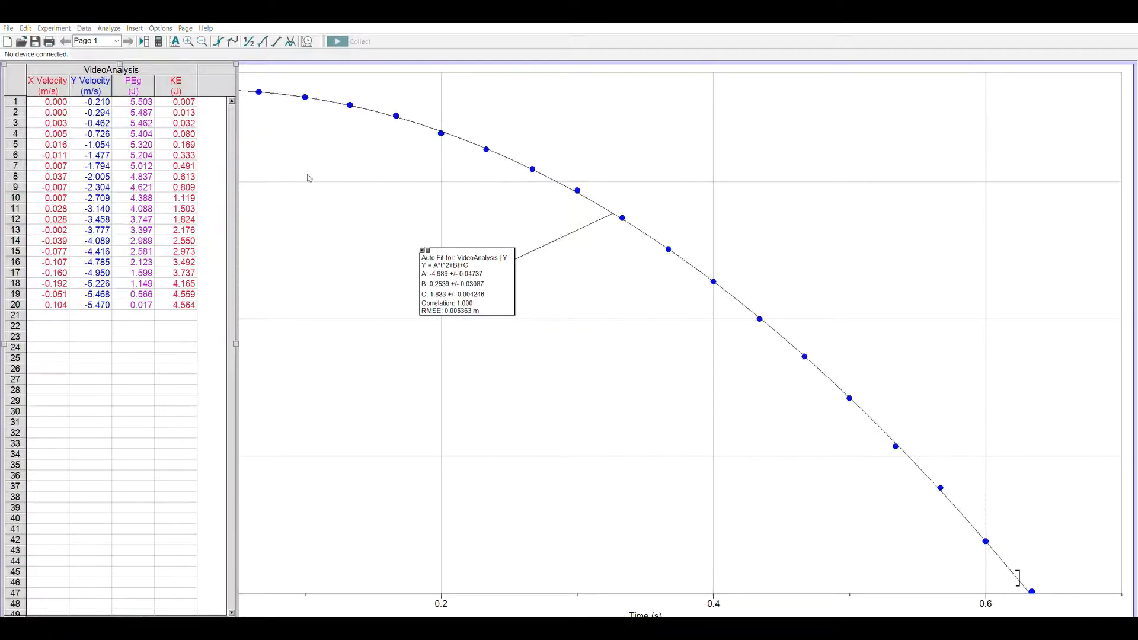
pyautogui.moveTo(470, 235)
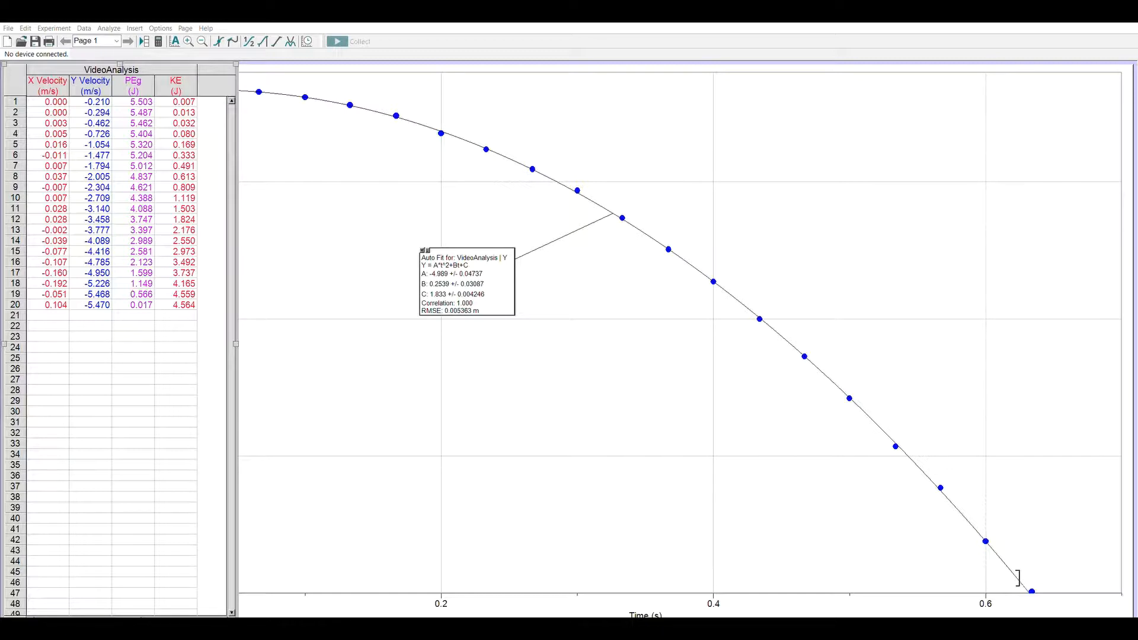
pyautogui.moveTo(489, 268)
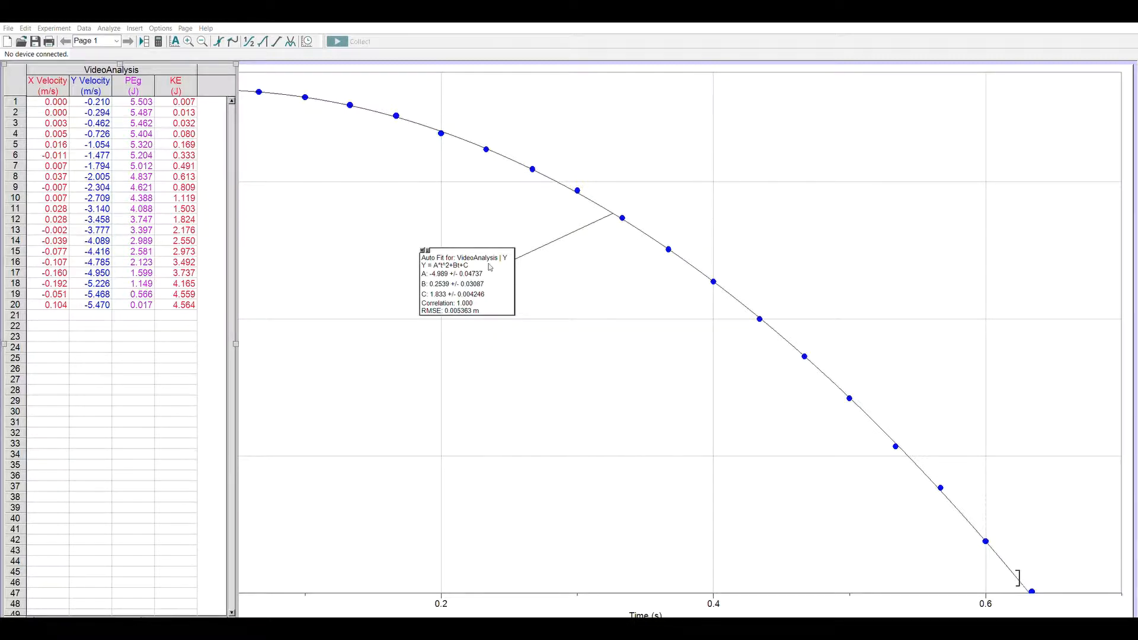
pyautogui.moveTo(591, 277)
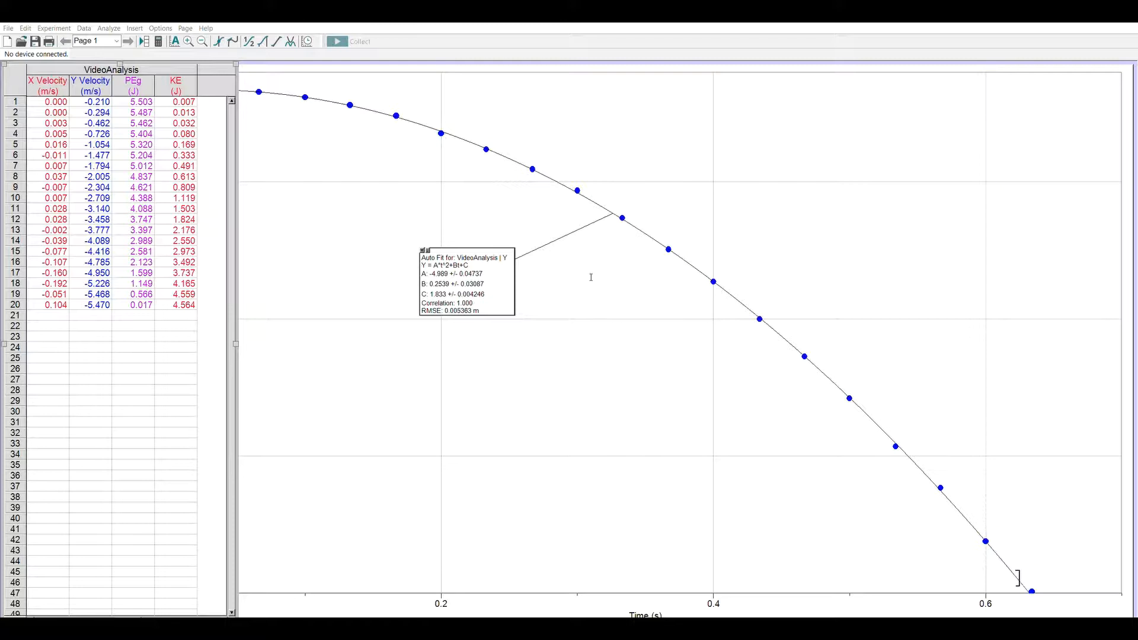
pyautogui.moveTo(601, 289)
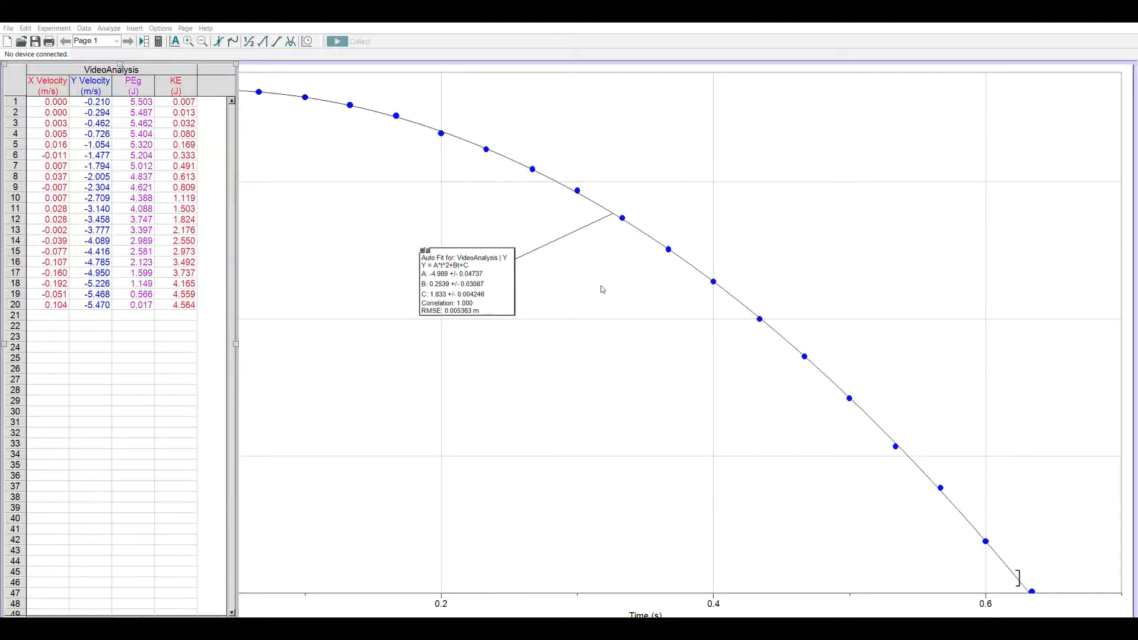
pyautogui.moveTo(562, 362)
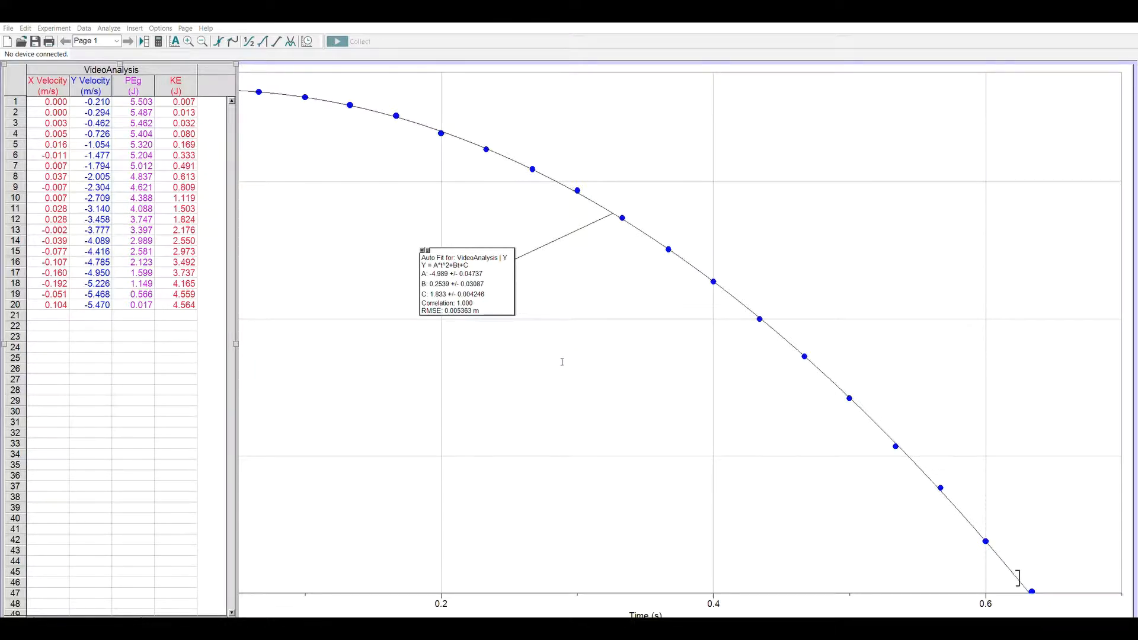
pyautogui.moveTo(605, 378)
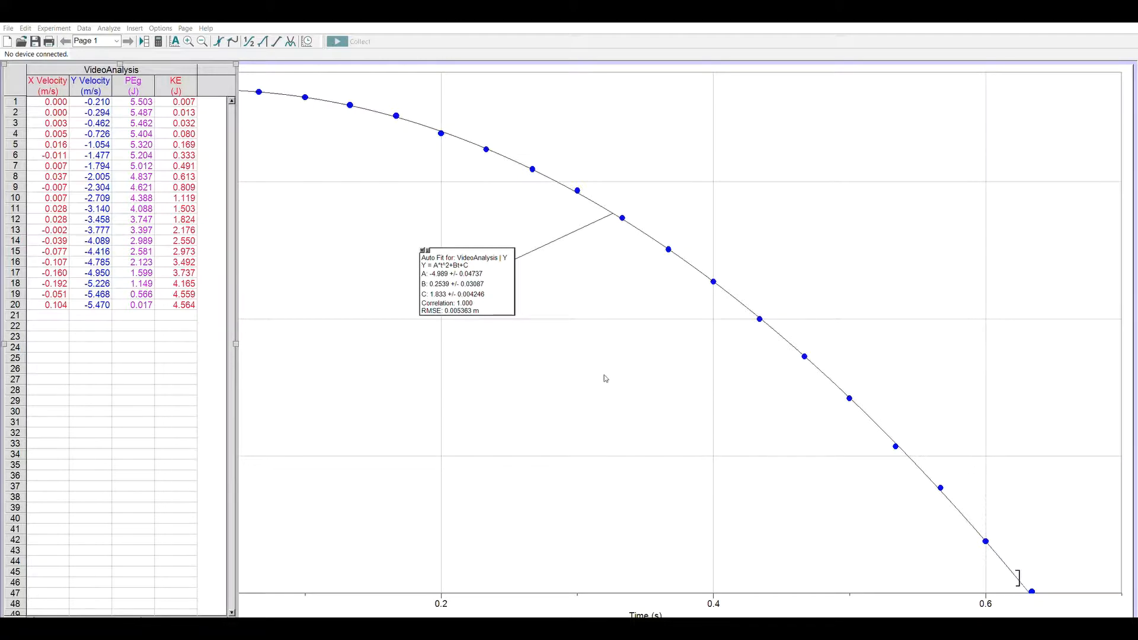
pyautogui.moveTo(590, 376)
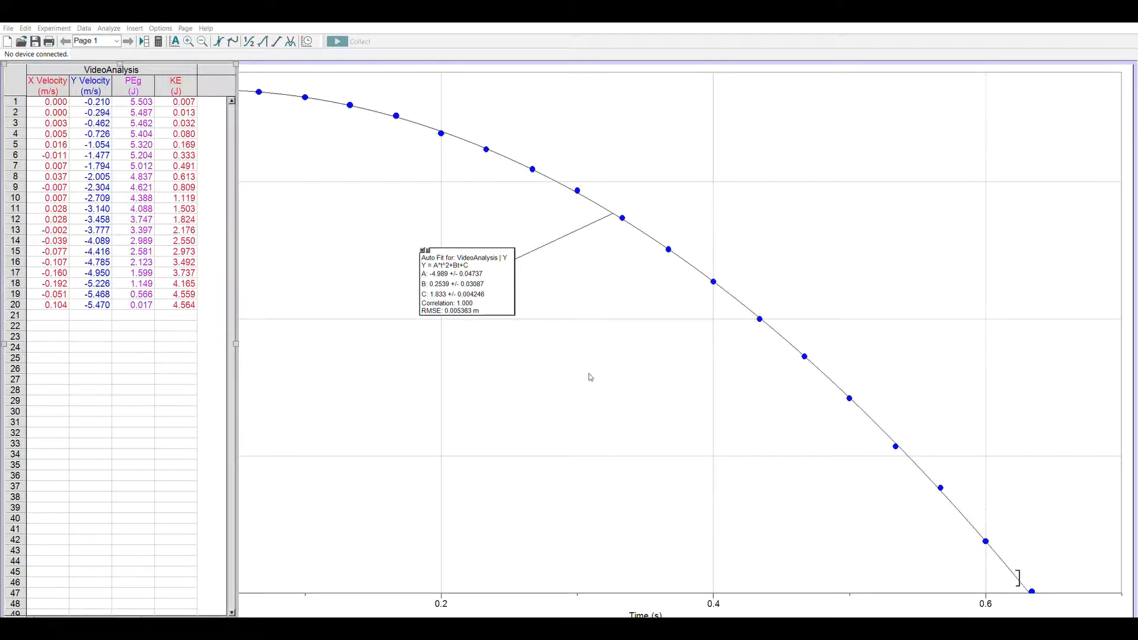
pyautogui.moveTo(614, 431)
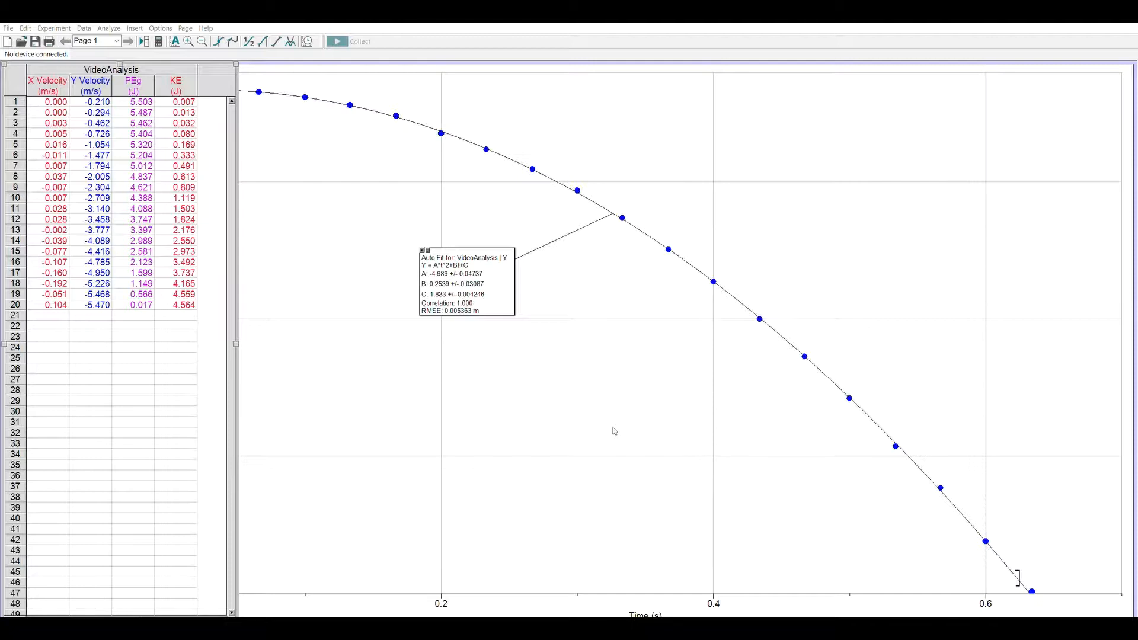
pyautogui.moveTo(601, 423)
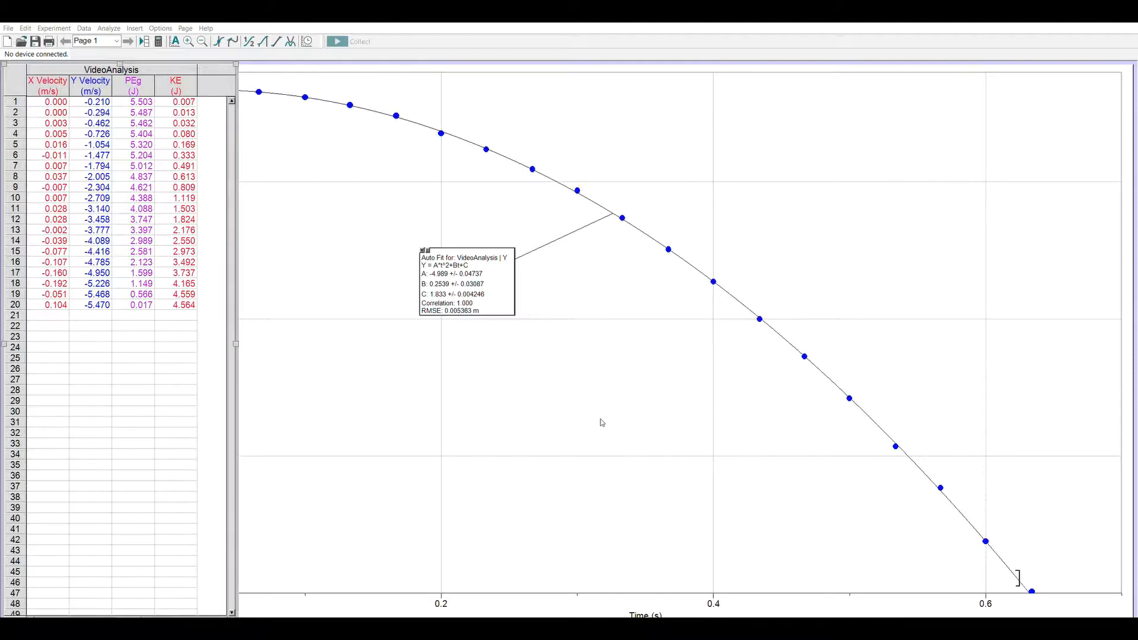
pyautogui.moveTo(610, 377)
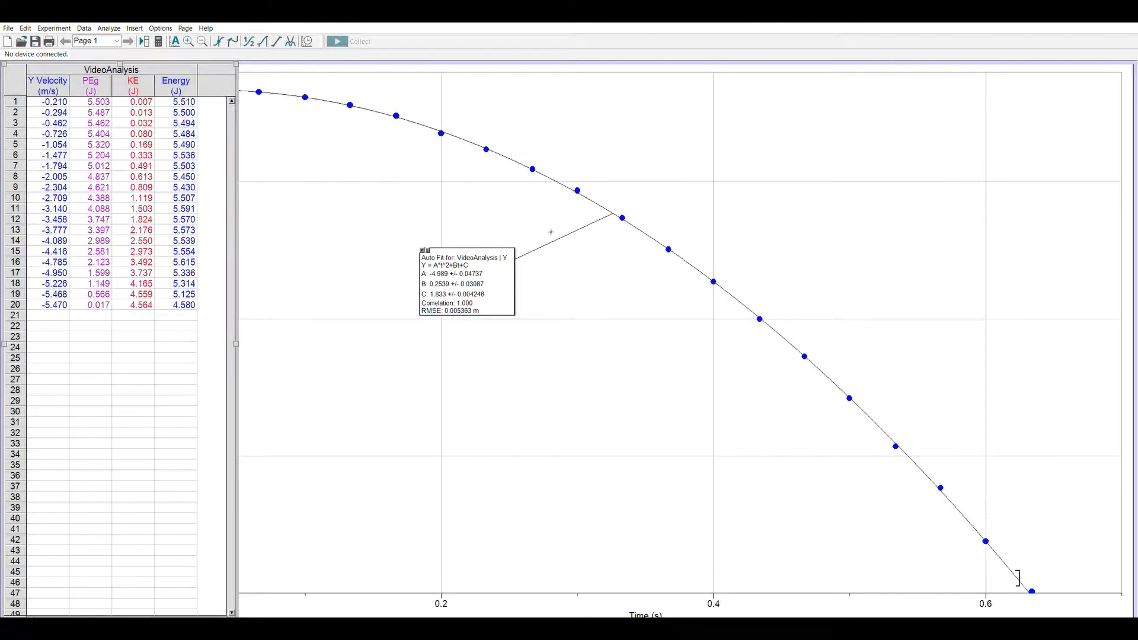
pyautogui.moveTo(415, 217)
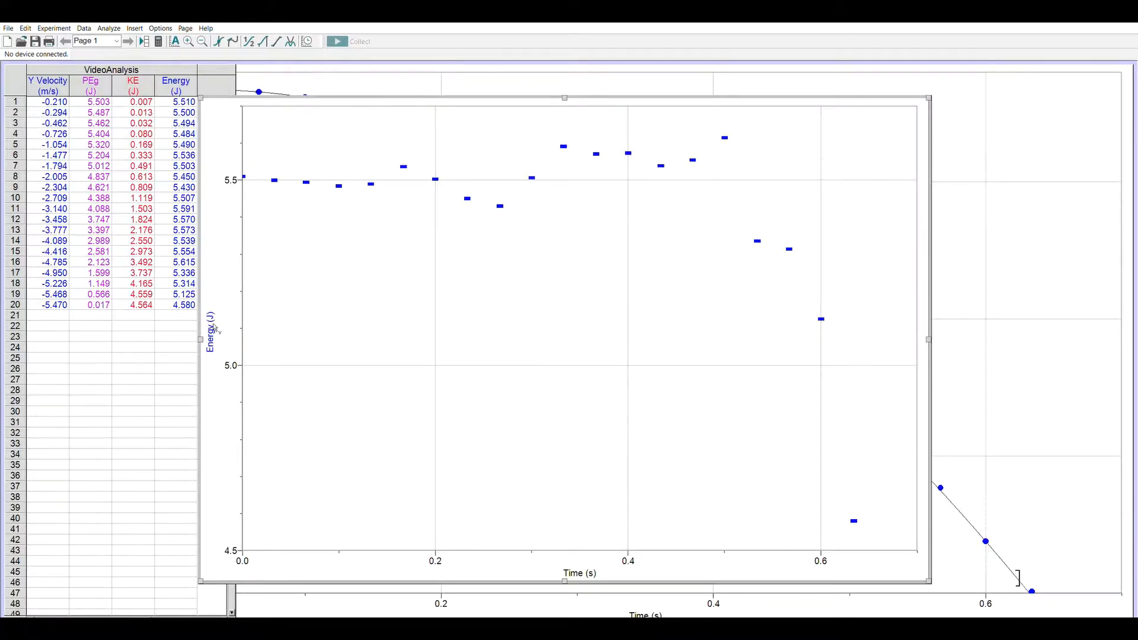
pyautogui.moveTo(243, 430)
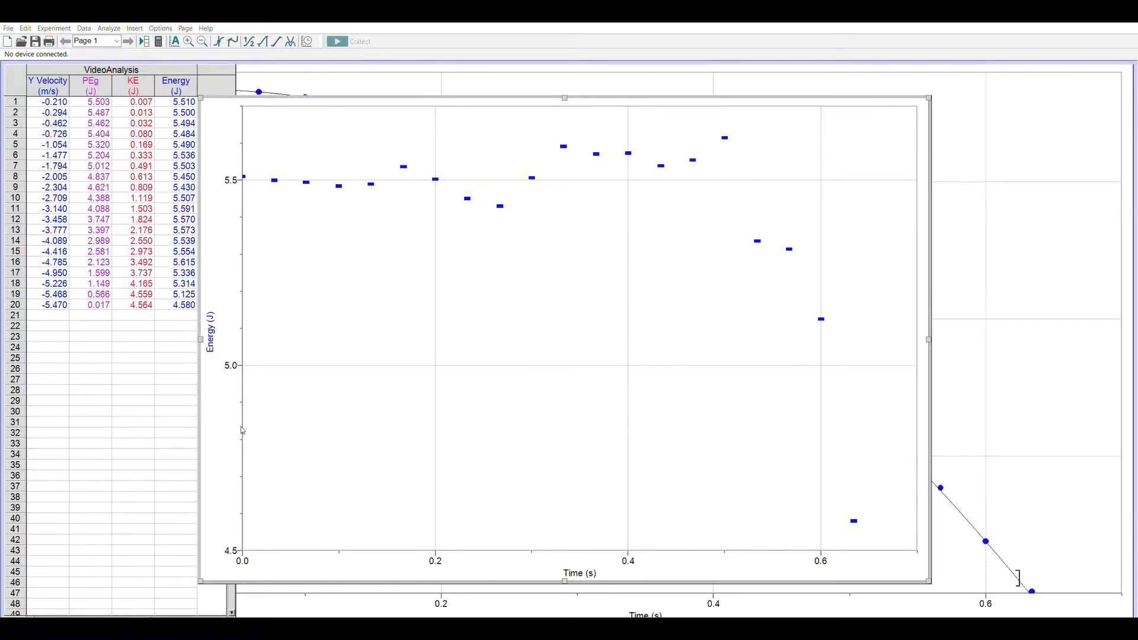
pyautogui.moveTo(463, 334)
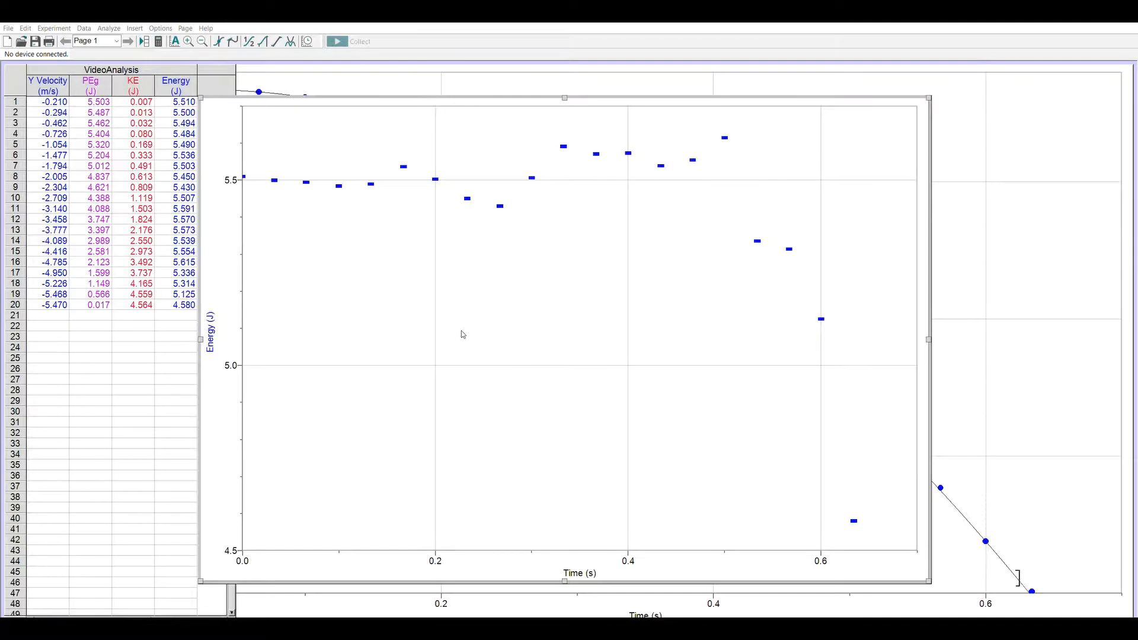
pyautogui.moveTo(462, 342)
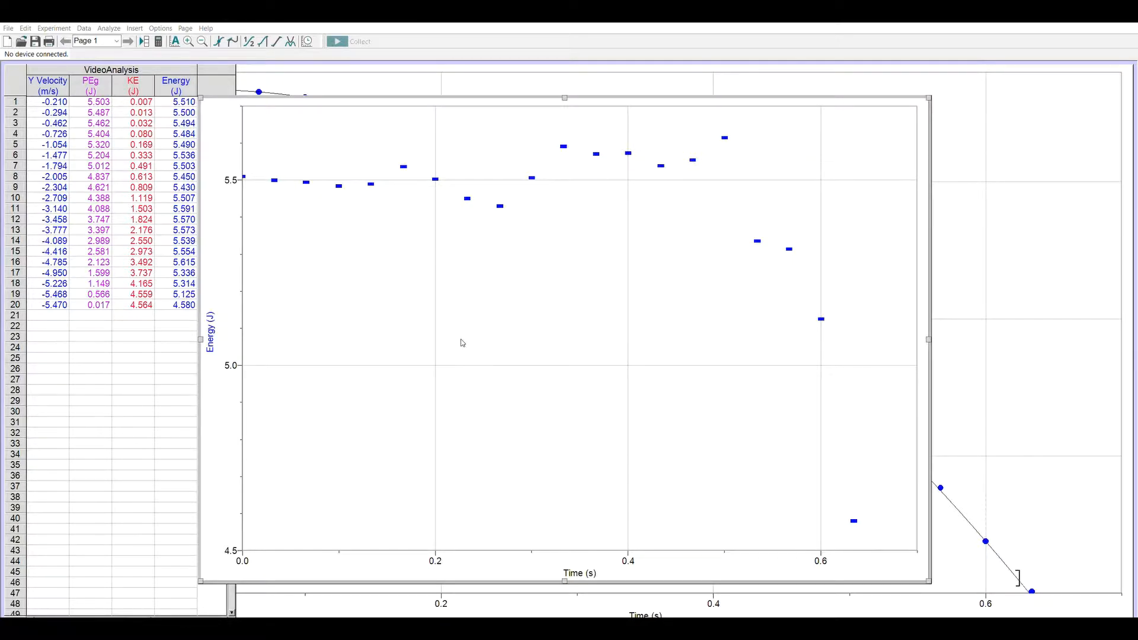
pyautogui.moveTo(493, 253)
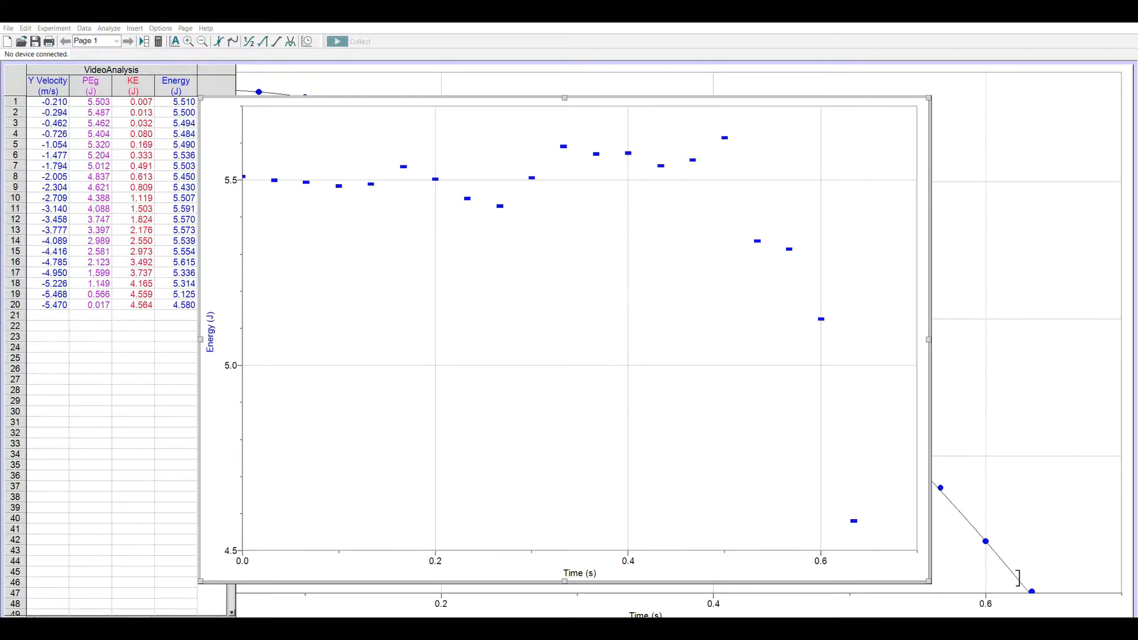
pyautogui.moveTo(476, 253)
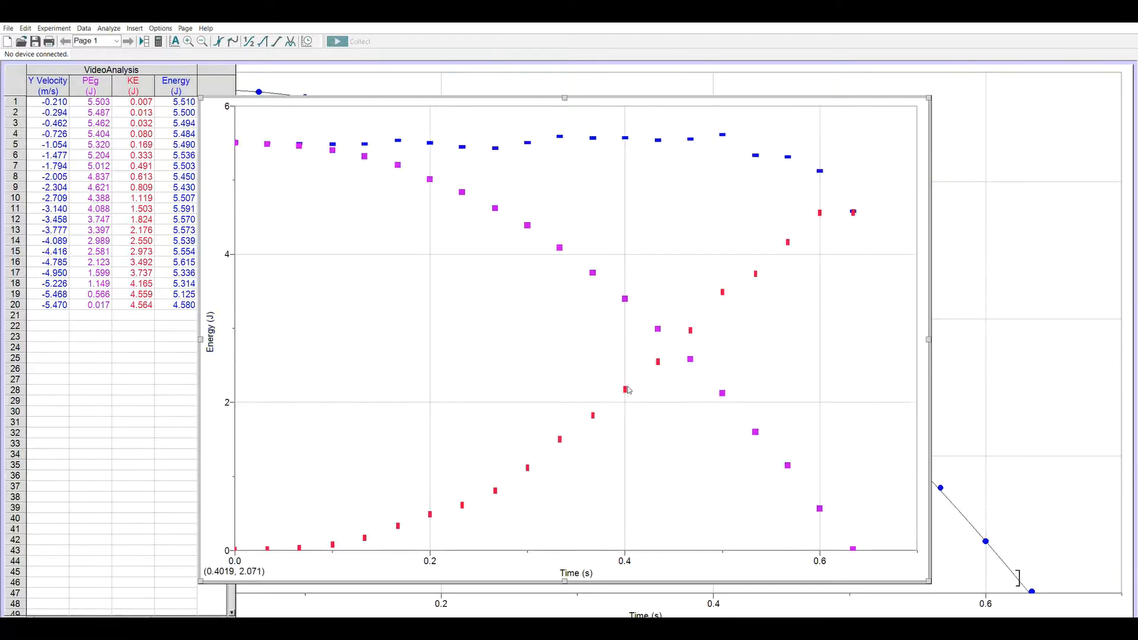
pyautogui.moveTo(497, 301)
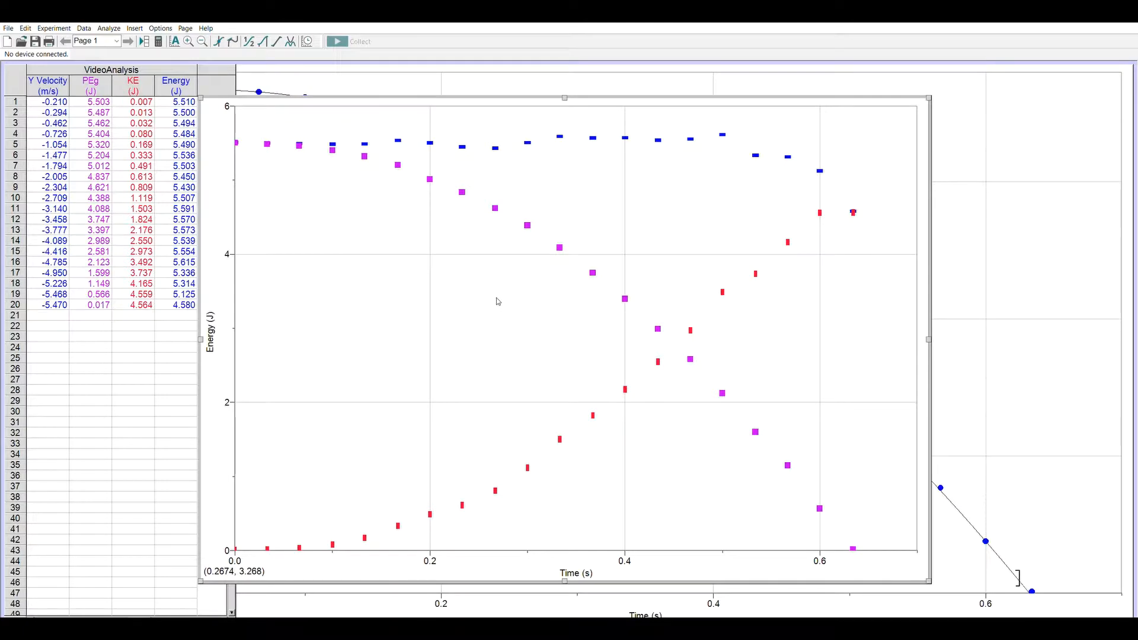
pyautogui.moveTo(468, 246)
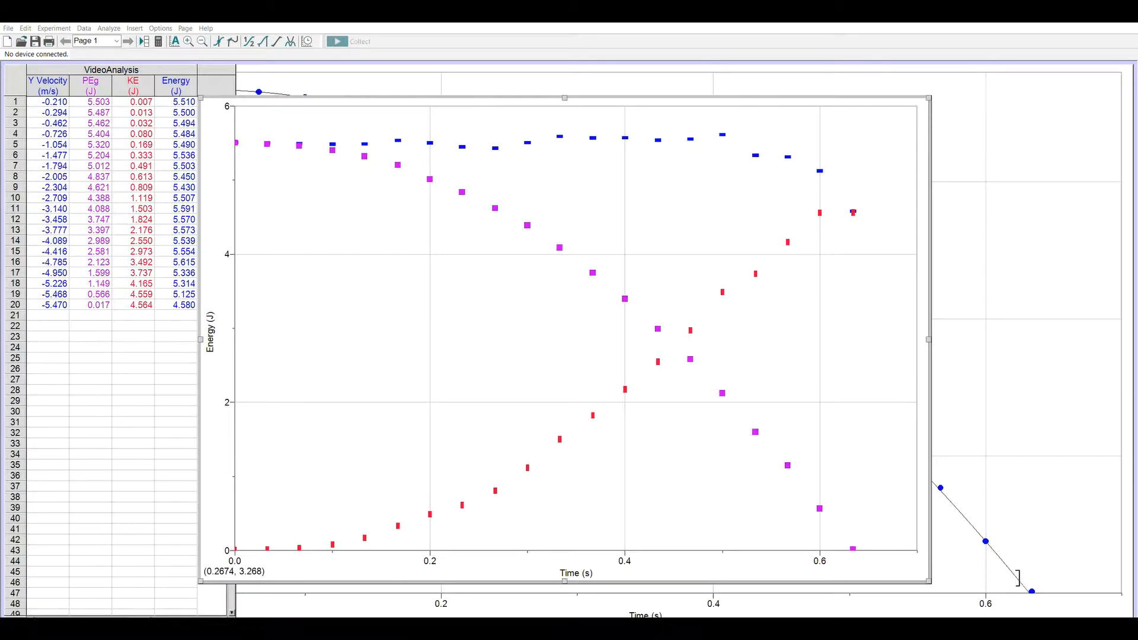
pyautogui.moveTo(556, 349)
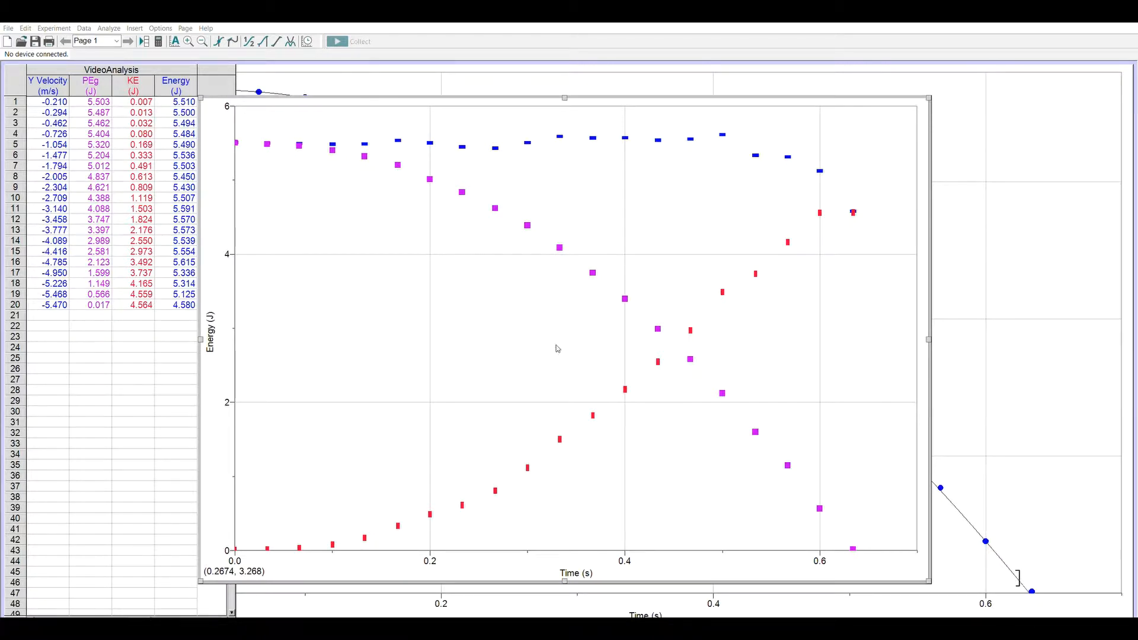
pyautogui.moveTo(557, 392)
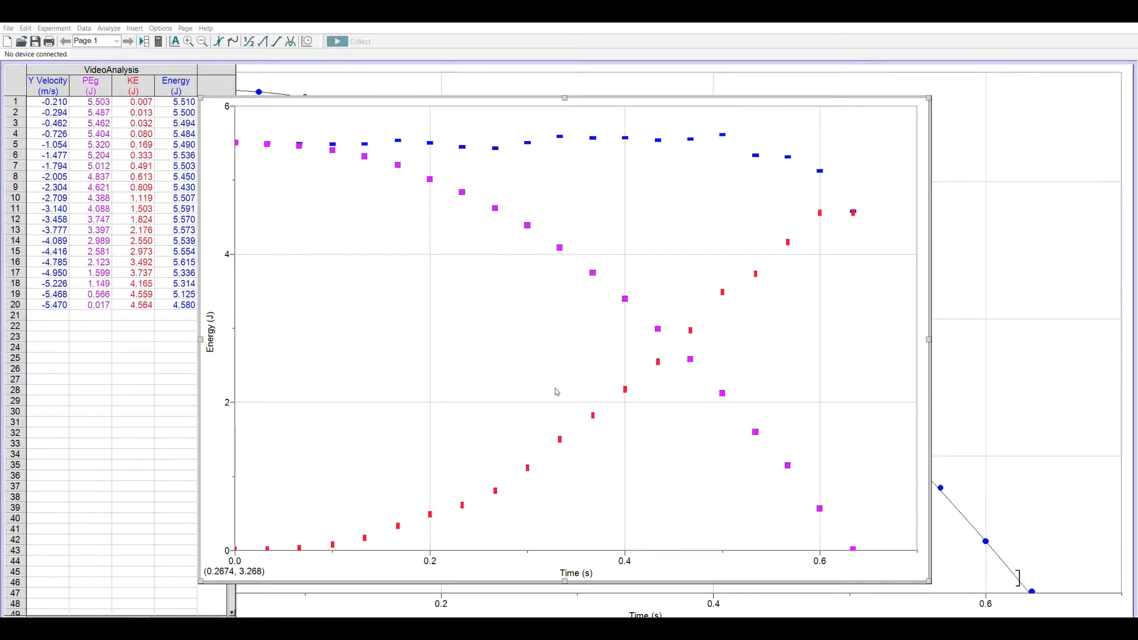
pyautogui.moveTo(446, 291)
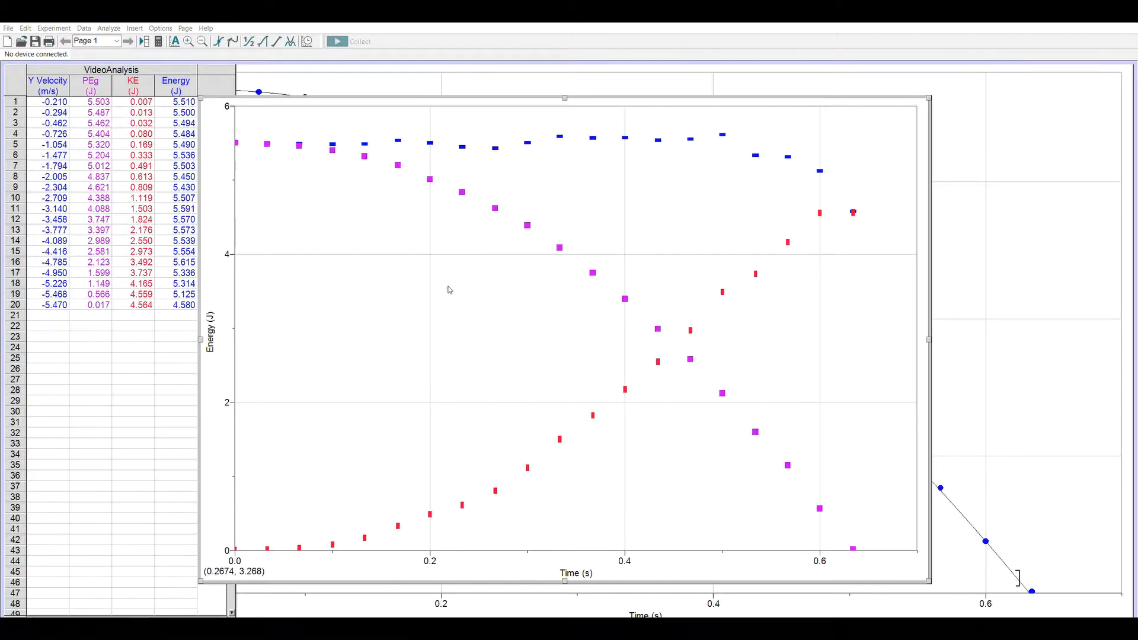
pyautogui.moveTo(650, 424)
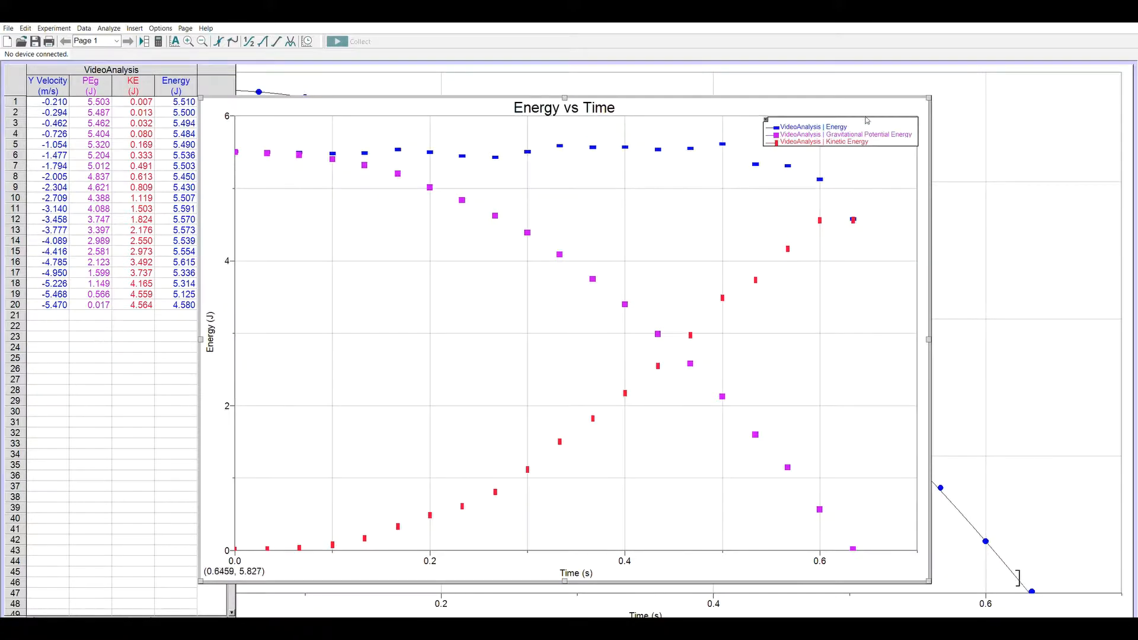
pyautogui.moveTo(566, 89)
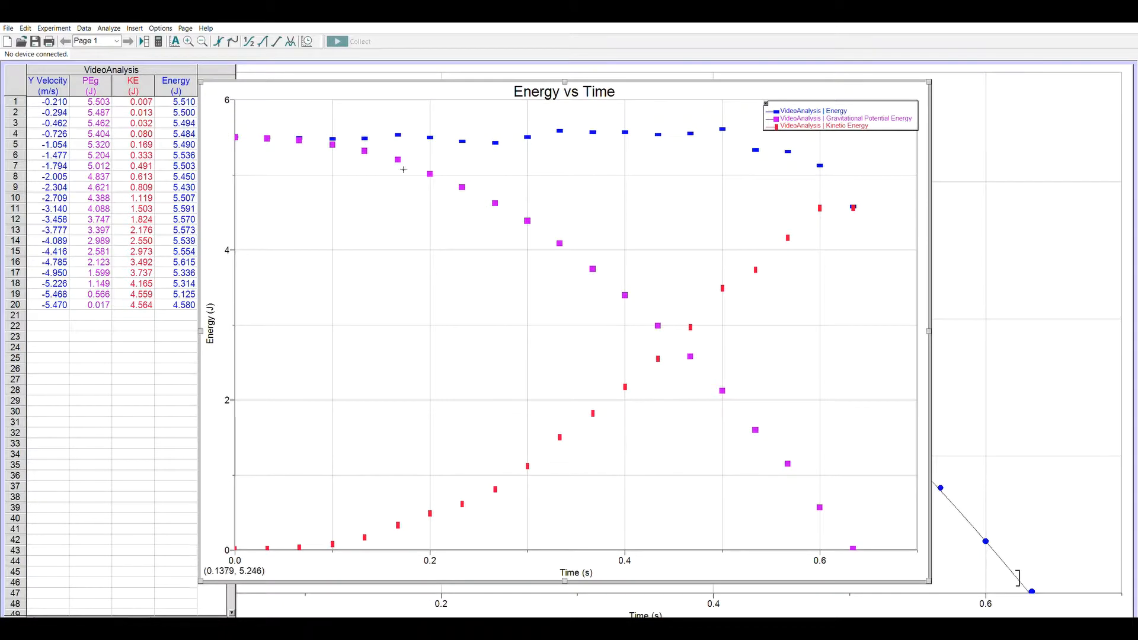
pyautogui.moveTo(386, 127)
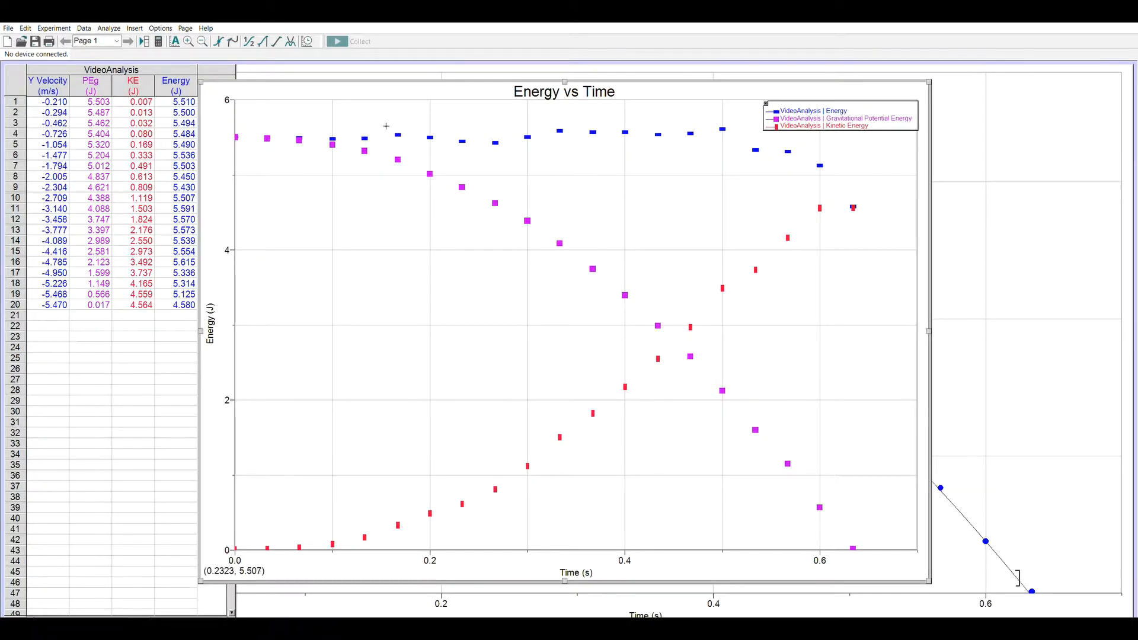
pyautogui.moveTo(484, 139)
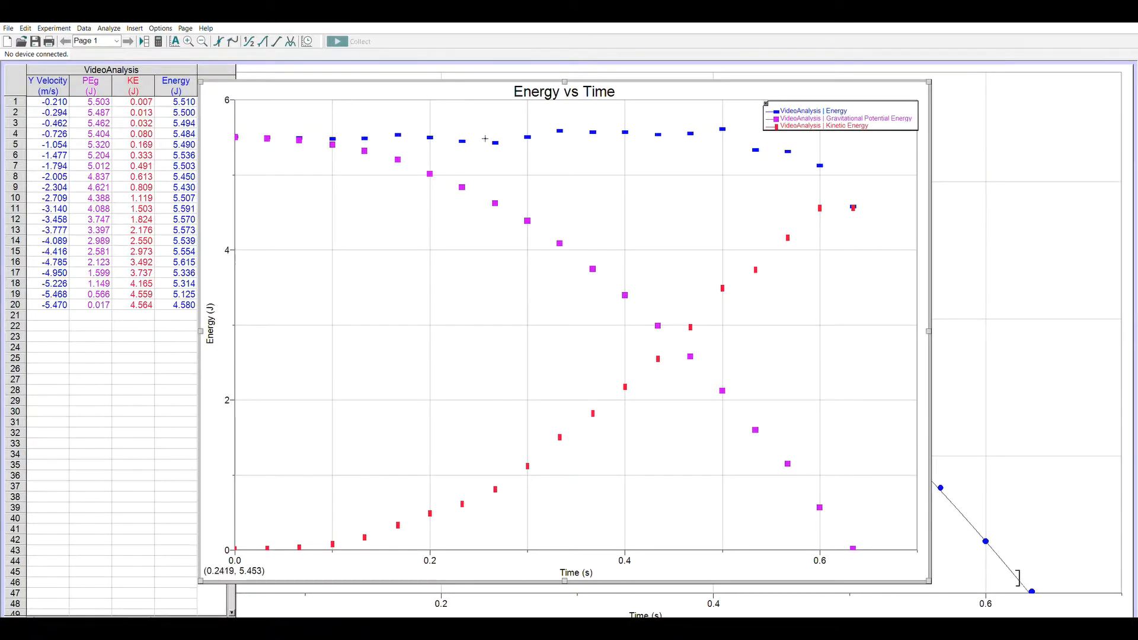
pyautogui.moveTo(796, 132)
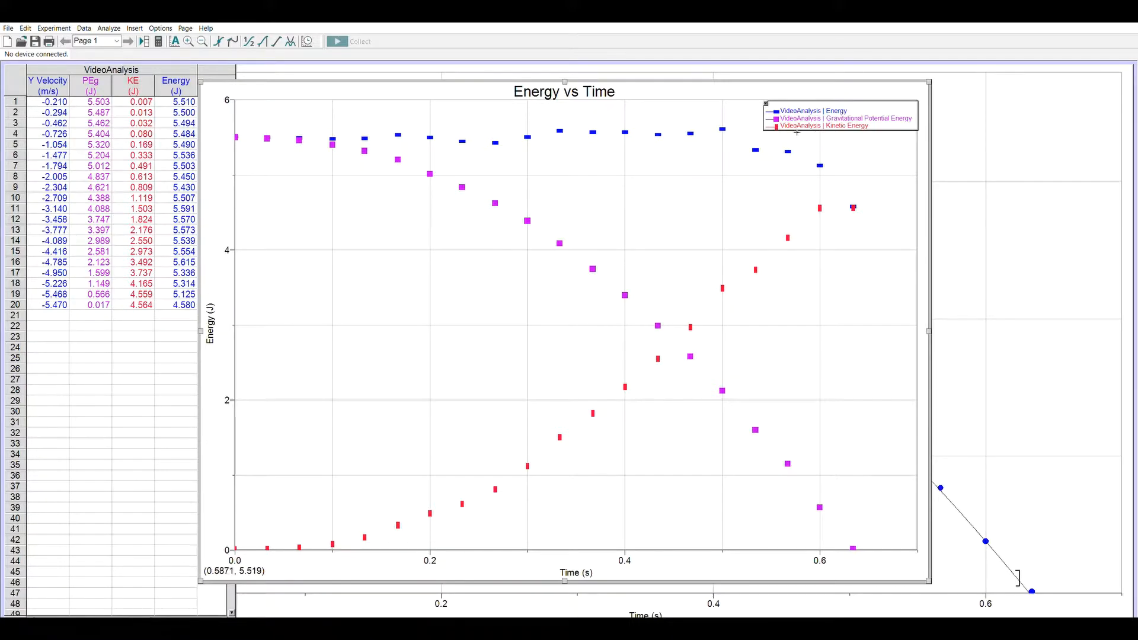
pyautogui.moveTo(392, 133)
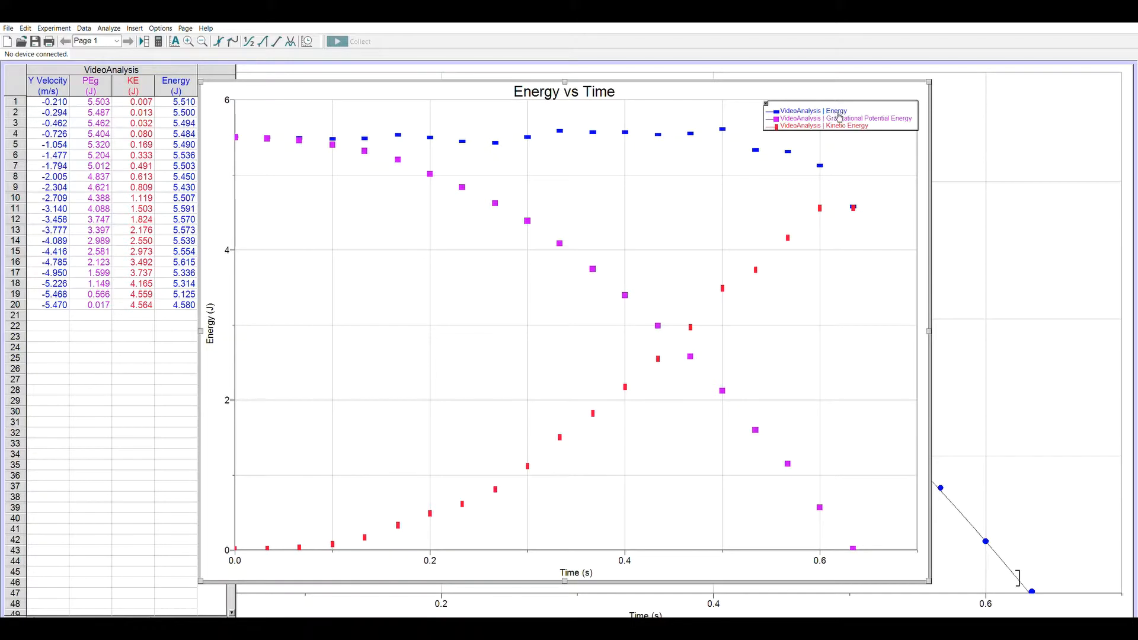
pyautogui.moveTo(274, 137)
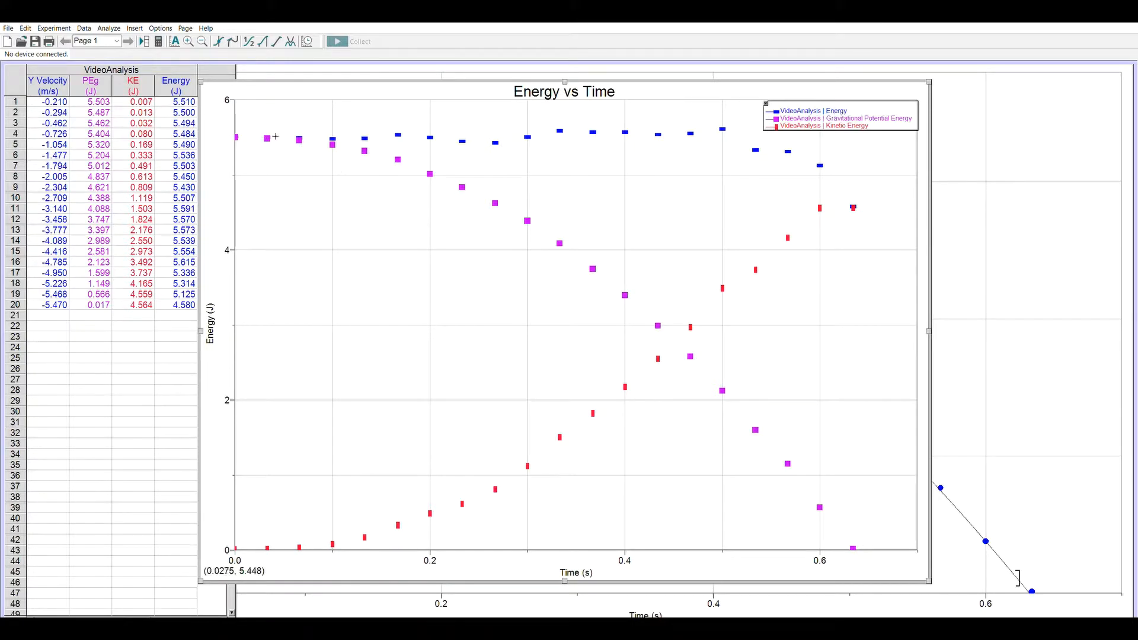
pyautogui.moveTo(827, 514)
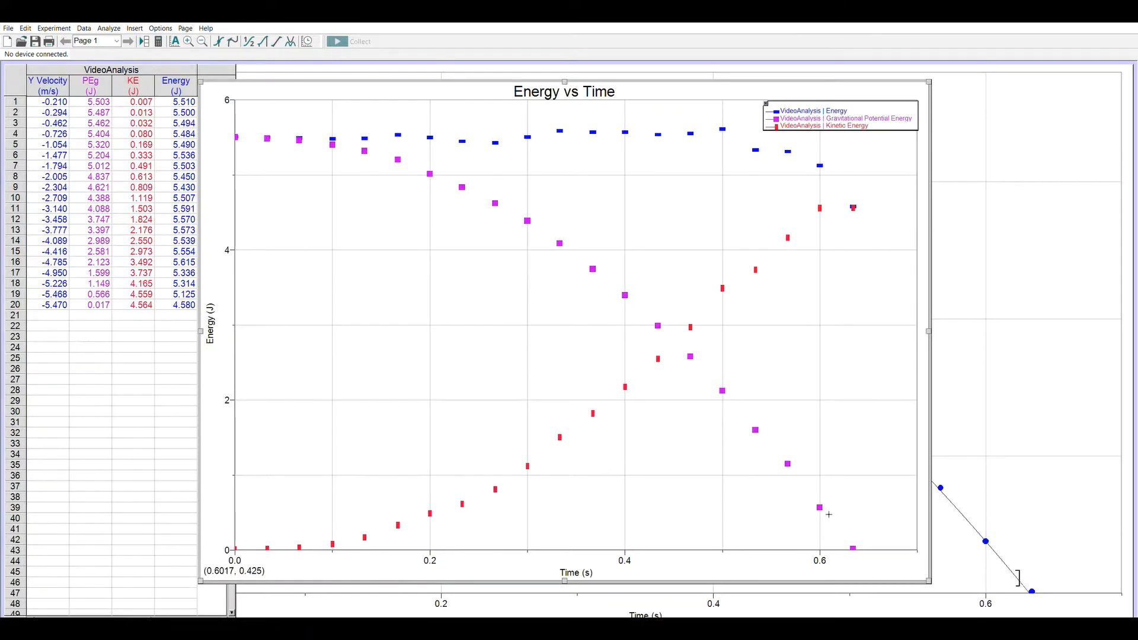
pyautogui.moveTo(249, 541)
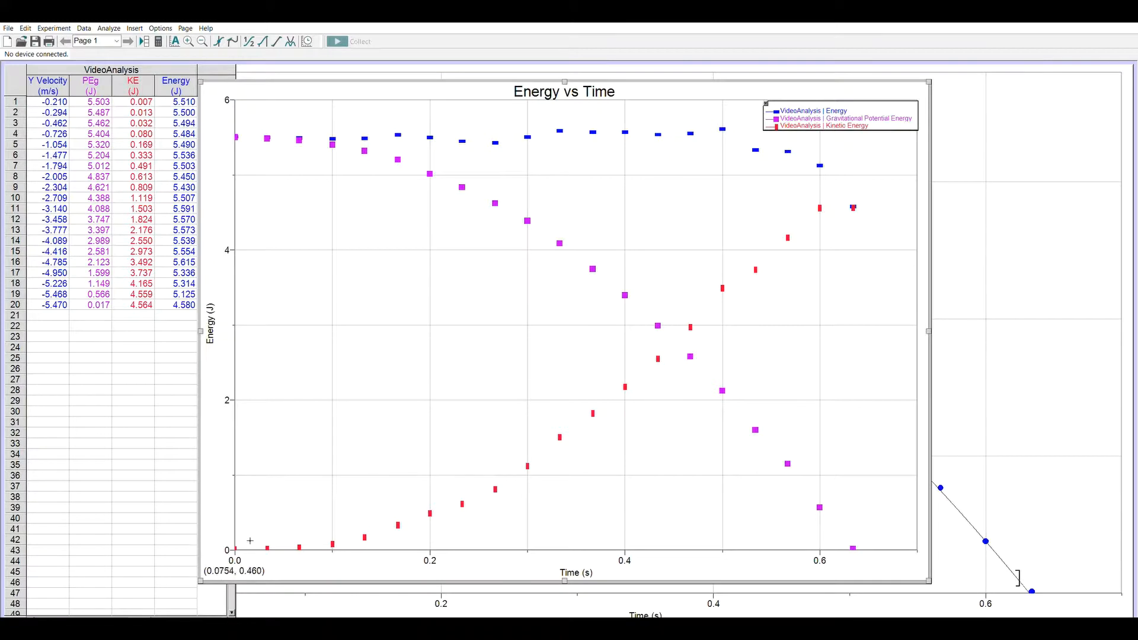
pyautogui.moveTo(666, 399)
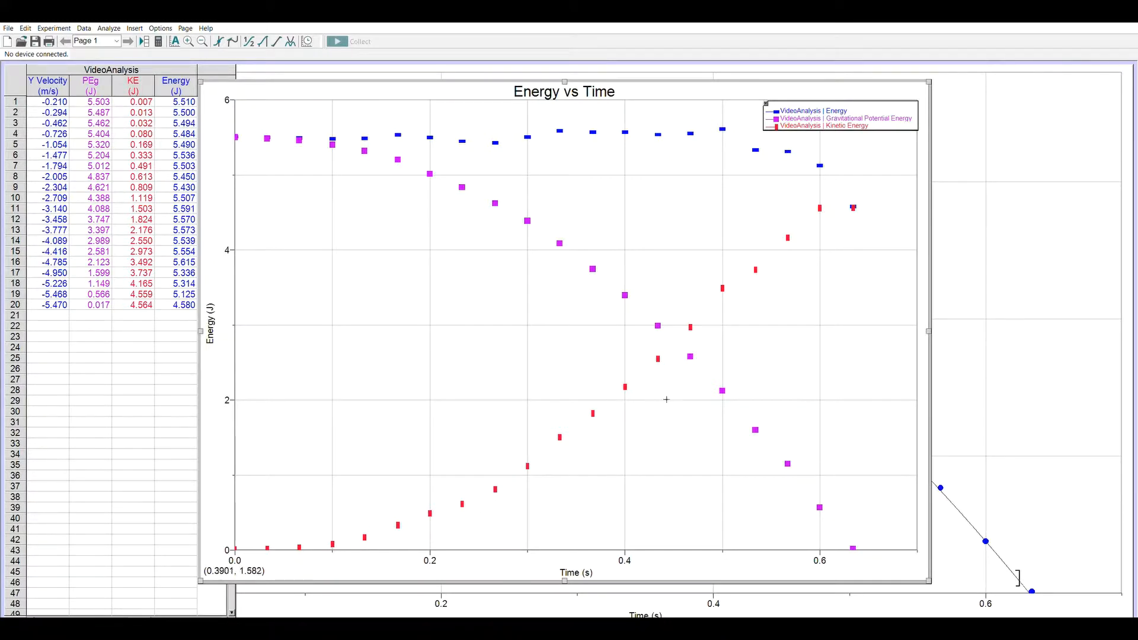
pyautogui.moveTo(775, 197)
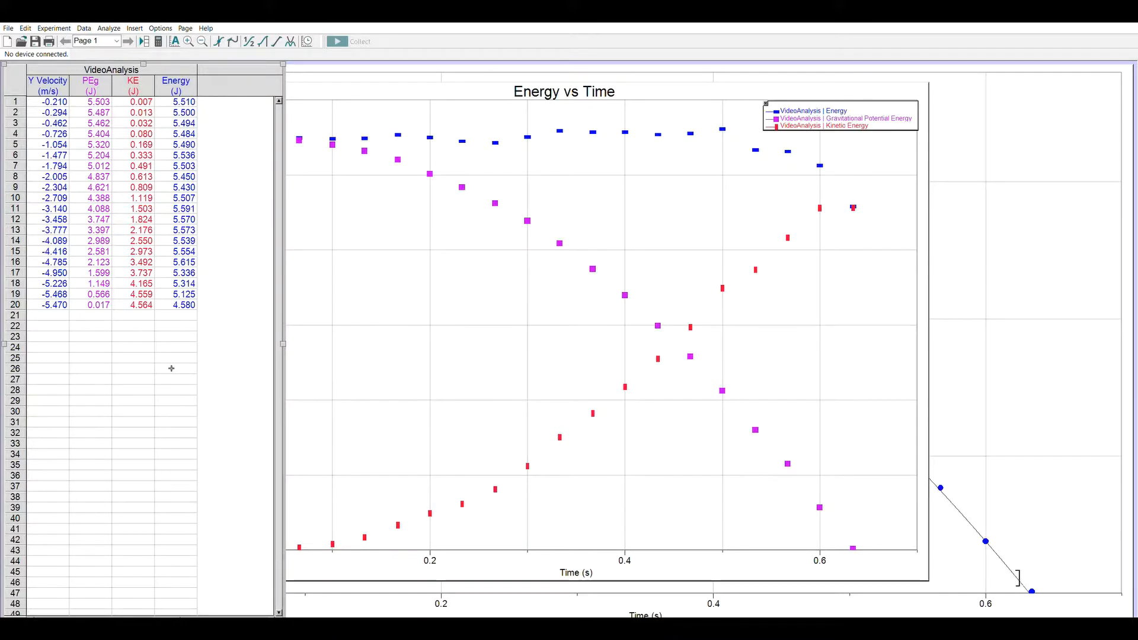
pyautogui.moveTo(175, 372)
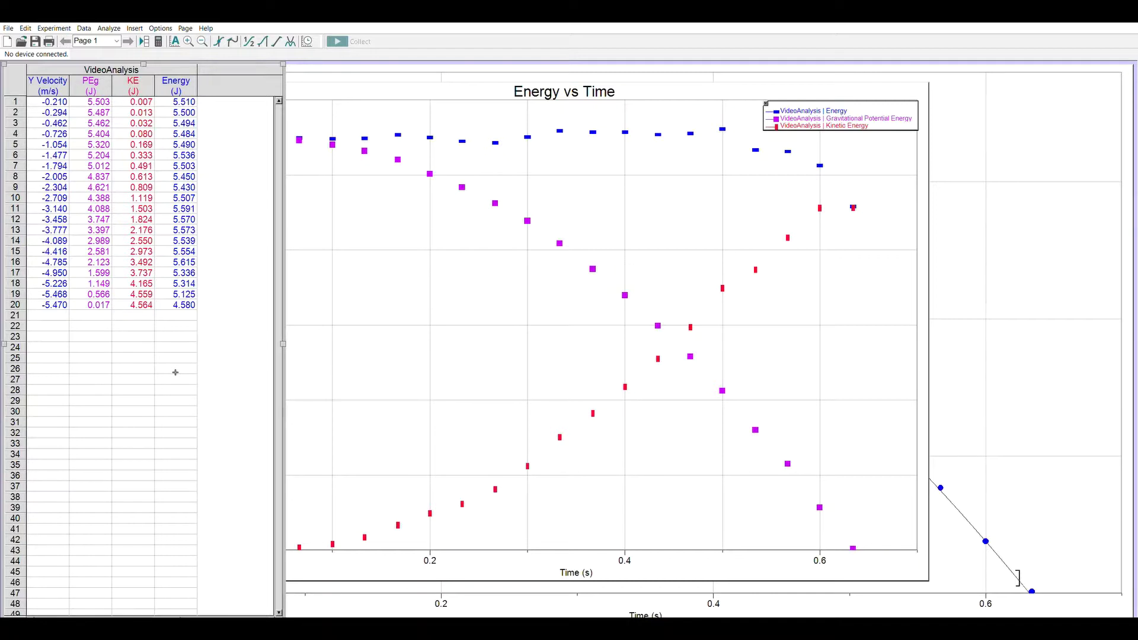
pyautogui.moveTo(78, 142)
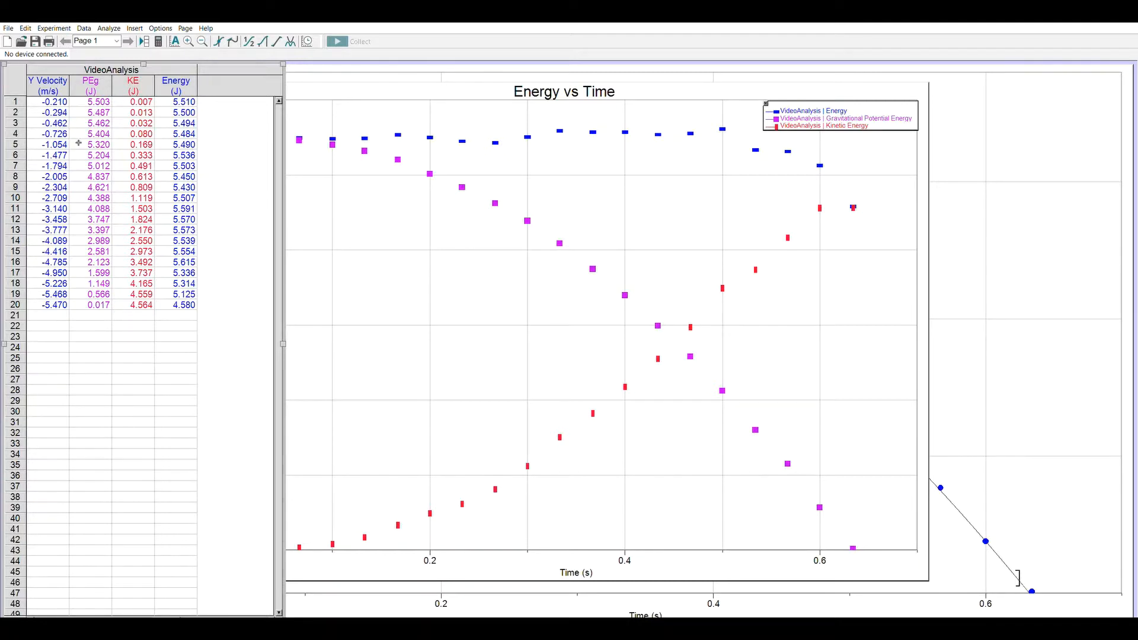
pyautogui.moveTo(145, 416)
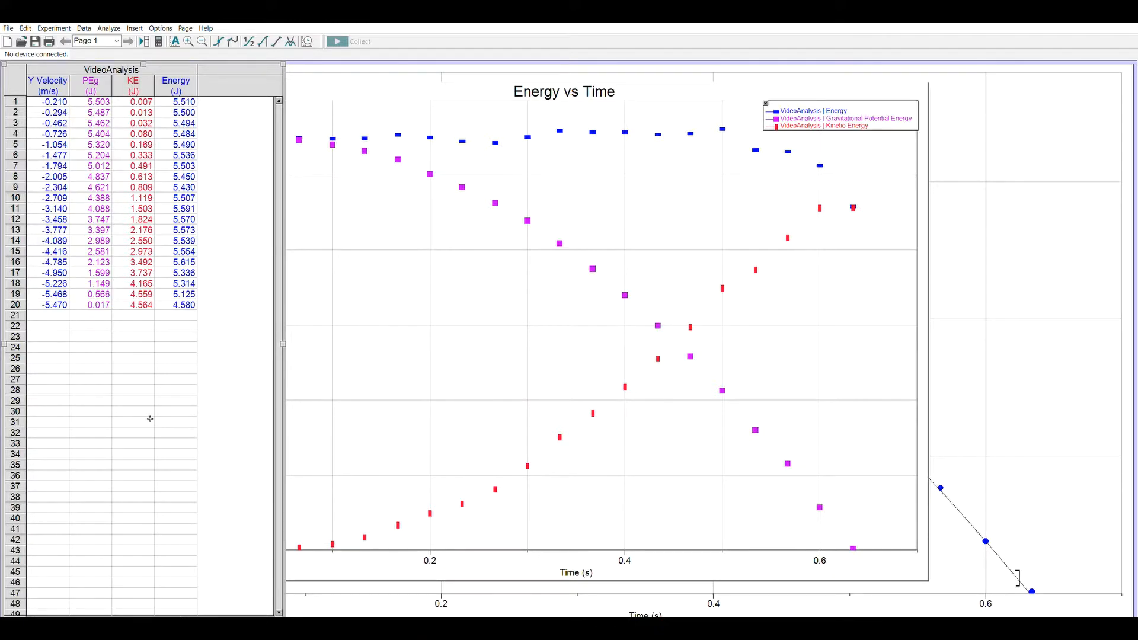
pyautogui.moveTo(143, 352)
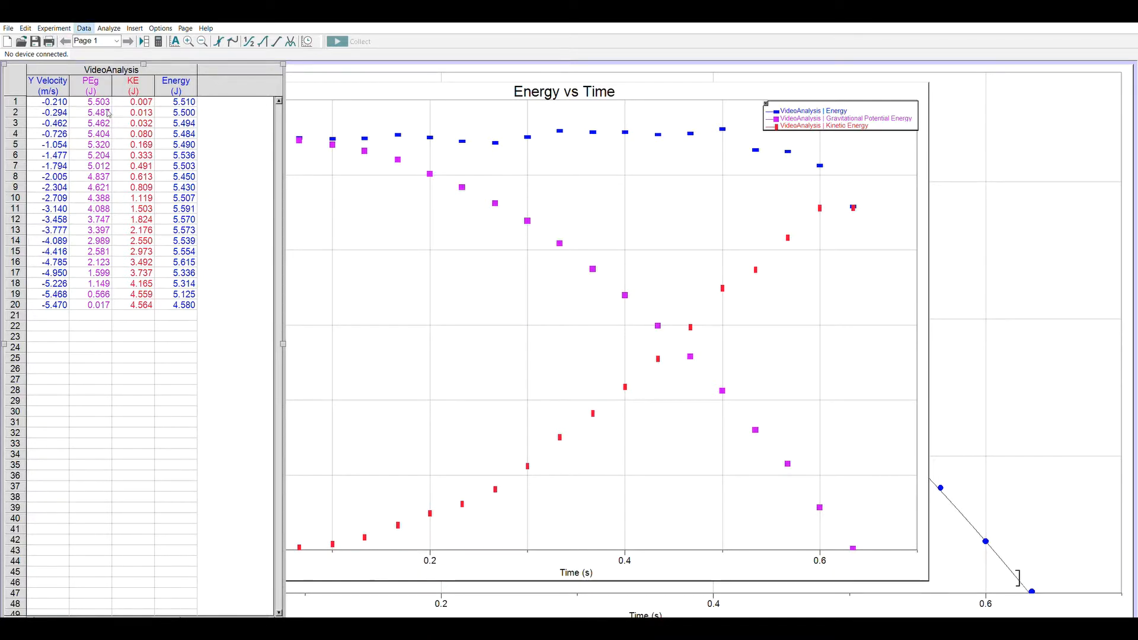
pyautogui.moveTo(549, 263)
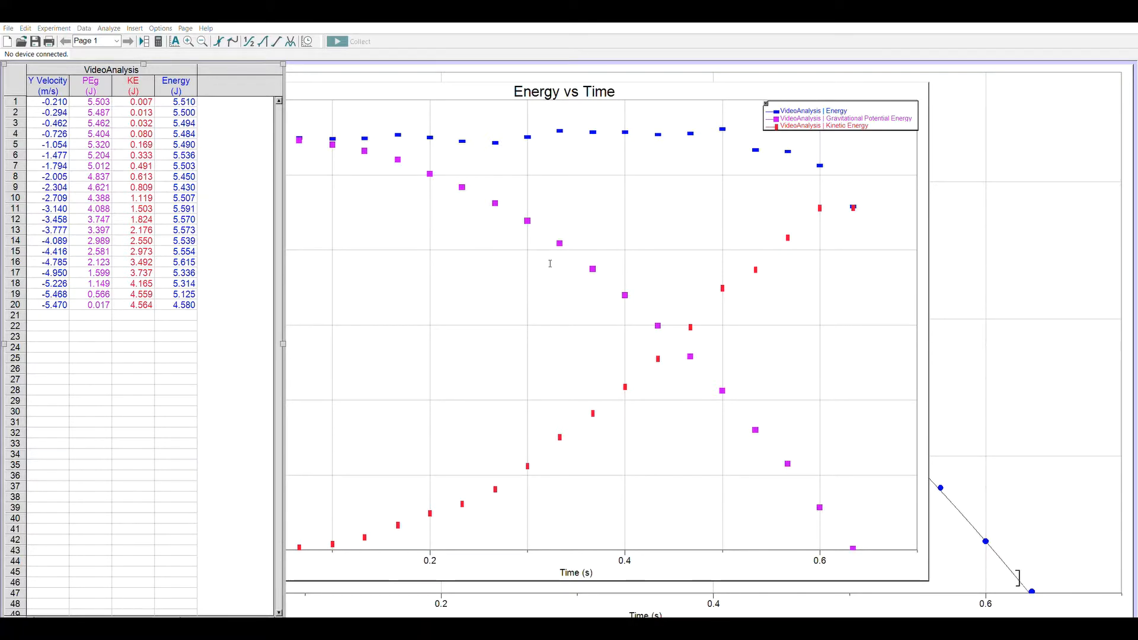
pyautogui.moveTo(549, 263)
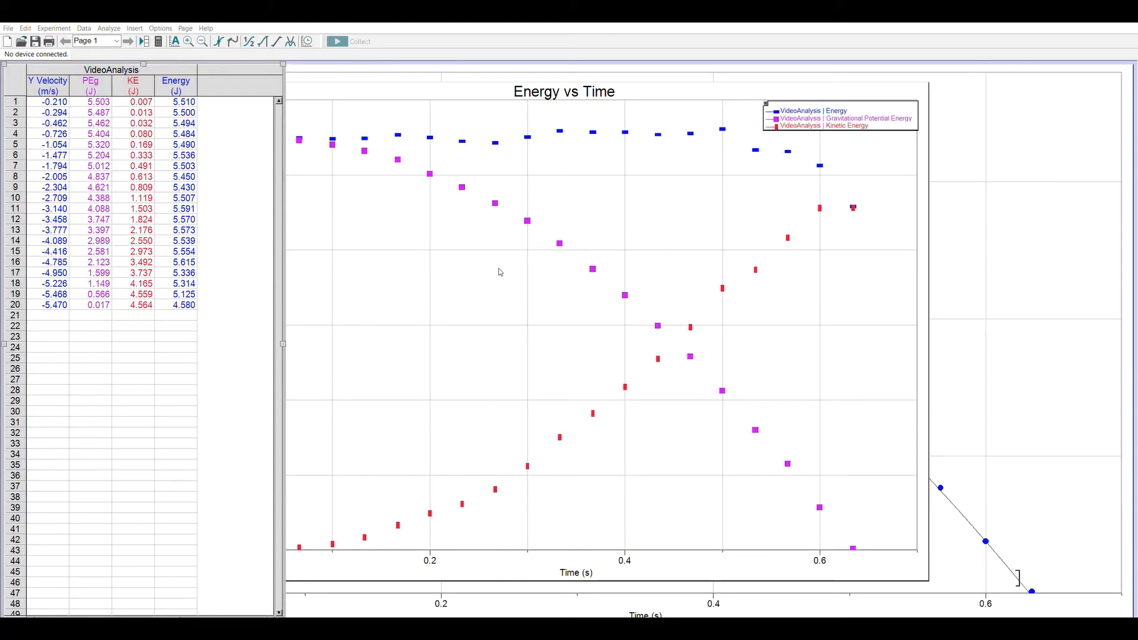
pyautogui.moveTo(551, 283)
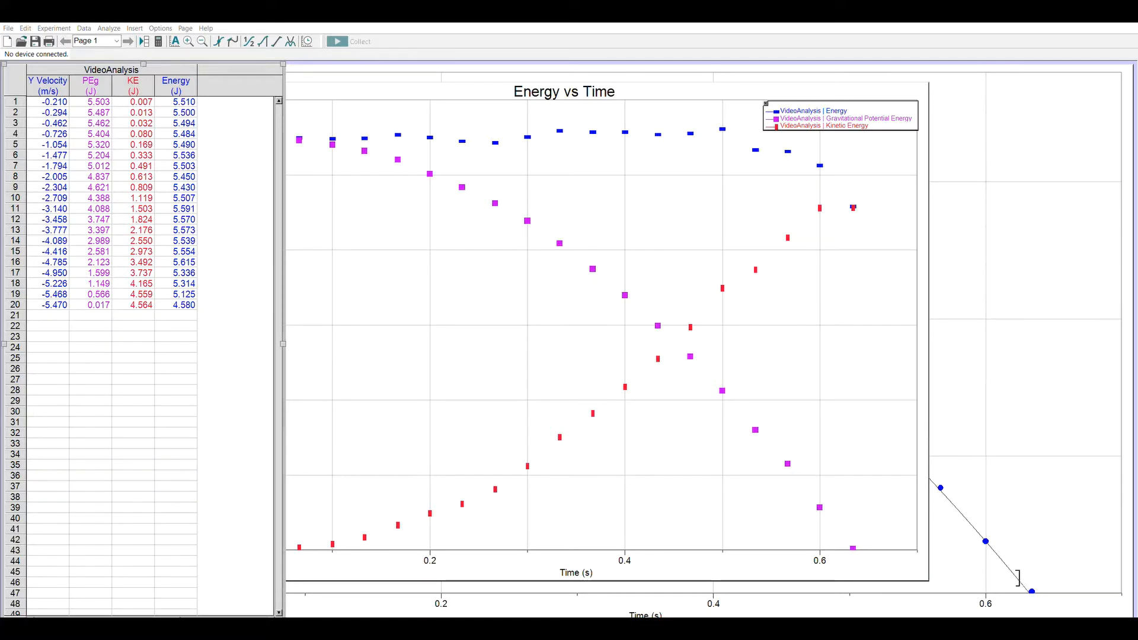
pyautogui.moveTo(558, 291)
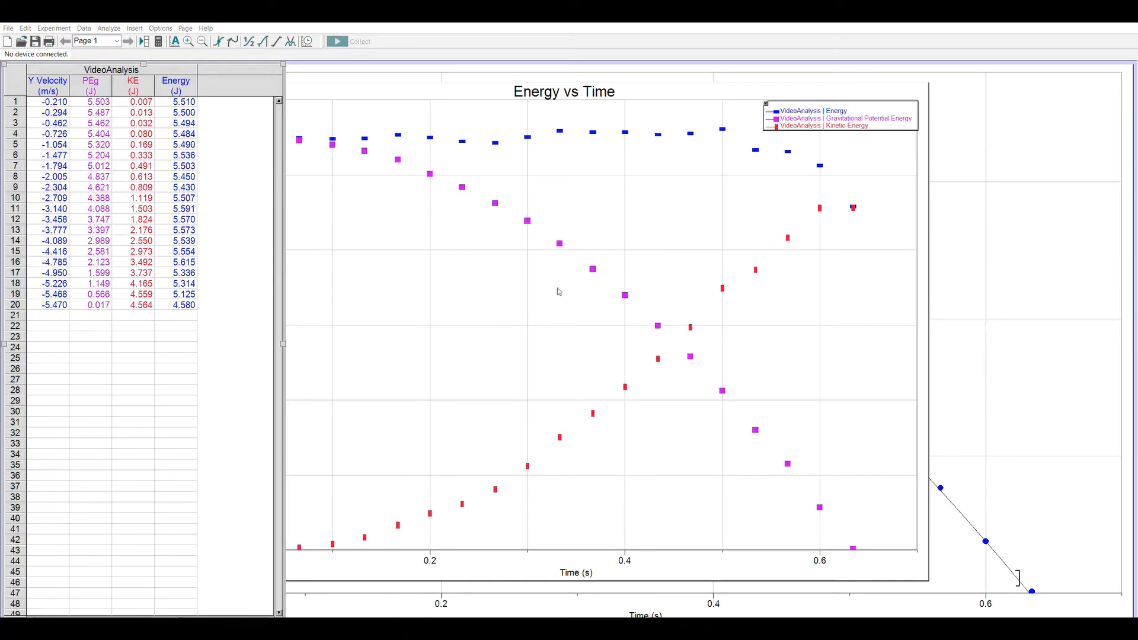
pyautogui.moveTo(492, 352)
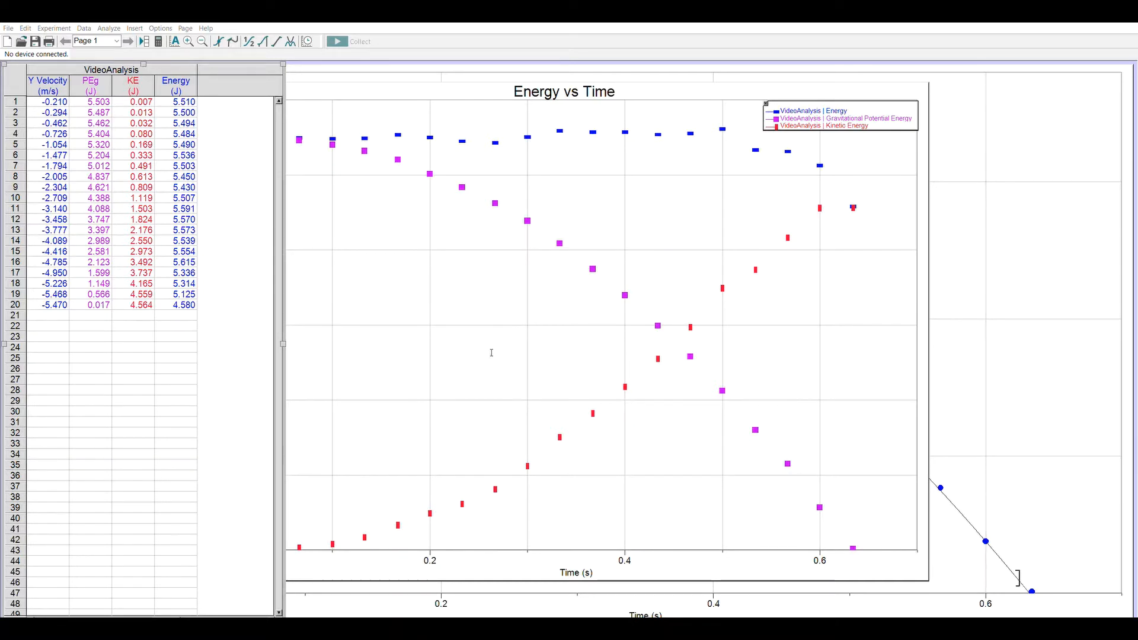
pyautogui.moveTo(463, 356)
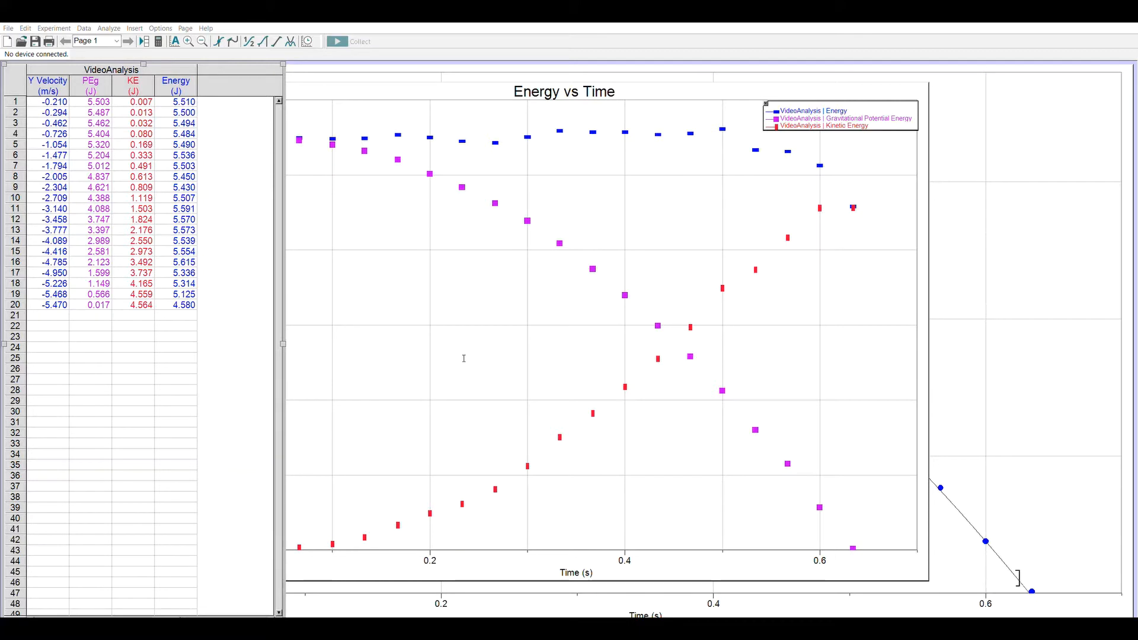
pyautogui.moveTo(563, 378)
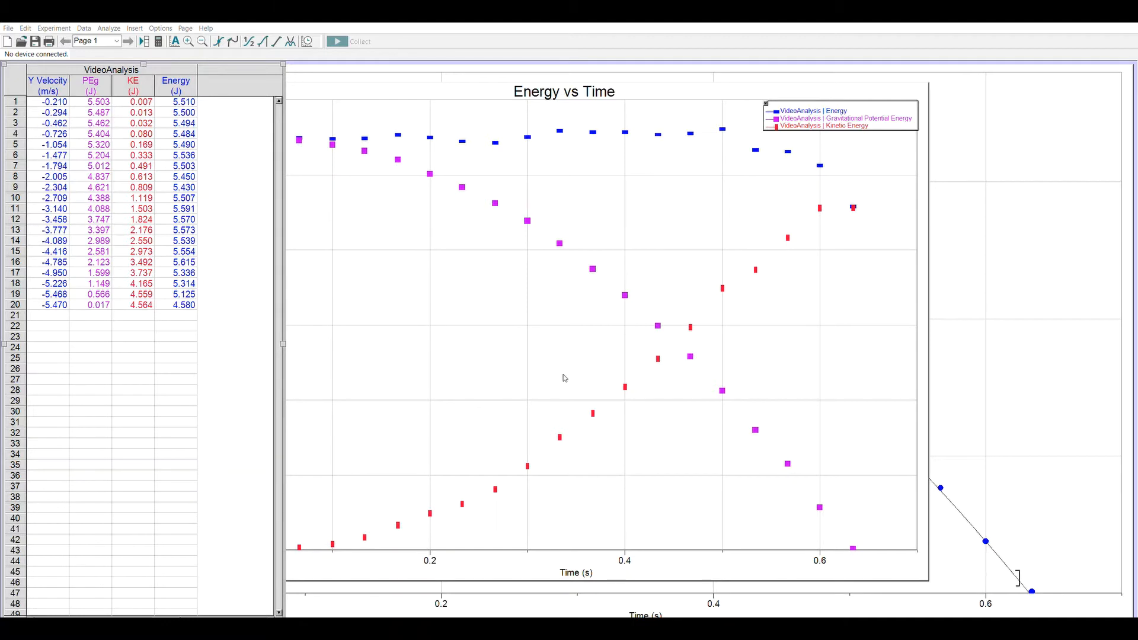
pyautogui.moveTo(581, 82)
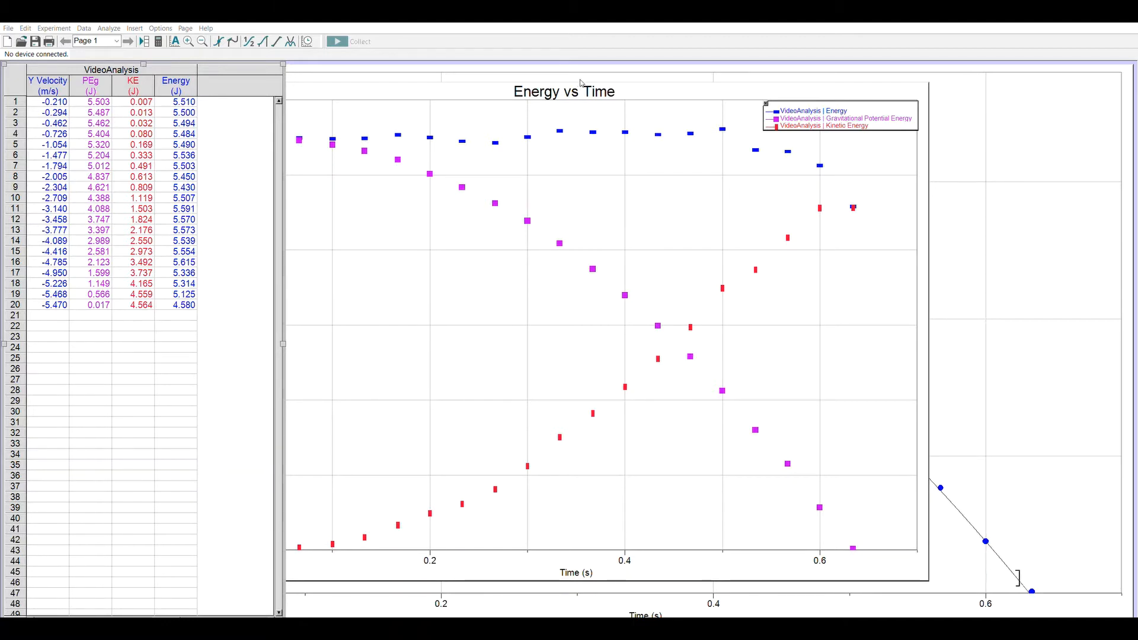
pyautogui.moveTo(680, 85)
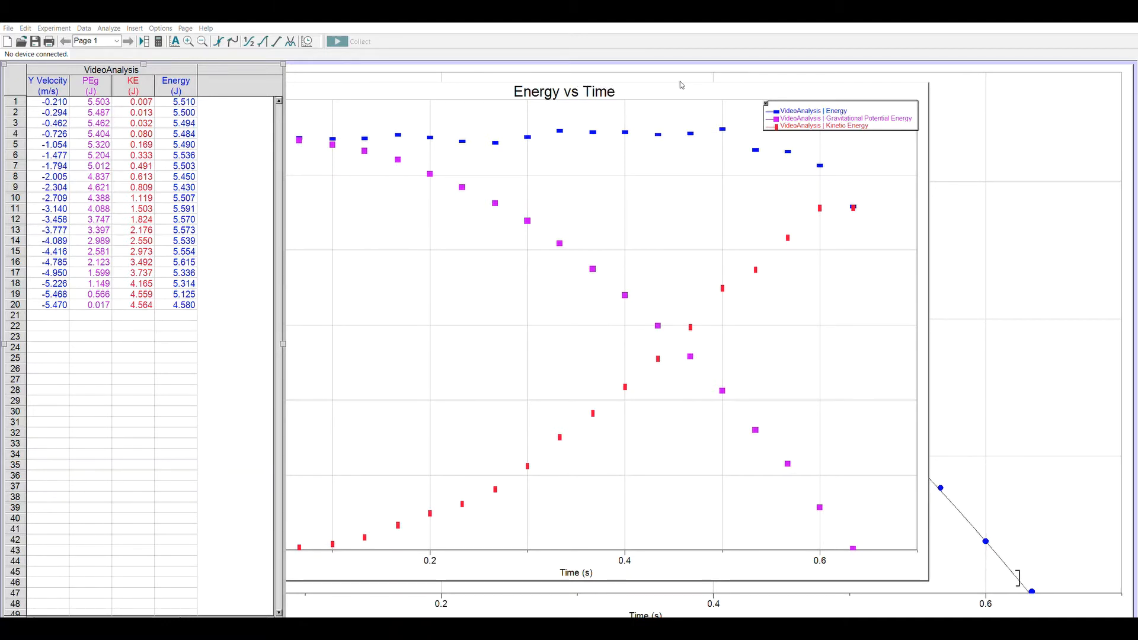
pyautogui.moveTo(470, 359)
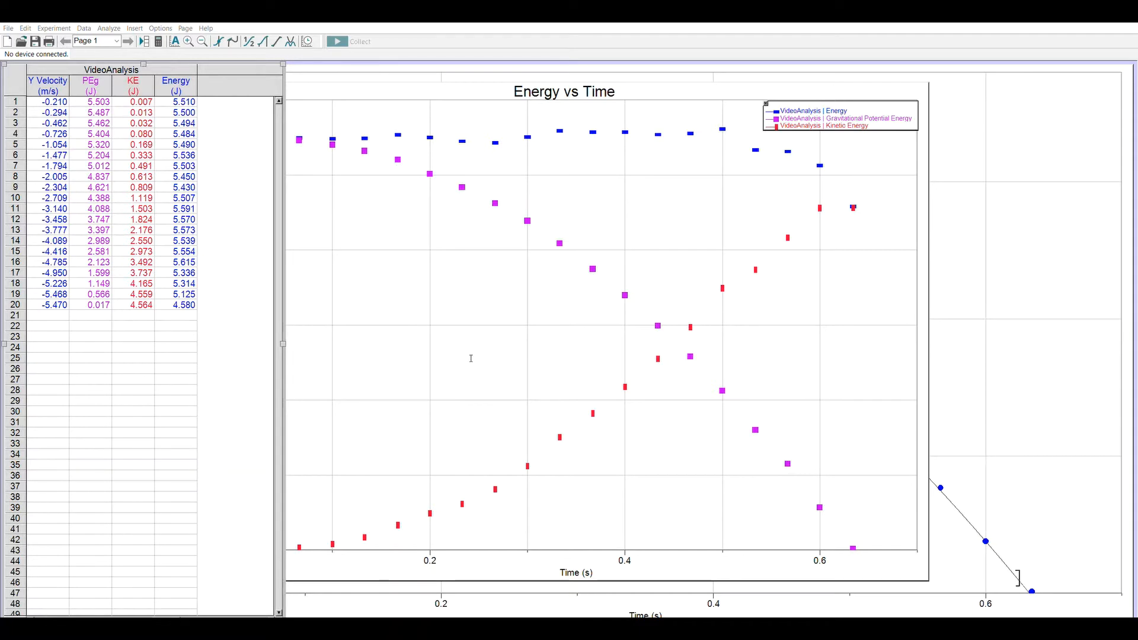
pyautogui.moveTo(606, 375)
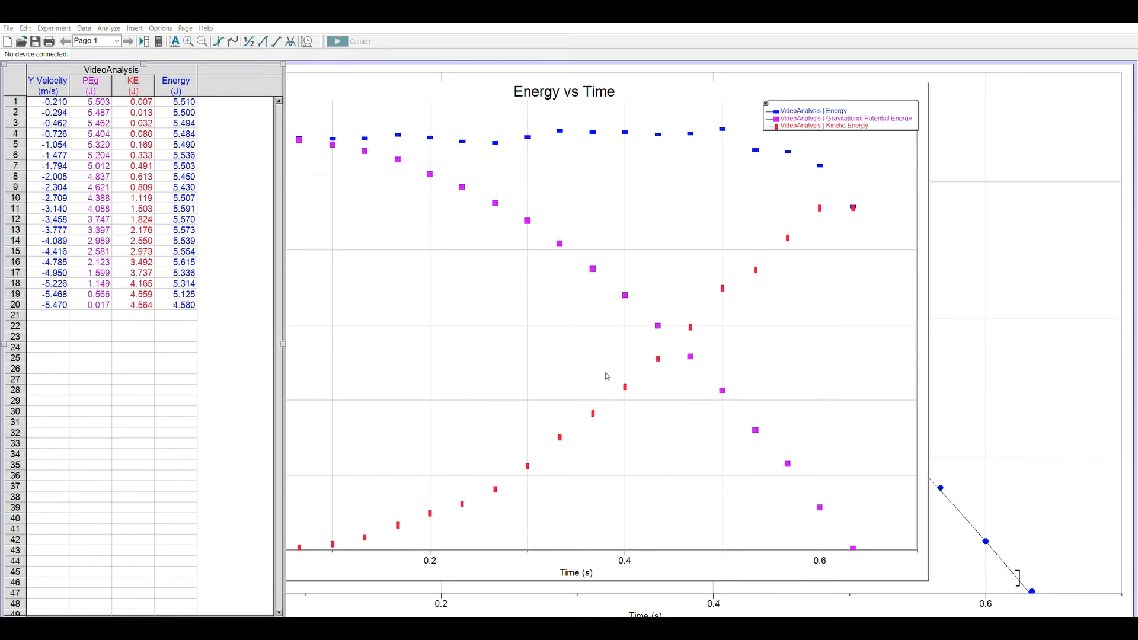
pyautogui.moveTo(613, 422)
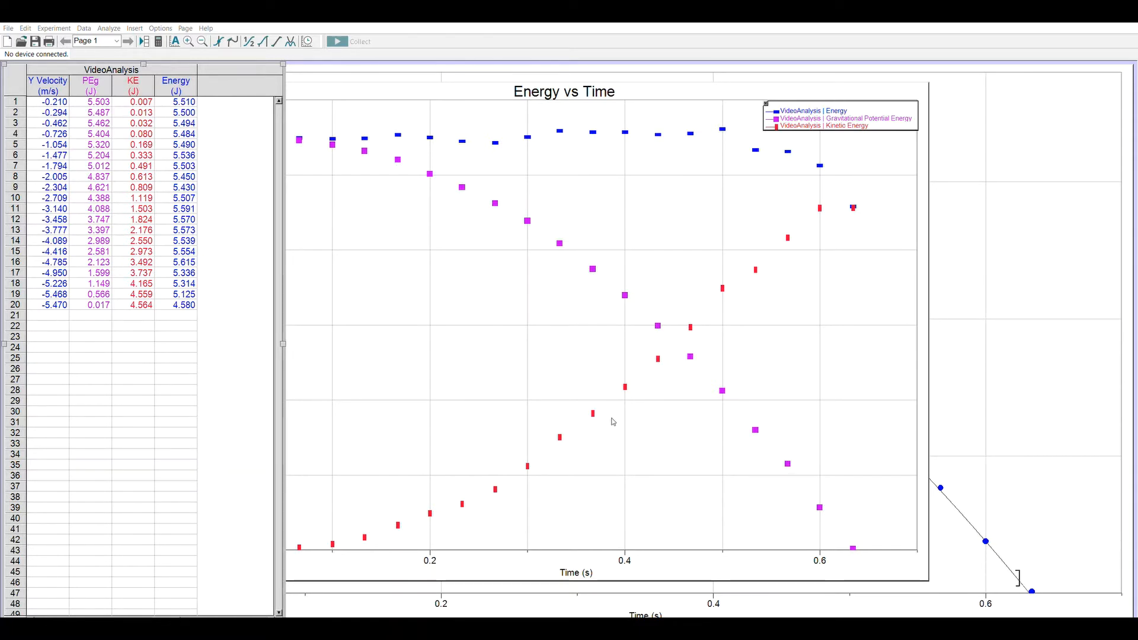
pyautogui.moveTo(643, 410)
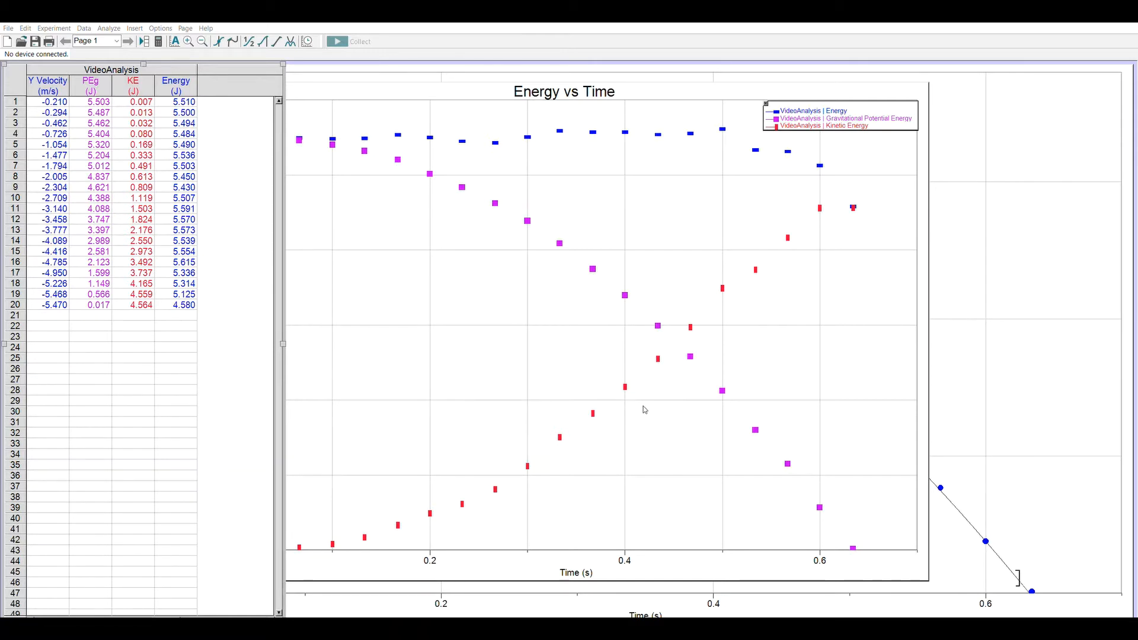